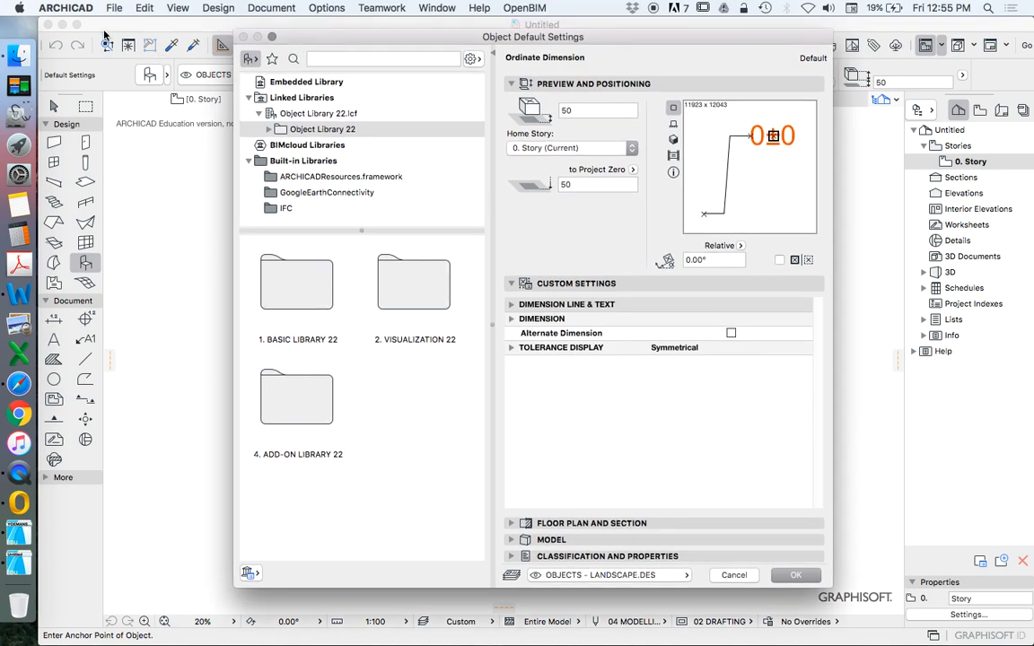
{"action": "mouse_move", "coordinate": [210, 256]}
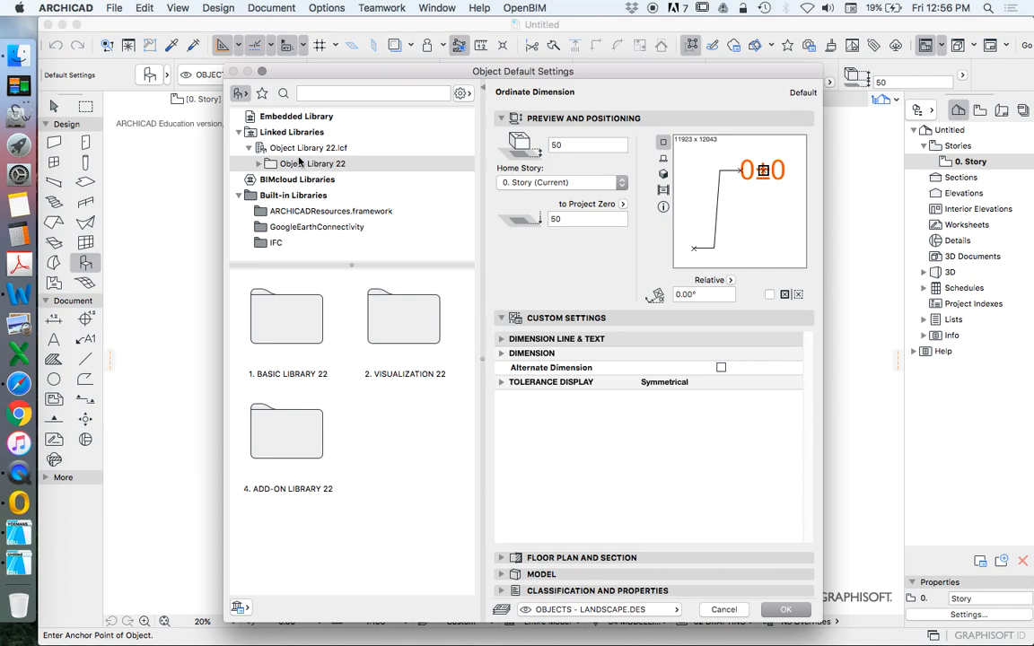
{"action": "mouse_move", "coordinate": [298, 163]}
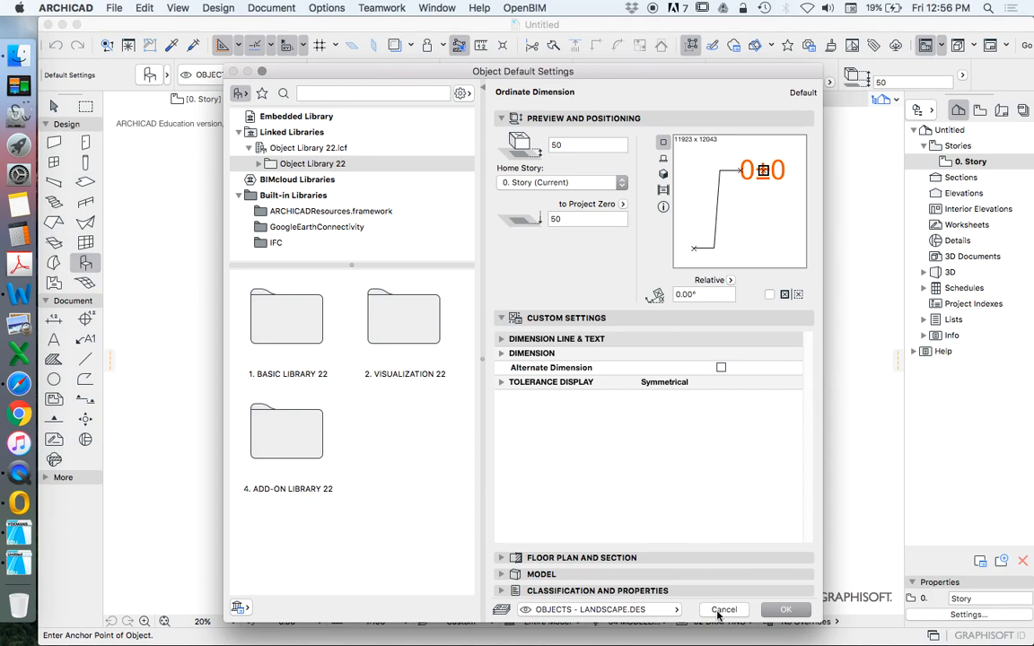
Cancel the Object Default Settings and bring up File > Libraries and Objects
{"action": "left_click", "coordinate": [65, 8]}
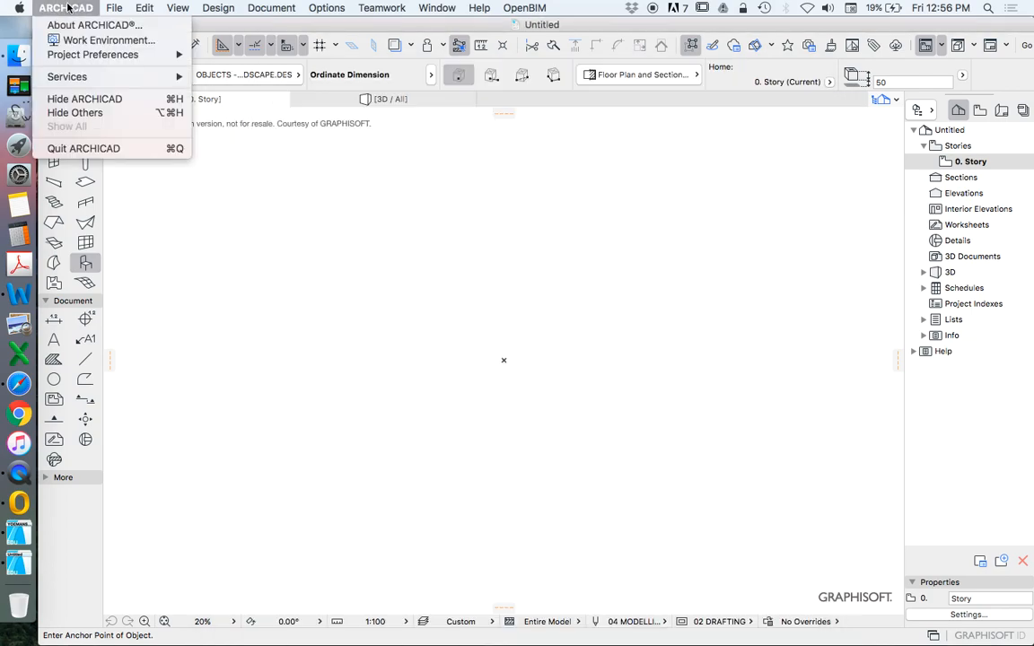
{"action": "left_click", "coordinate": [115, 8]}
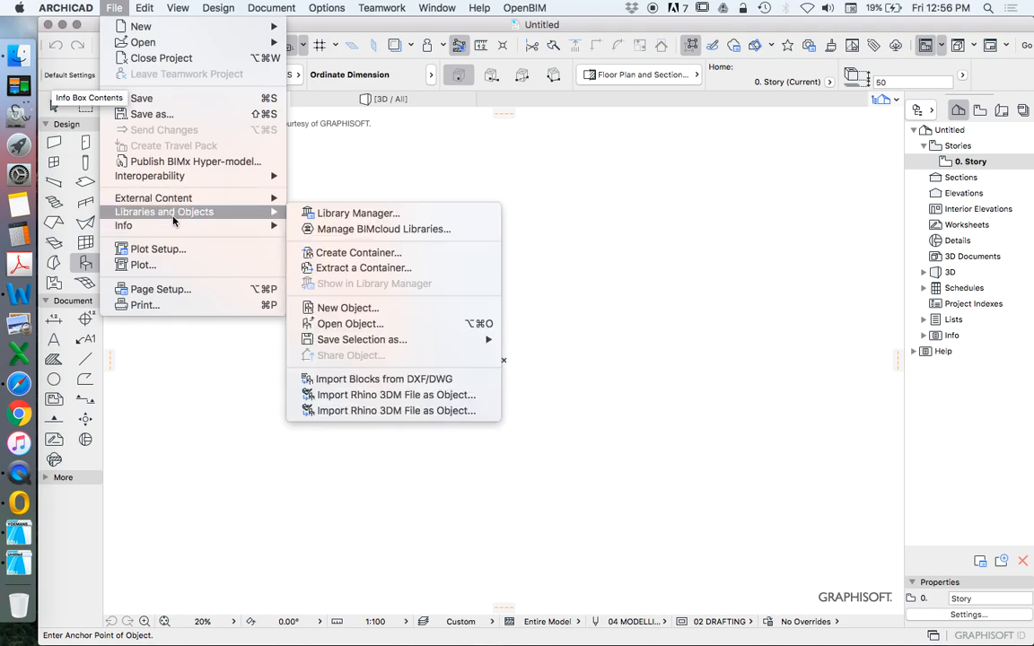
{"action": "mouse_move", "coordinate": [357, 212]}
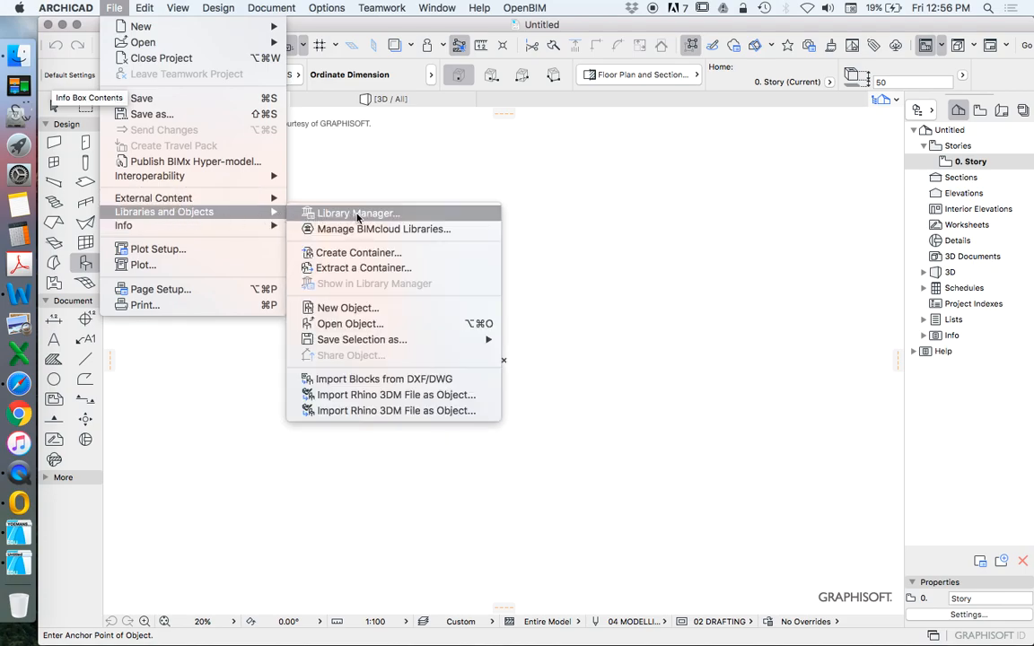
Open the Library Manager listing the project's loaded libraries
{"action": "left_click", "coordinate": [357, 212]}
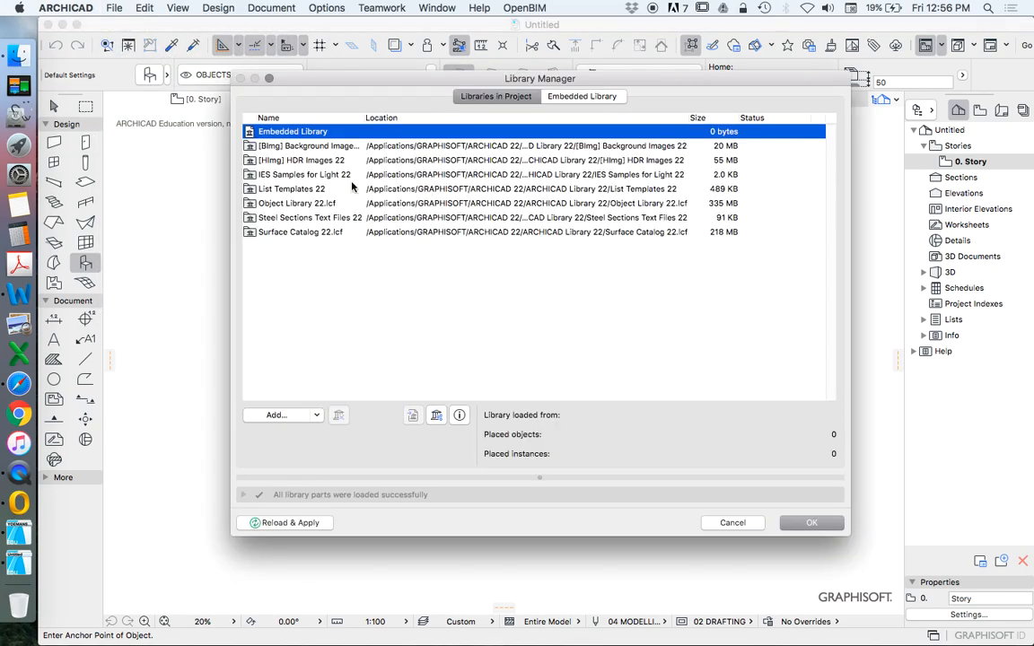
{"action": "mouse_move", "coordinate": [489, 147]}
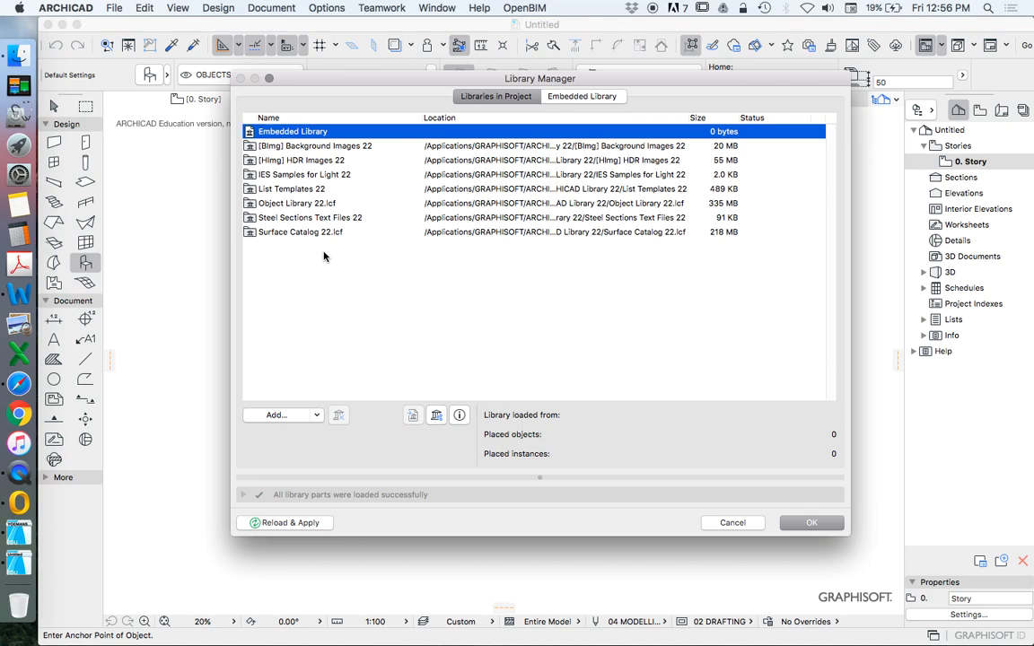
{"action": "mouse_move", "coordinate": [302, 247]}
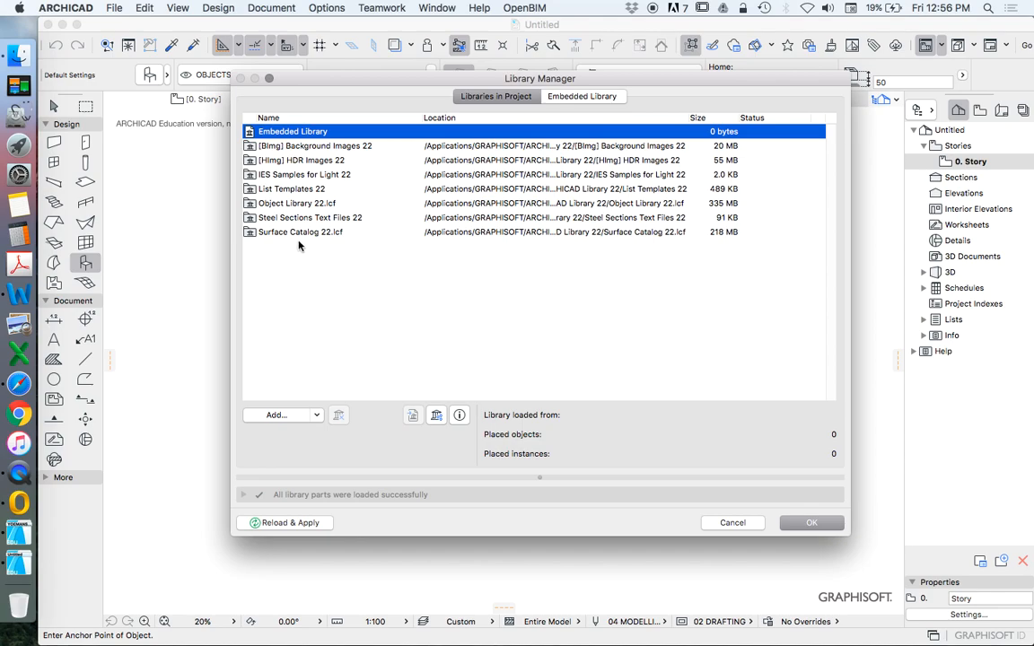
{"action": "mouse_move", "coordinate": [441, 312]}
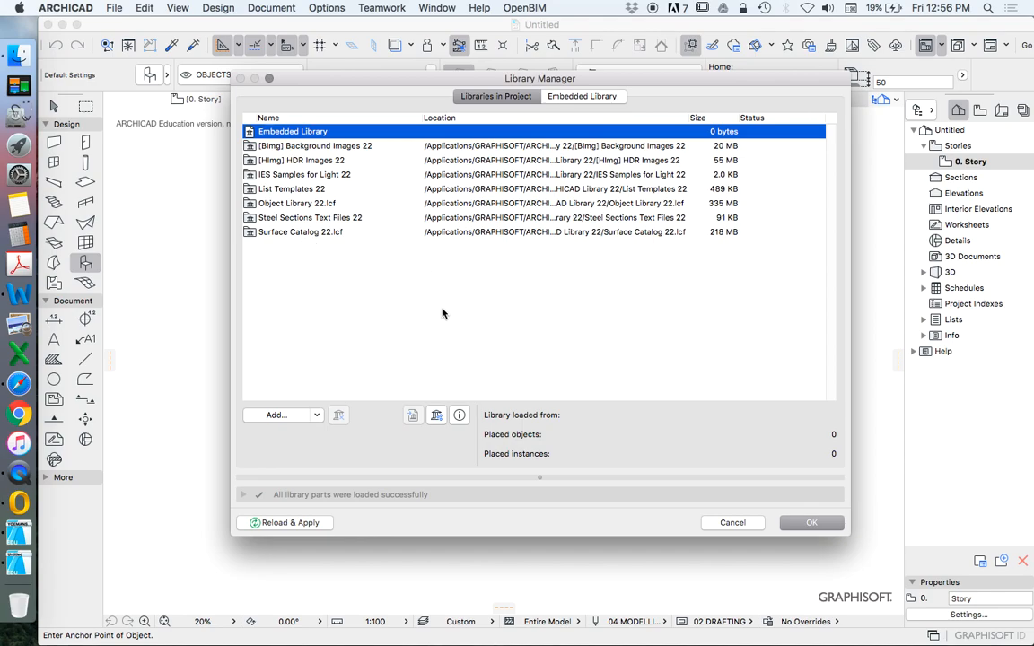
{"action": "mouse_move", "coordinate": [747, 519]}
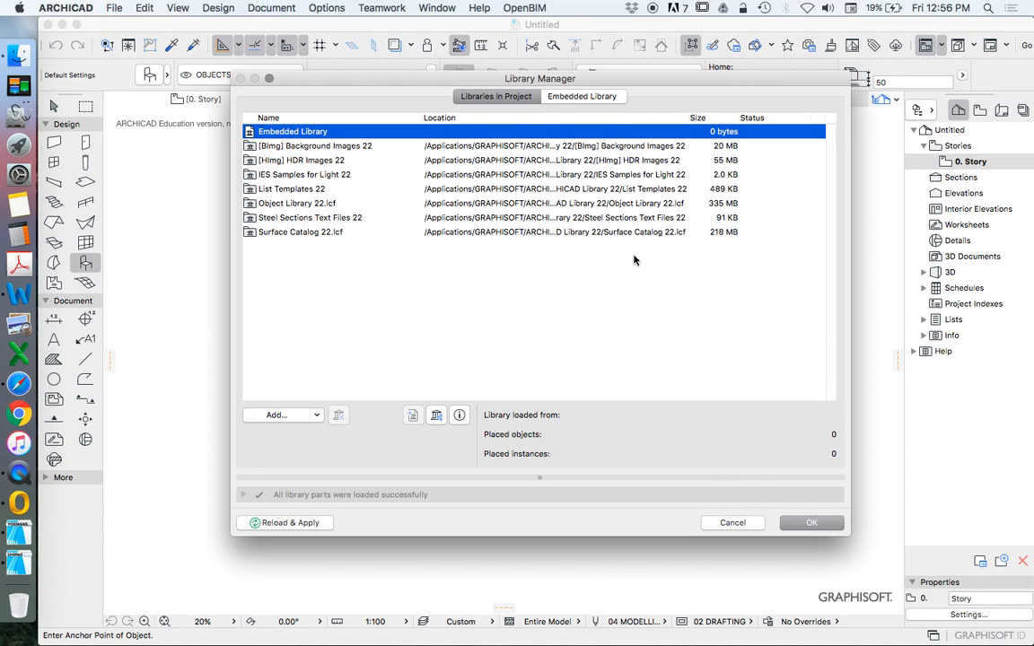
{"action": "mouse_move", "coordinate": [618, 242]}
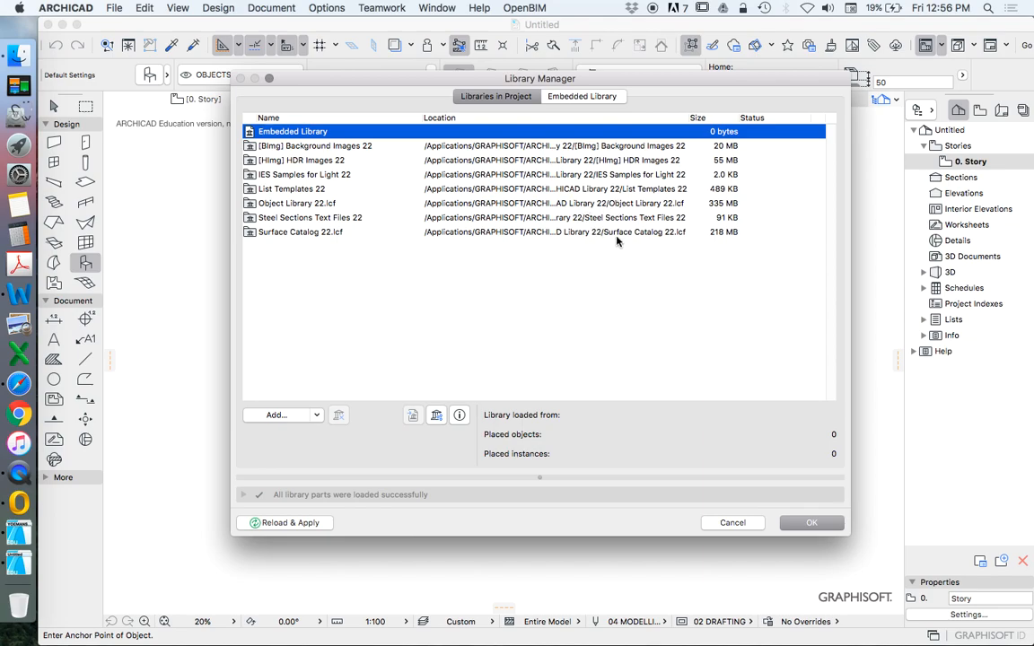
{"action": "mouse_move", "coordinate": [617, 231]}
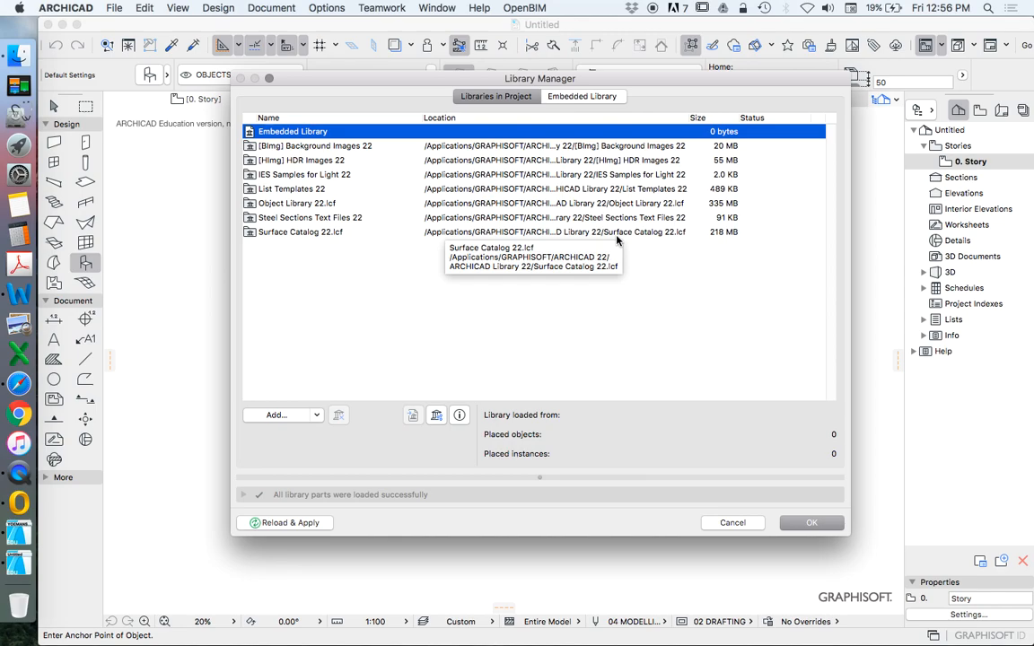
{"action": "mouse_move", "coordinate": [617, 231]}
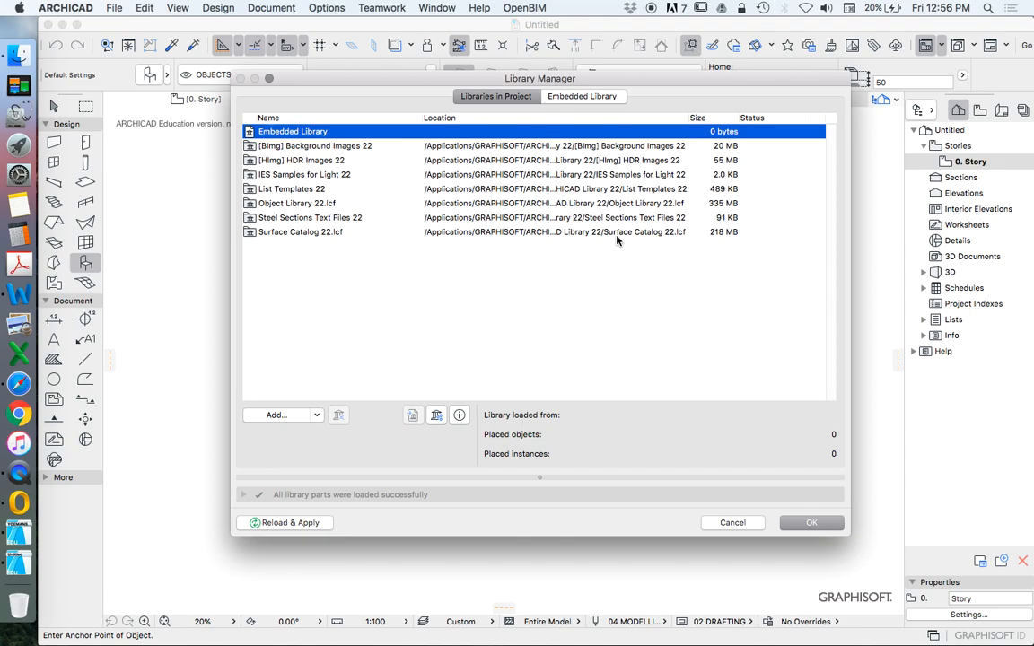
{"action": "mouse_move", "coordinate": [606, 324]}
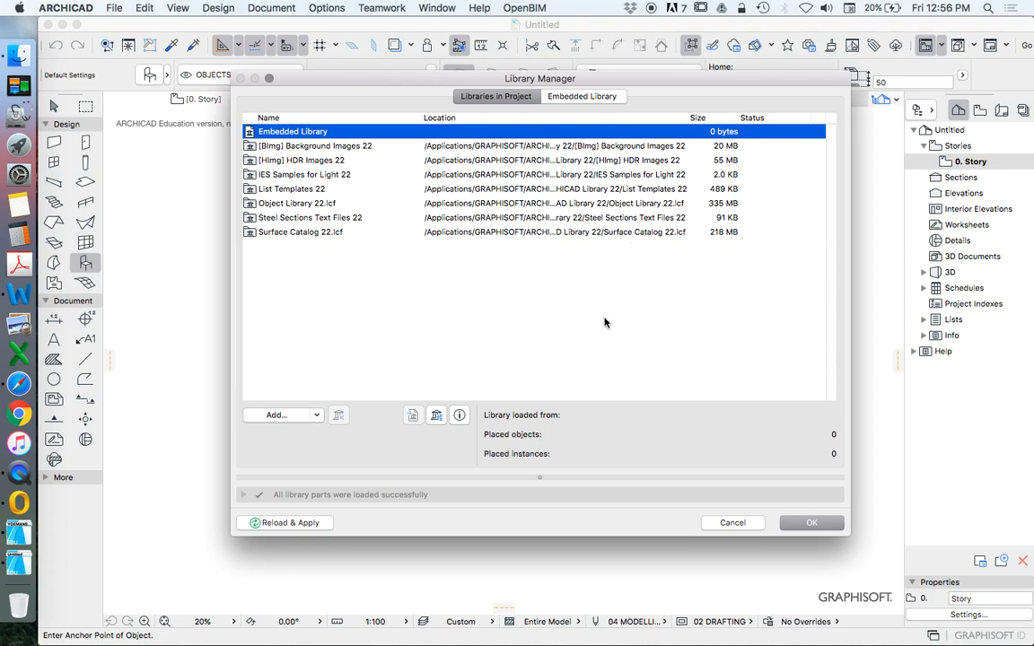
{"action": "mouse_move", "coordinate": [355, 235]}
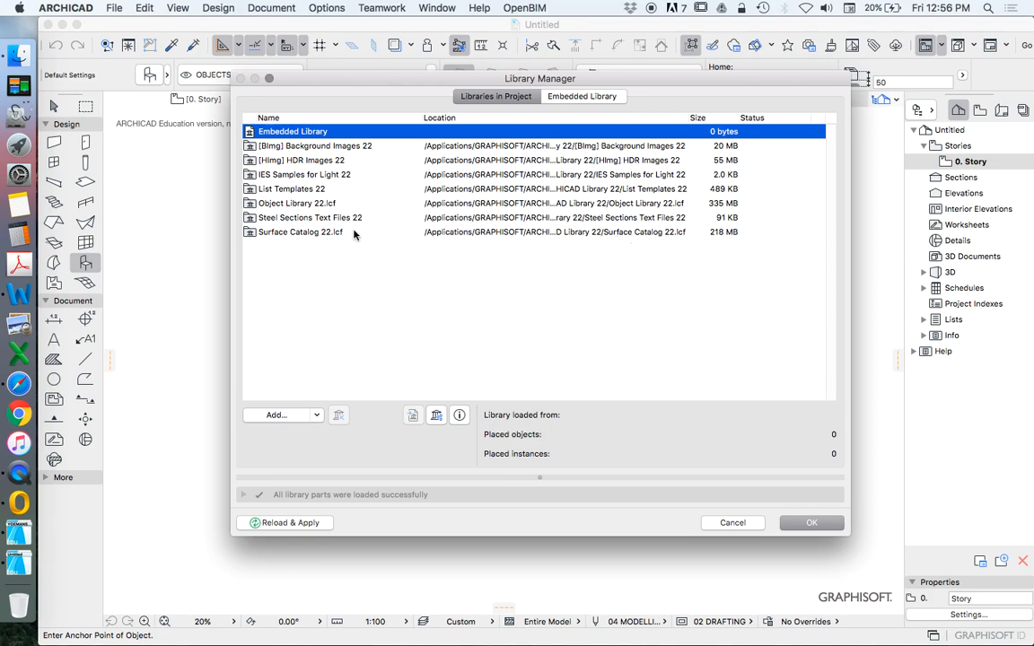
{"action": "mouse_move", "coordinate": [339, 152]}
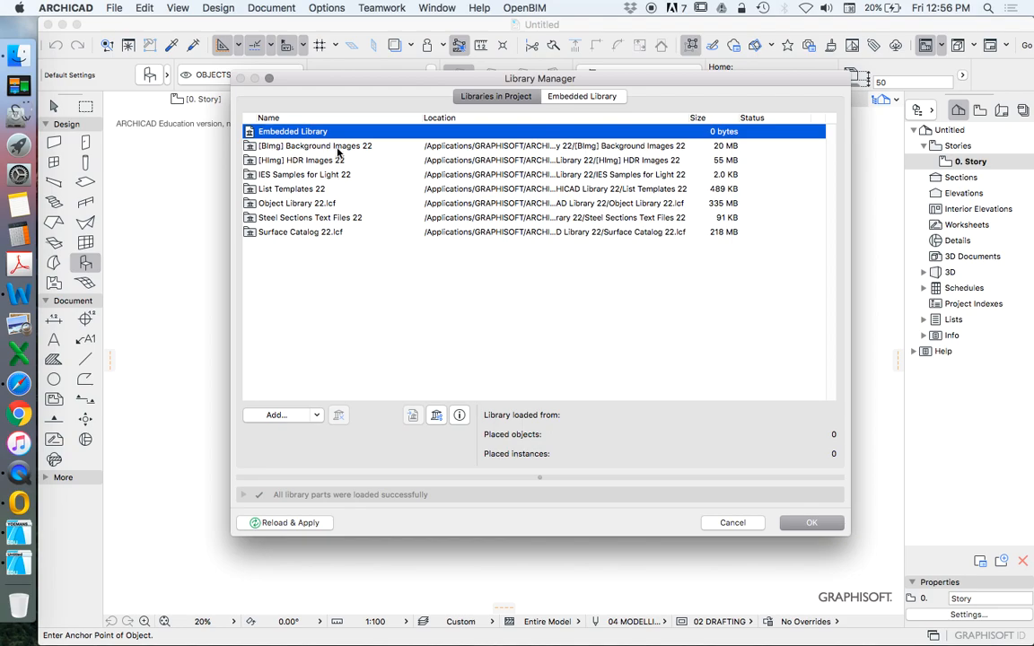
{"action": "mouse_move", "coordinate": [333, 174]}
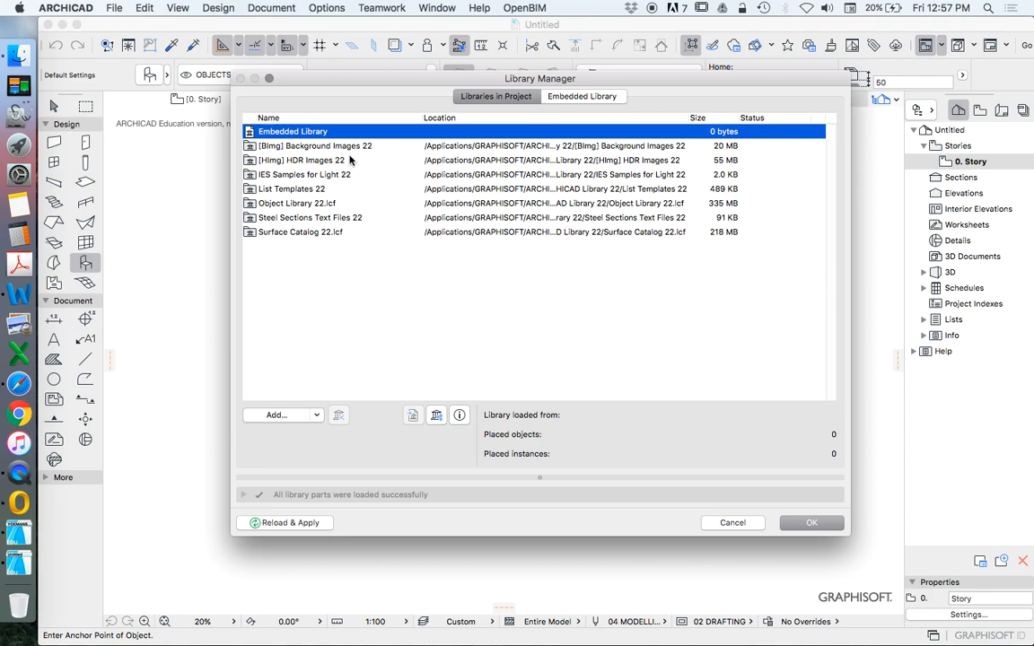
{"action": "mouse_move", "coordinate": [341, 176]}
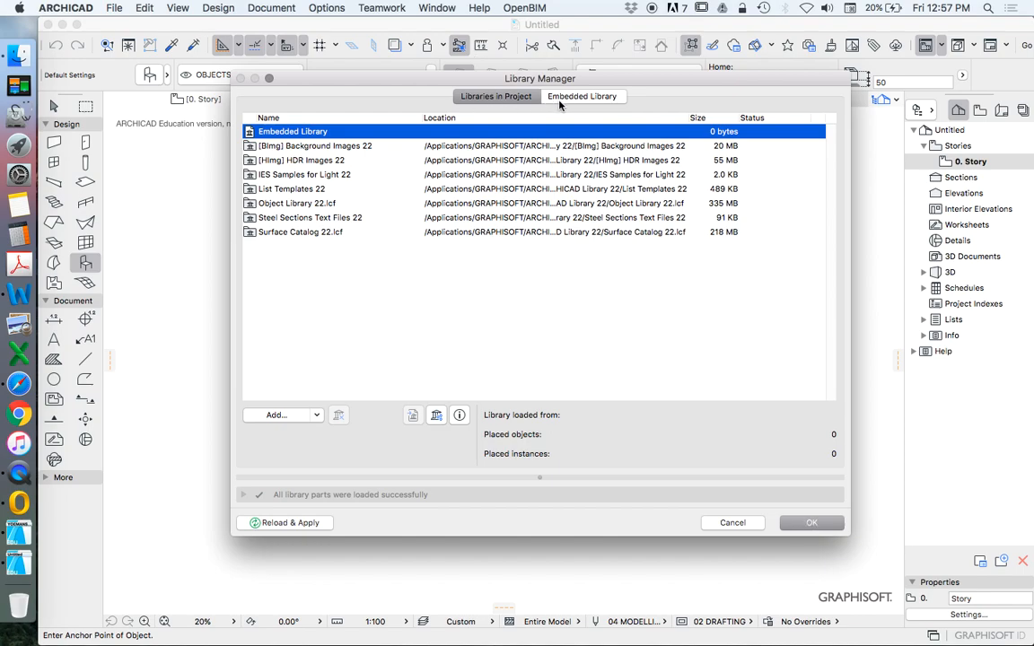
{"action": "left_click", "coordinate": [581, 97]}
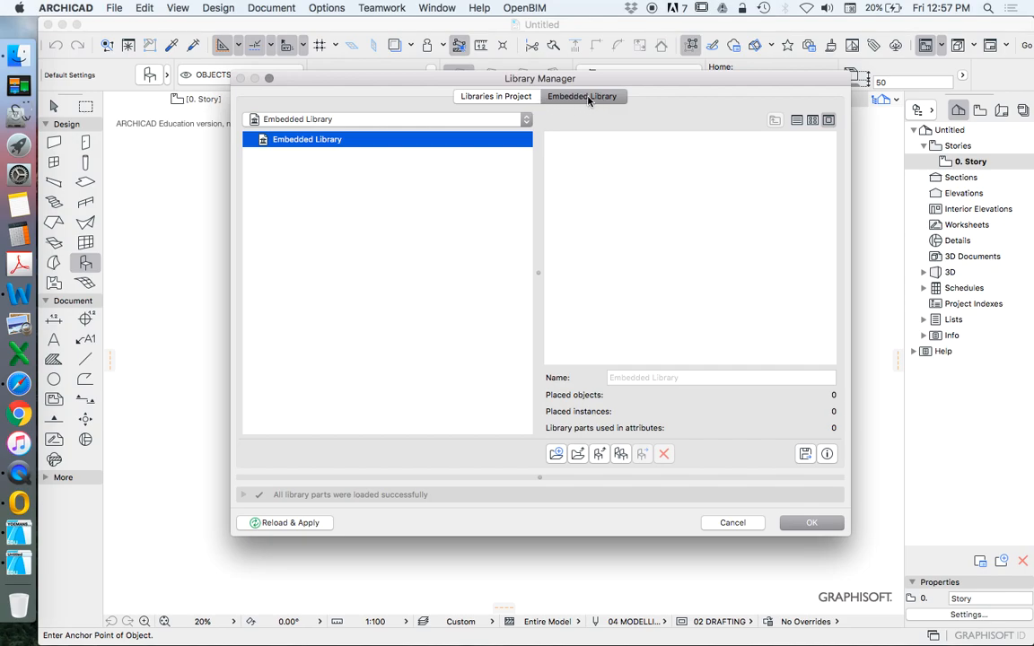
{"action": "mouse_move", "coordinate": [585, 101]}
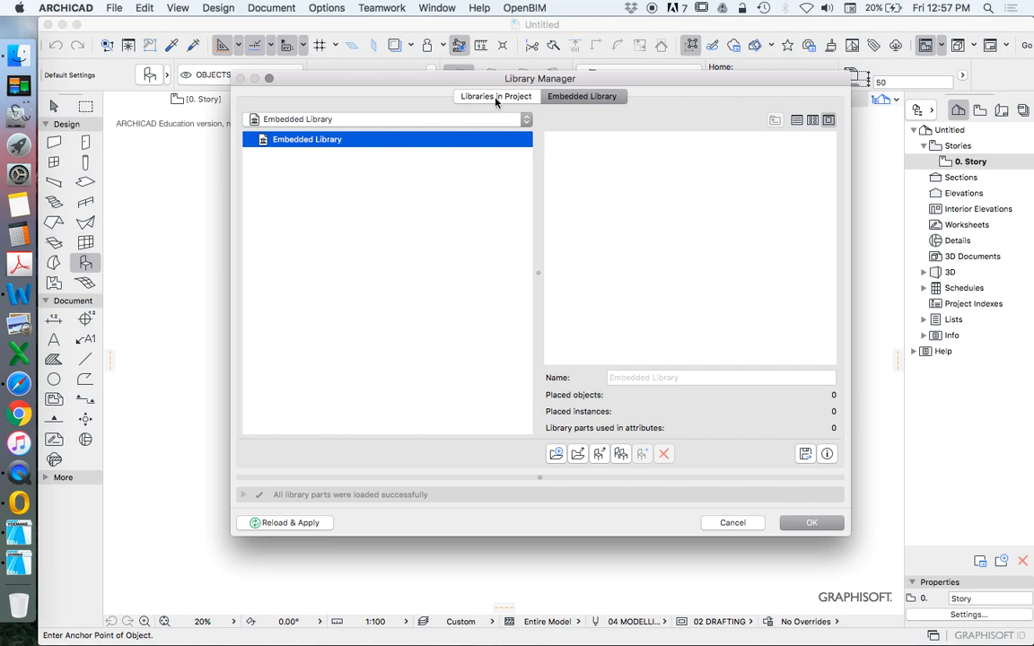
{"action": "left_click", "coordinate": [495, 97]}
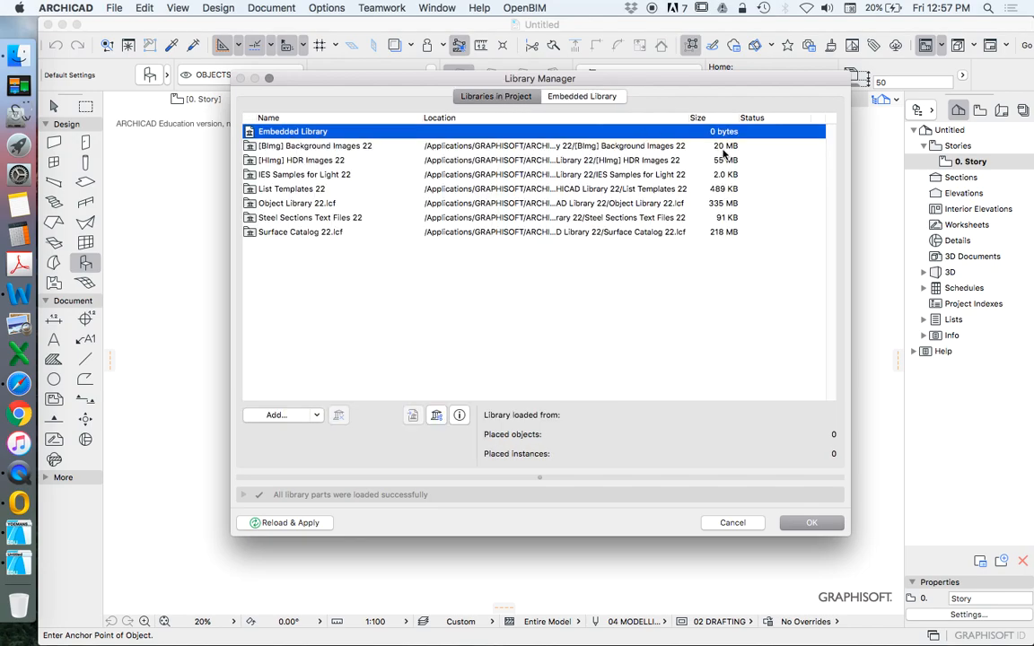
{"action": "mouse_move", "coordinate": [725, 209]}
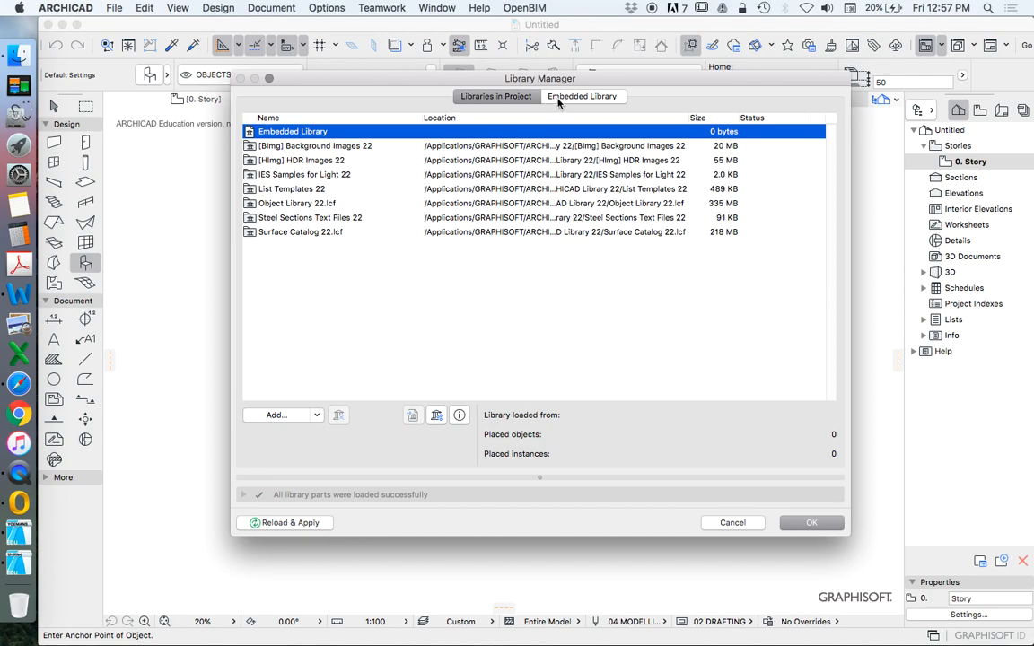
{"action": "left_click", "coordinate": [582, 97]}
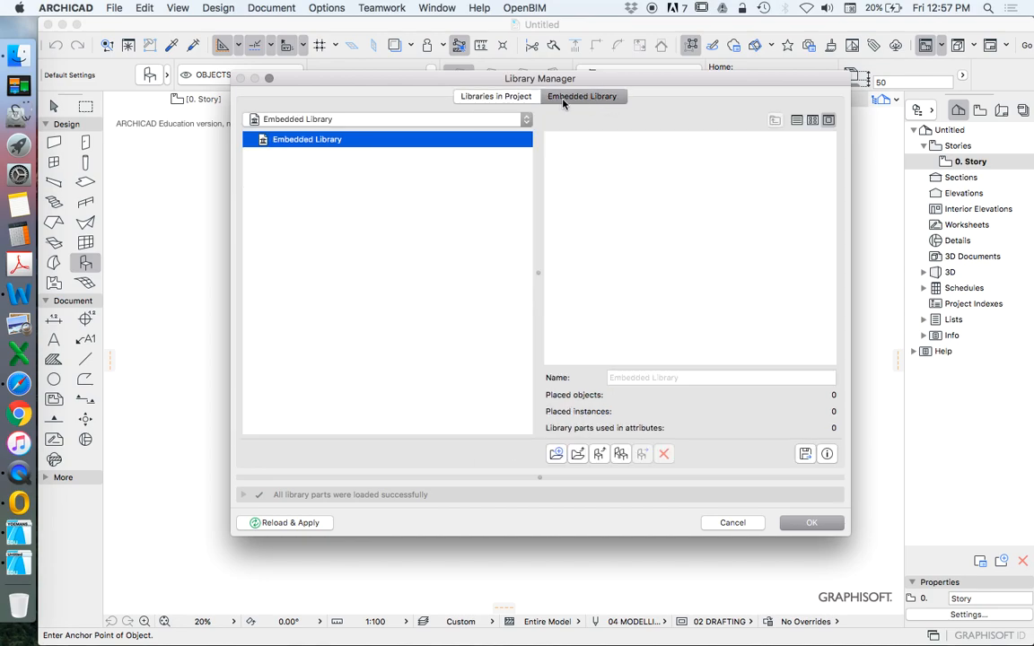
{"action": "left_click", "coordinate": [496, 97]}
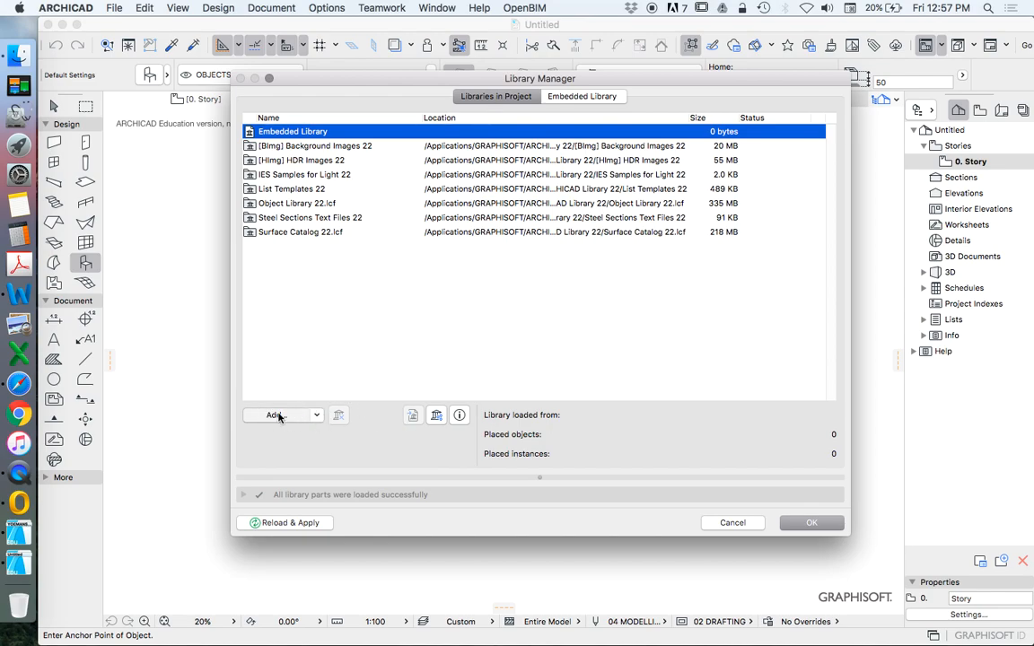
Start adding a library, opening the folder chooser at Documents
{"action": "left_click", "coordinate": [278, 415]}
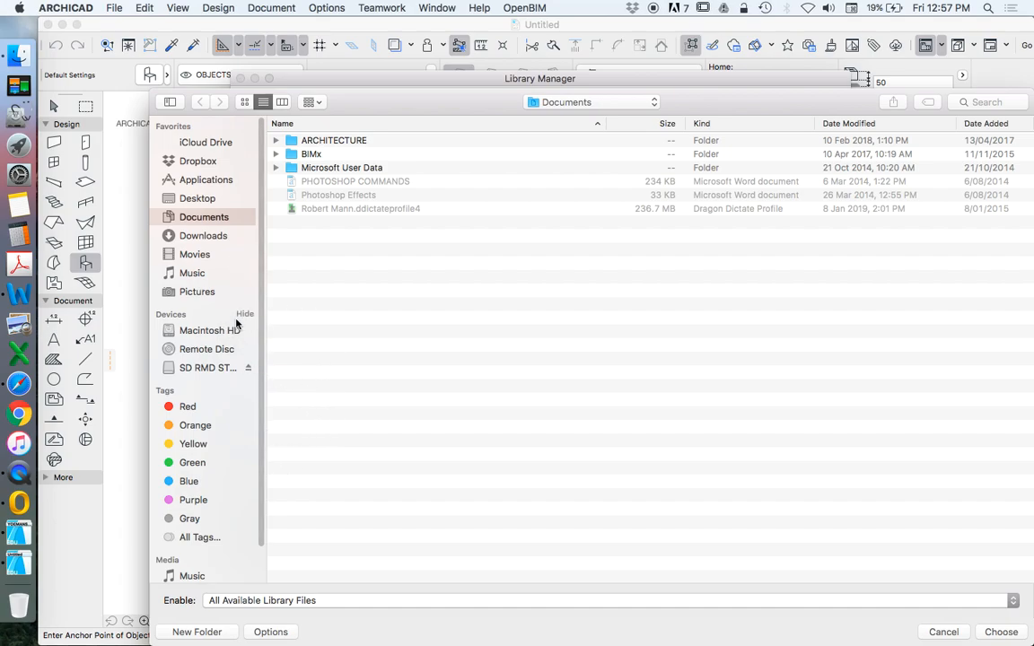
{"action": "mouse_move", "coordinate": [217, 291]}
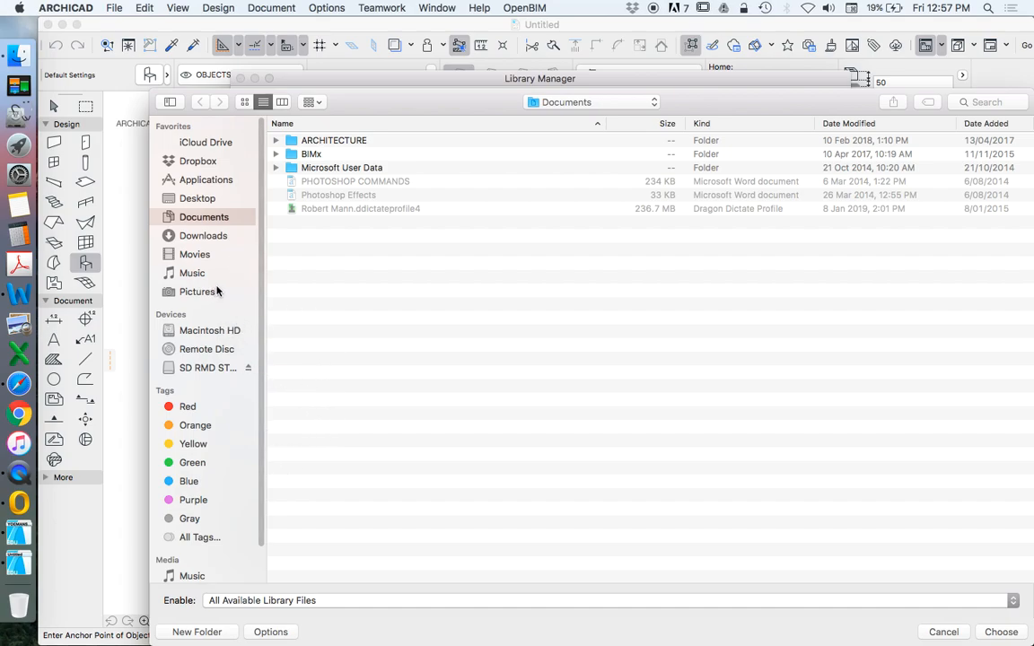
{"action": "mouse_move", "coordinate": [212, 291]}
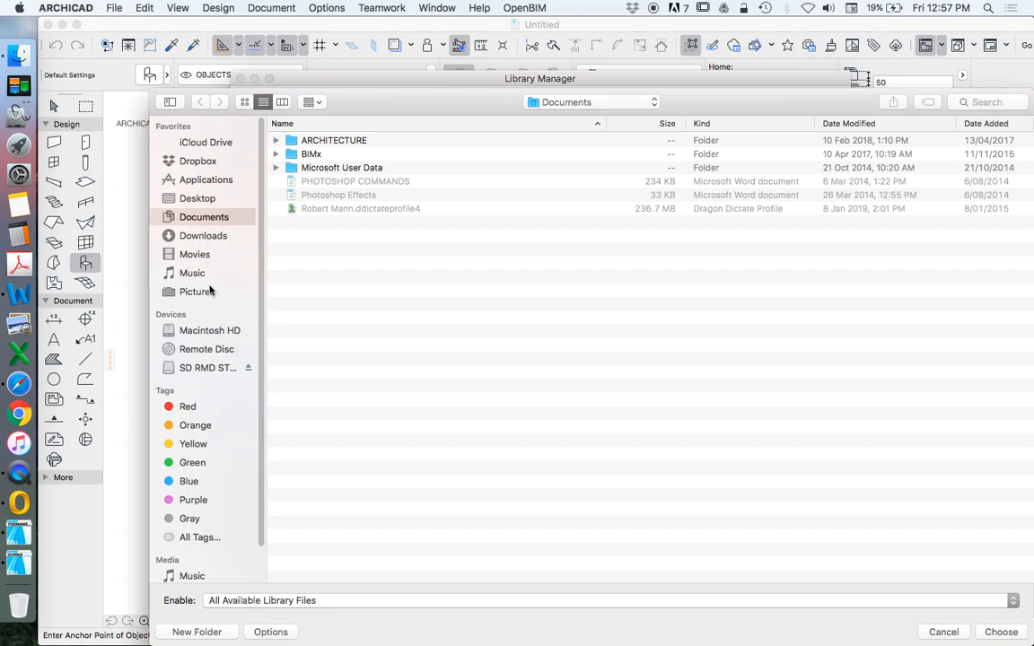
{"action": "mouse_move", "coordinate": [191, 241]}
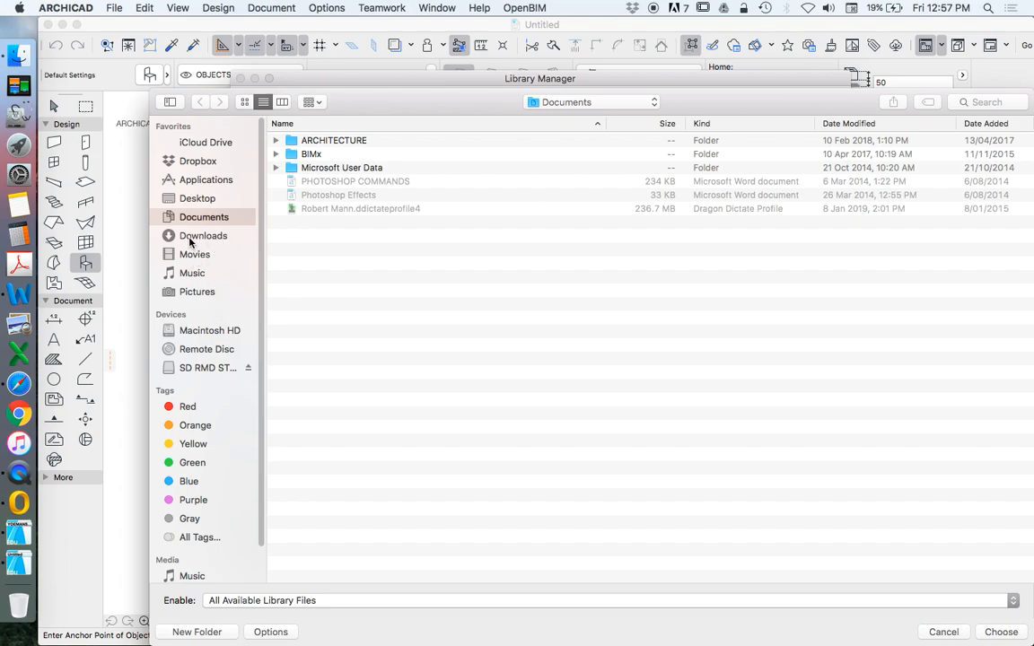
{"action": "mouse_move", "coordinate": [201, 183]}
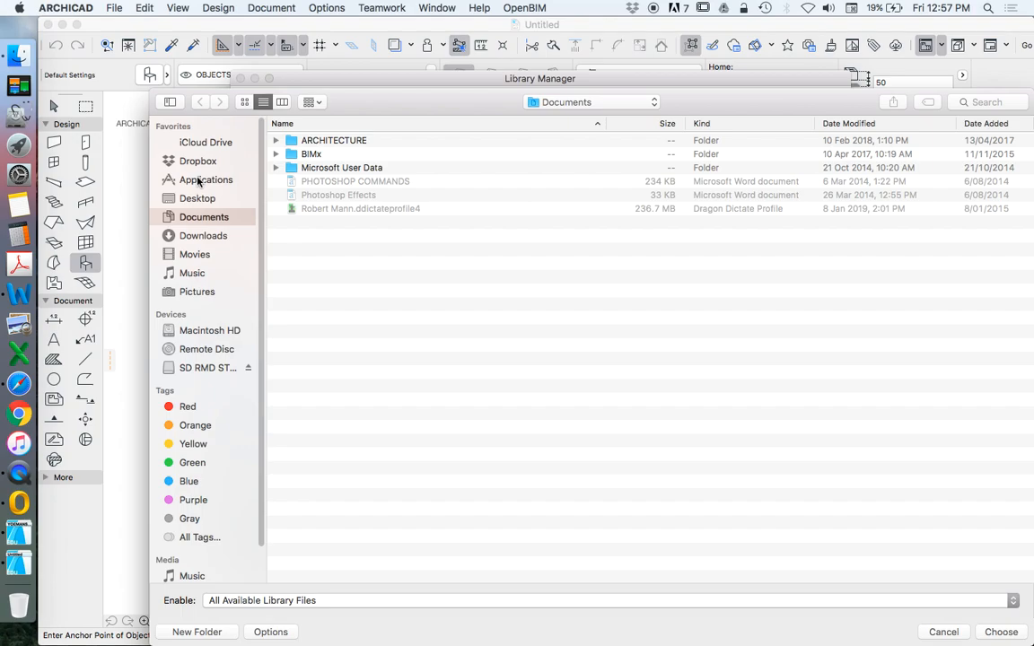
{"action": "mouse_move", "coordinate": [203, 183]}
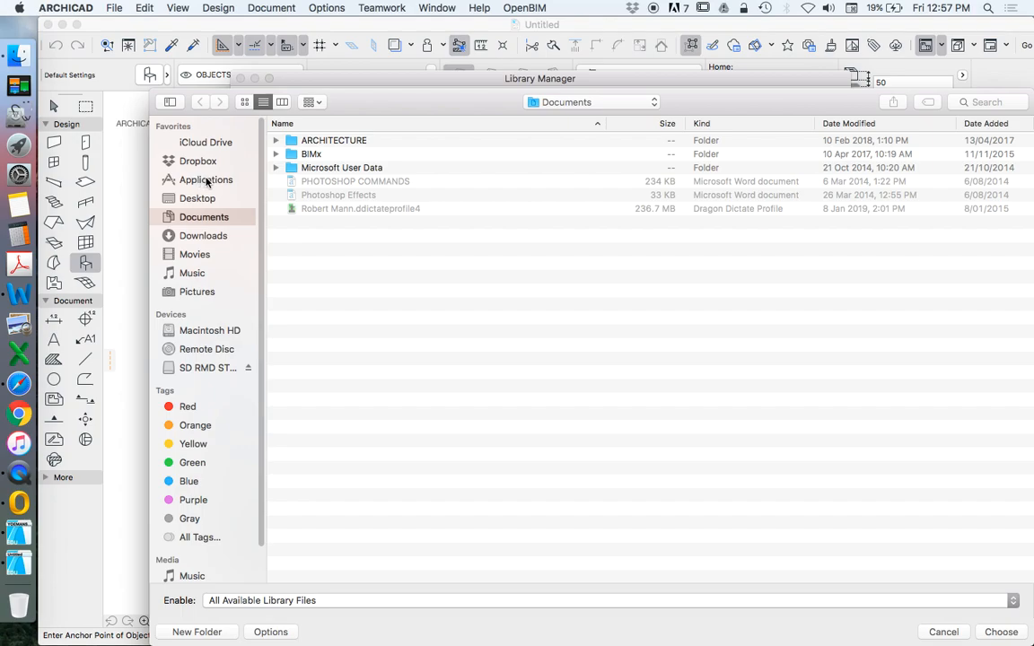
{"action": "mouse_move", "coordinate": [211, 183]}
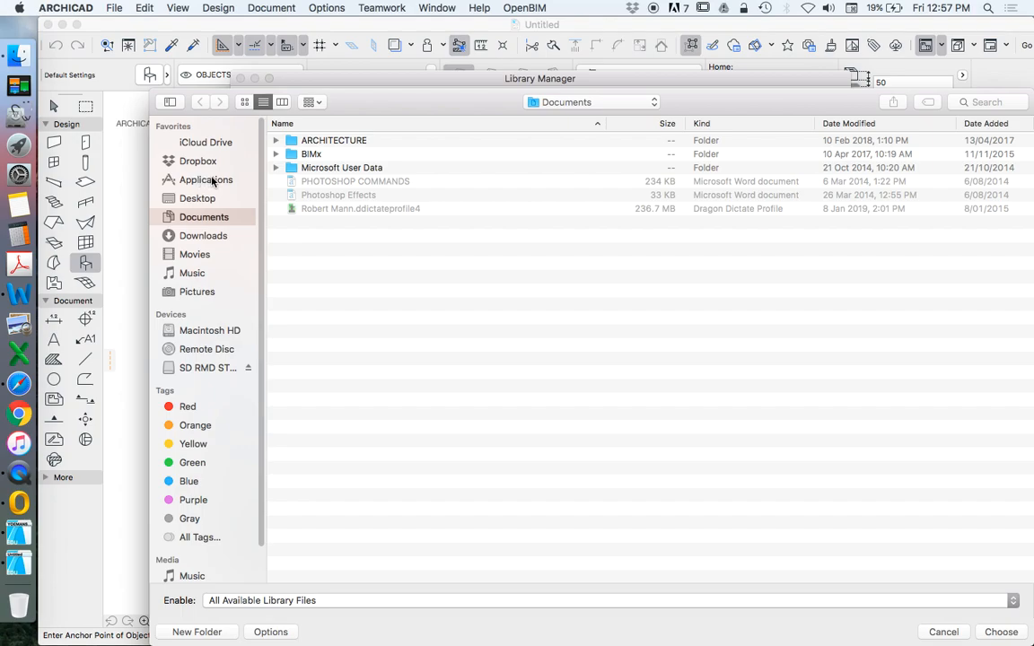
Browse Applications, expand GRAPHISOFT and highlight the ARCHICAD SE 2018 folder
{"action": "left_click", "coordinate": [205, 180]}
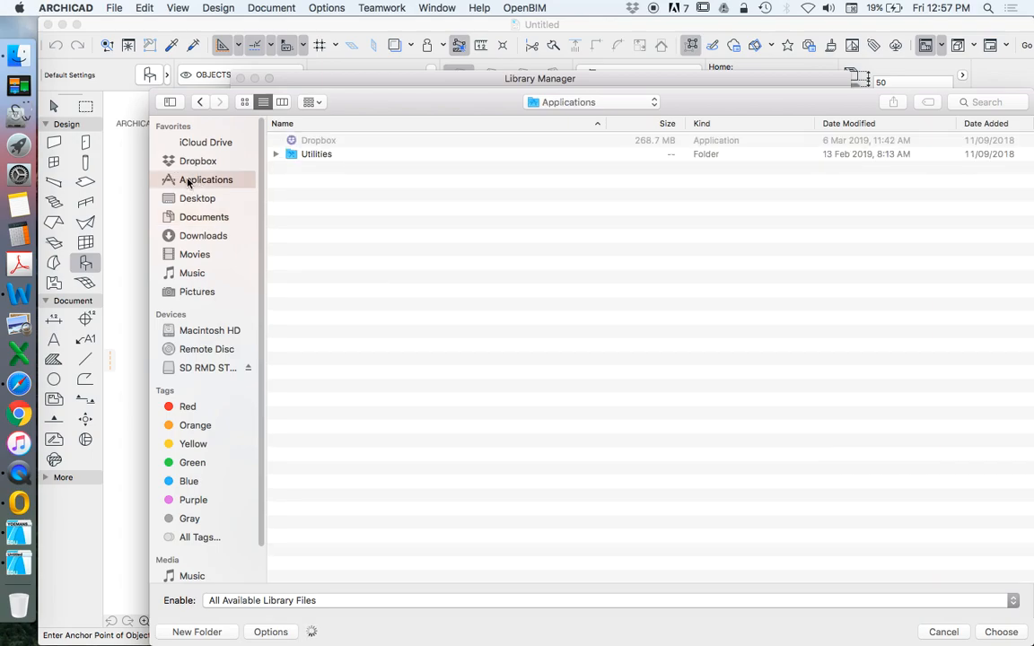
{"action": "left_click", "coordinate": [204, 180]}
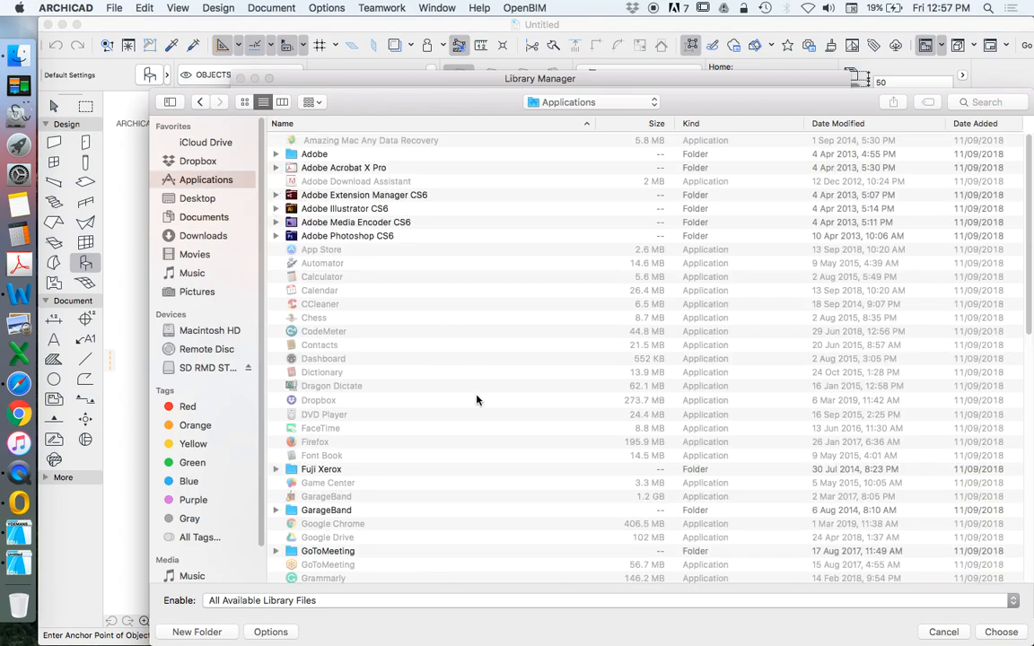
{"action": "scroll", "scroll_direction": "down", "scroll_amount": 3}
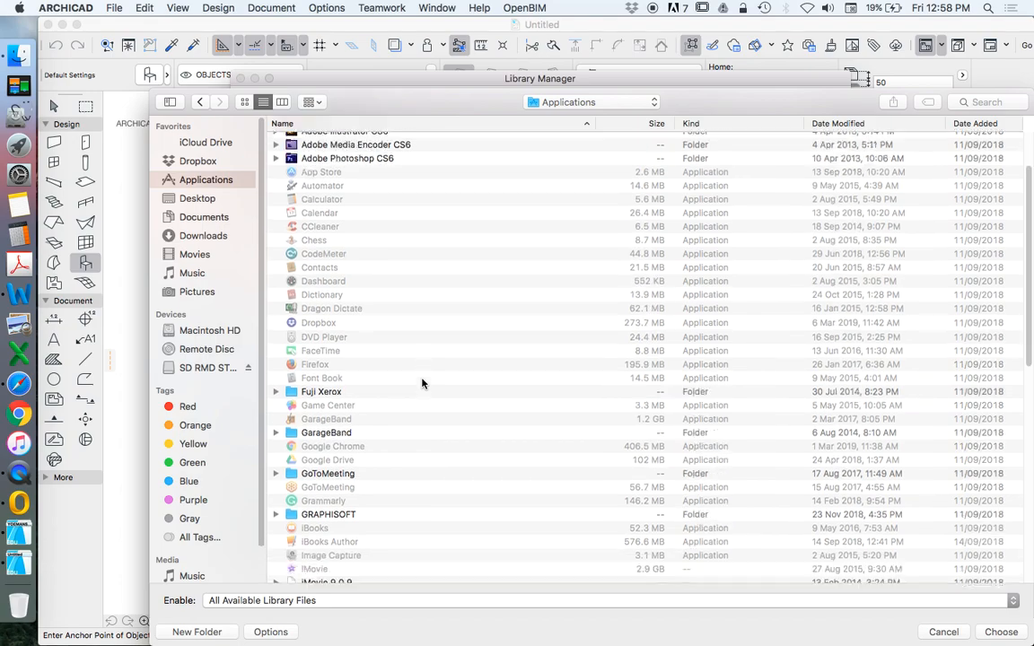
{"action": "scroll", "scroll_direction": "down", "scroll_amount": 3}
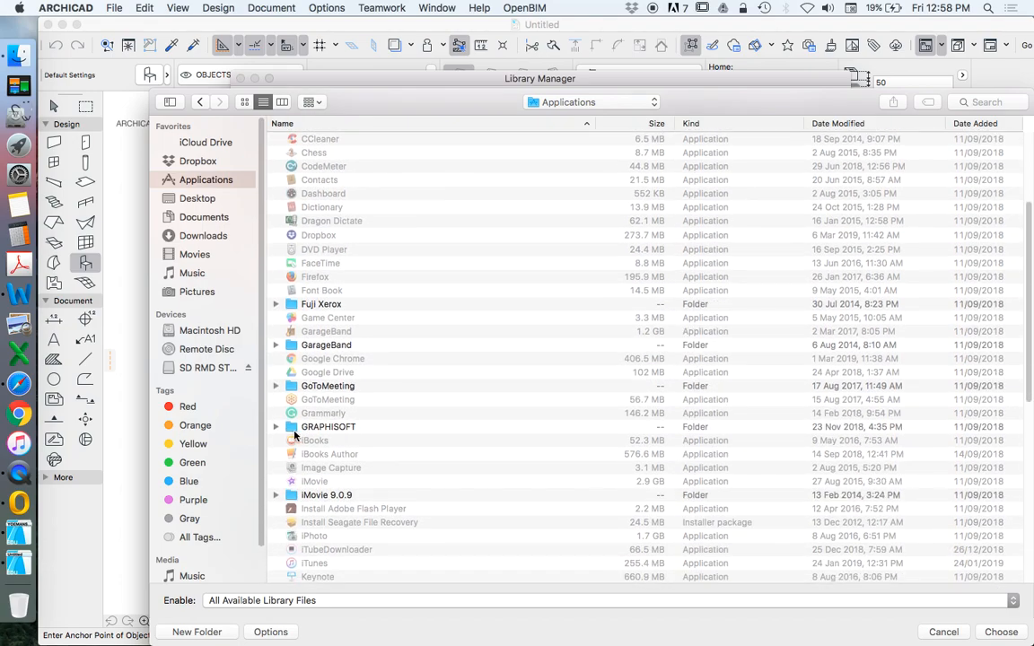
{"action": "left_click", "coordinate": [276, 427]}
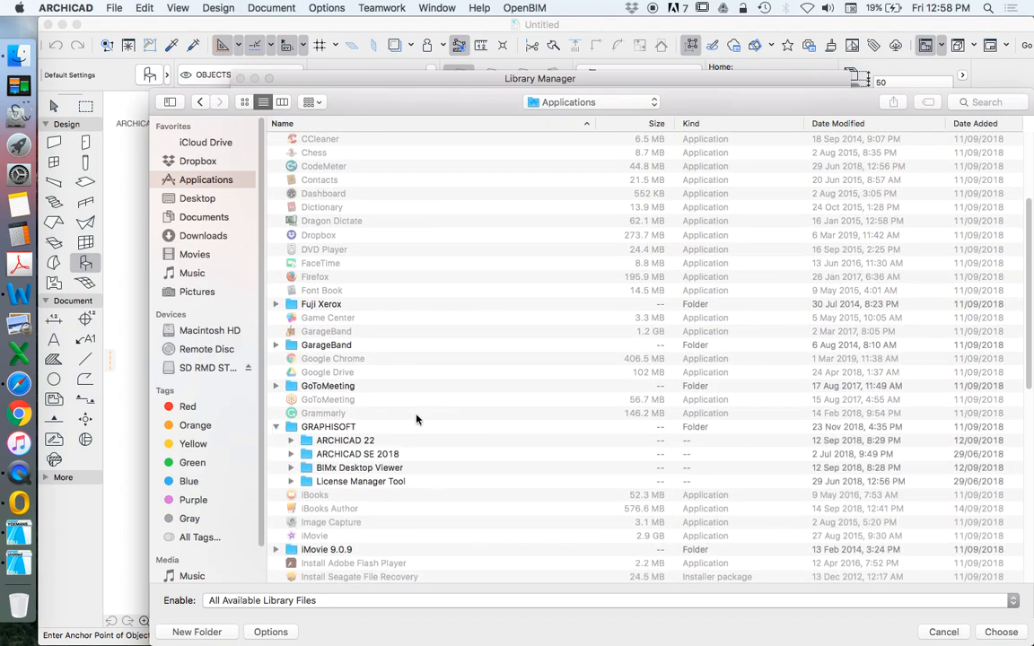
{"action": "scroll", "scroll_direction": "down", "scroll_amount": 3}
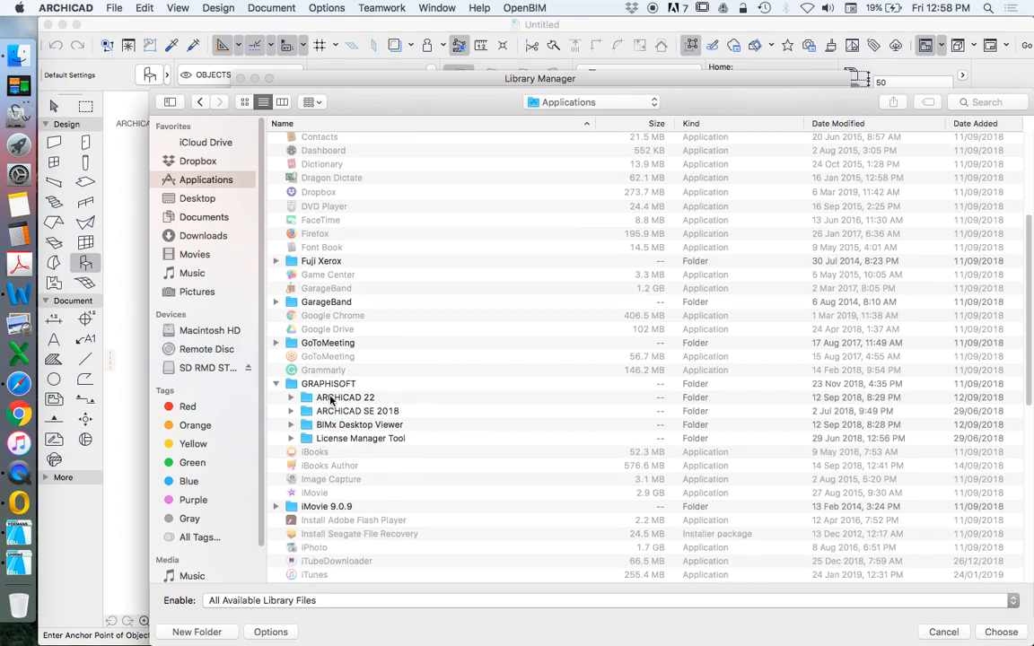
{"action": "mouse_move", "coordinate": [327, 417]}
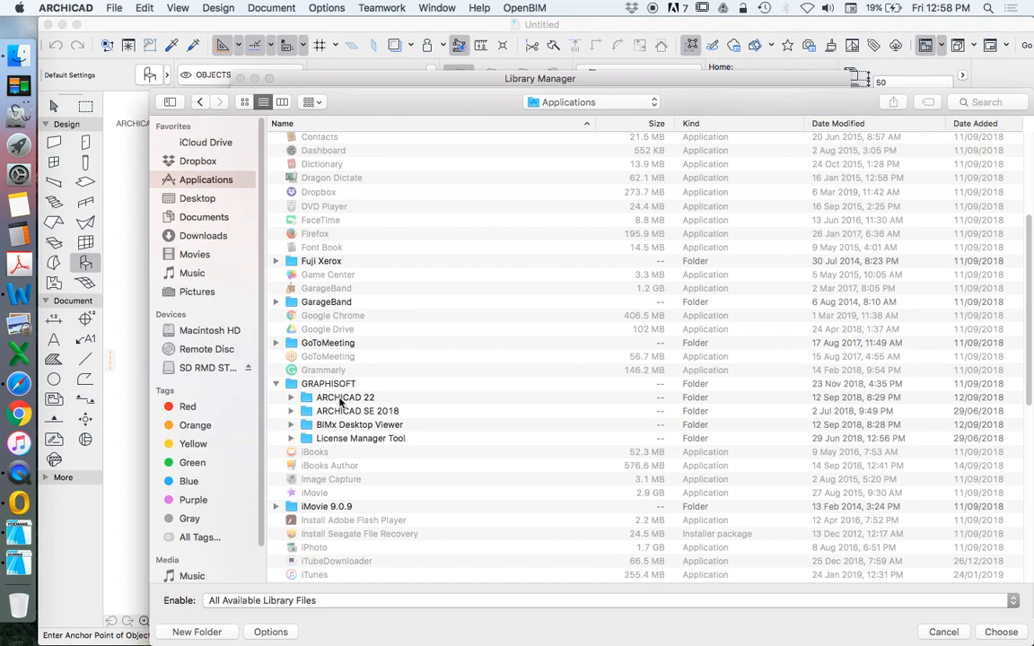
{"action": "left_click", "coordinate": [345, 397]}
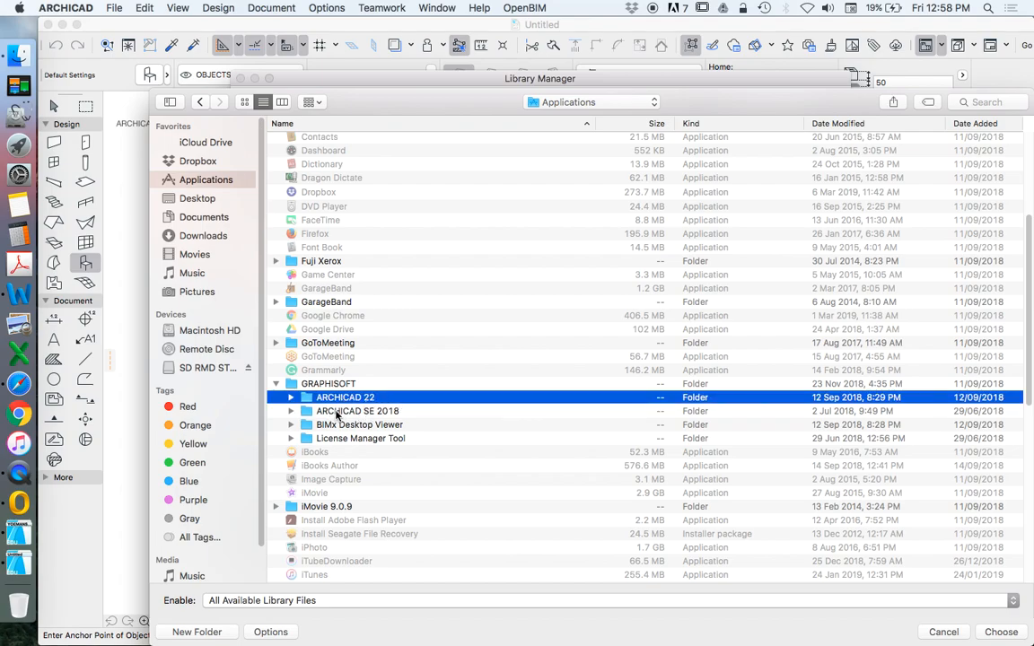
{"action": "left_click", "coordinate": [356, 409]}
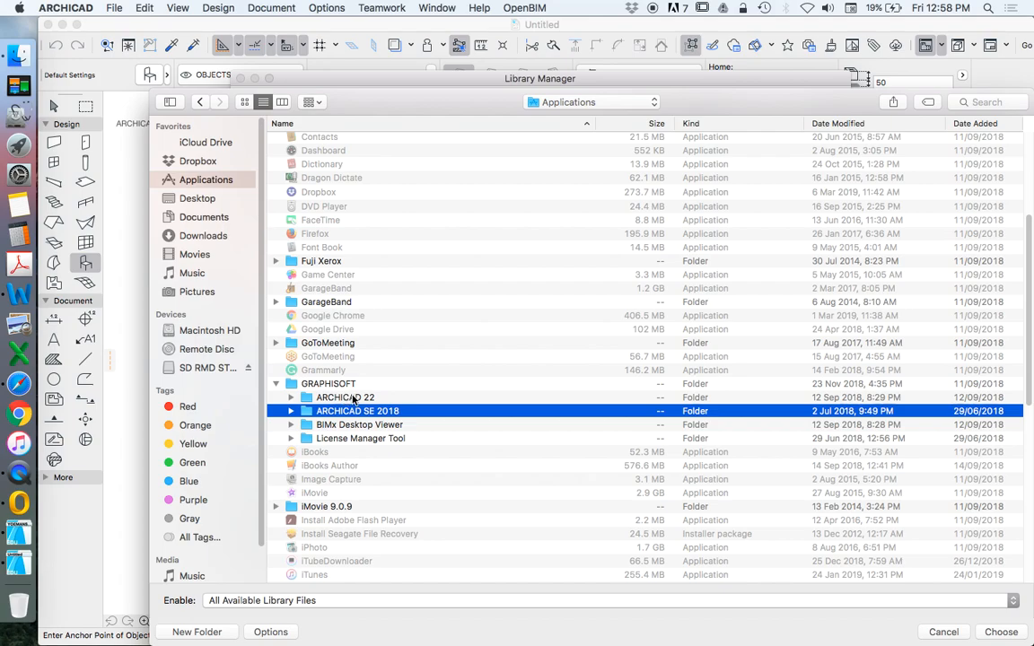
Inside ARCHICAD 22, choose the ARCHICAD Library 22 folder and add it as a library
{"action": "double_click", "coordinate": [345, 397]}
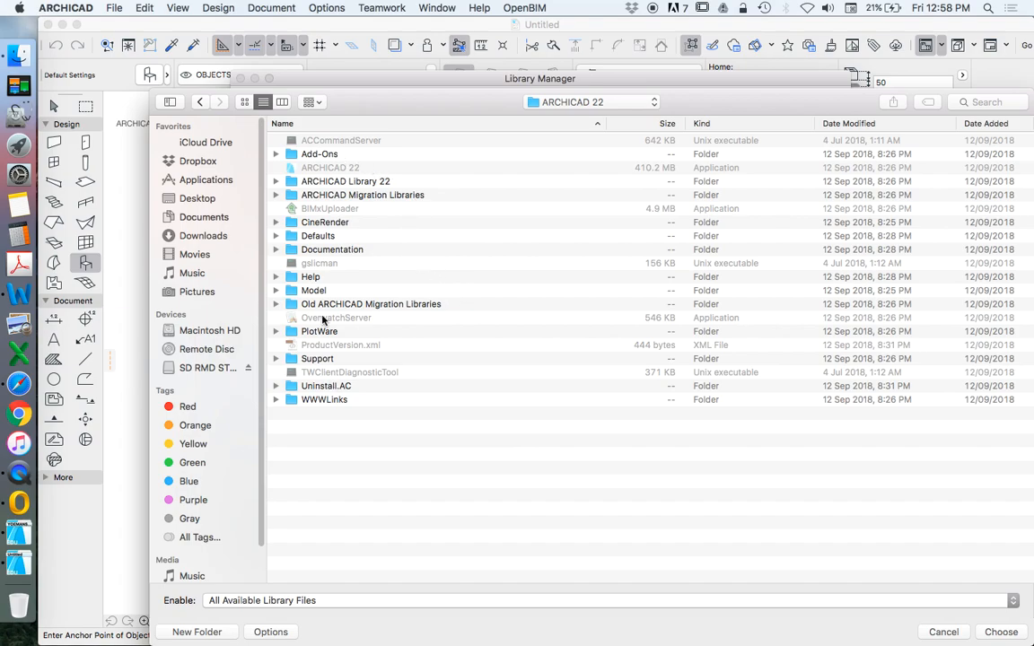
{"action": "mouse_move", "coordinate": [381, 253]}
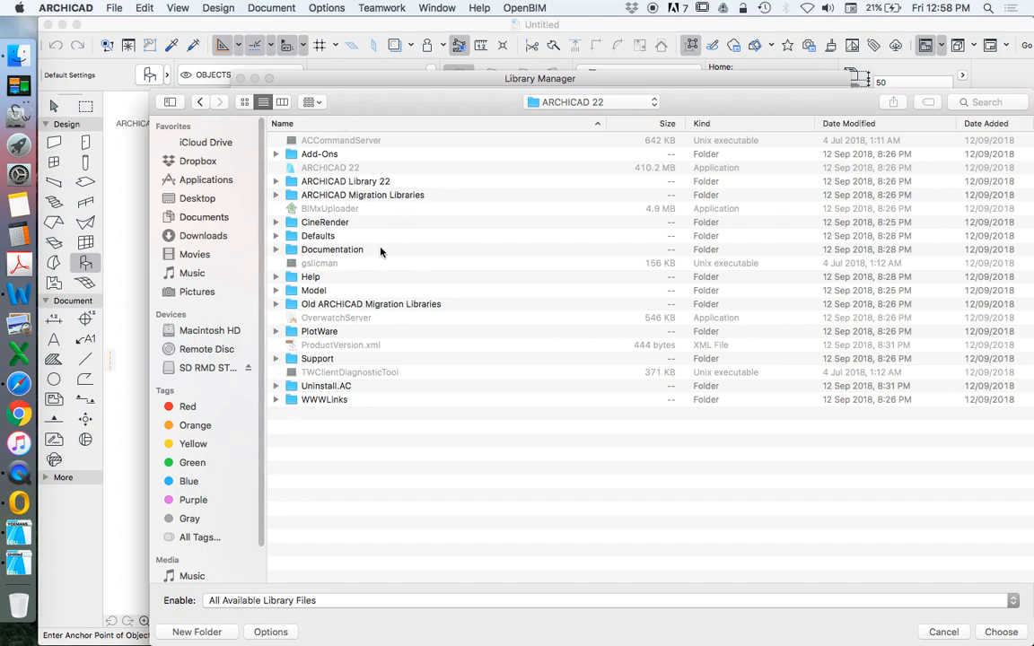
{"action": "mouse_move", "coordinate": [339, 194]}
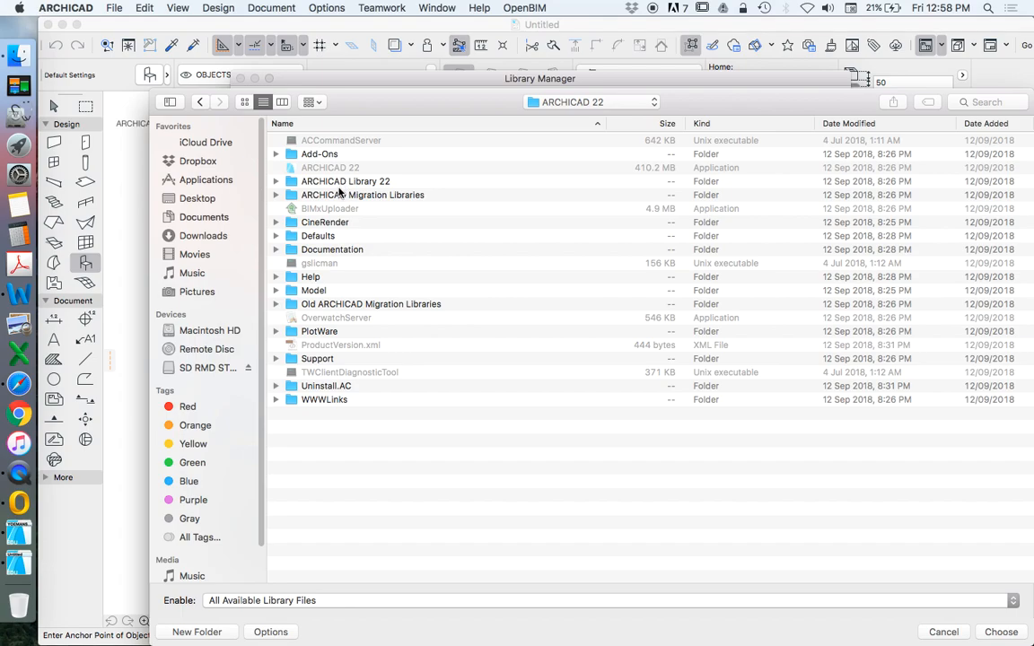
{"action": "left_click", "coordinate": [345, 181]}
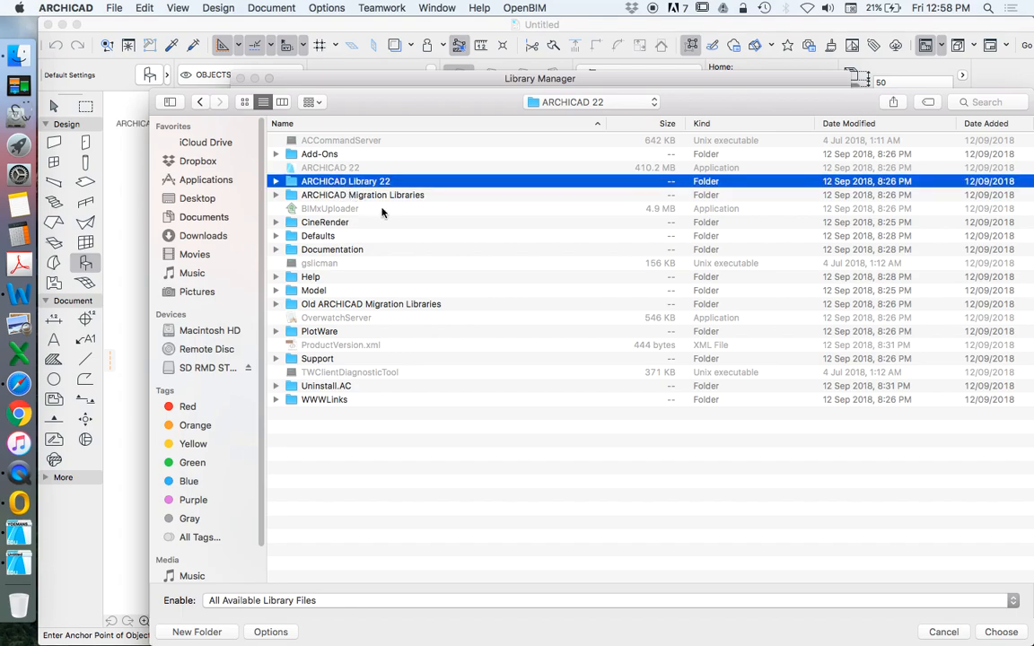
{"action": "mouse_move", "coordinate": [352, 195]}
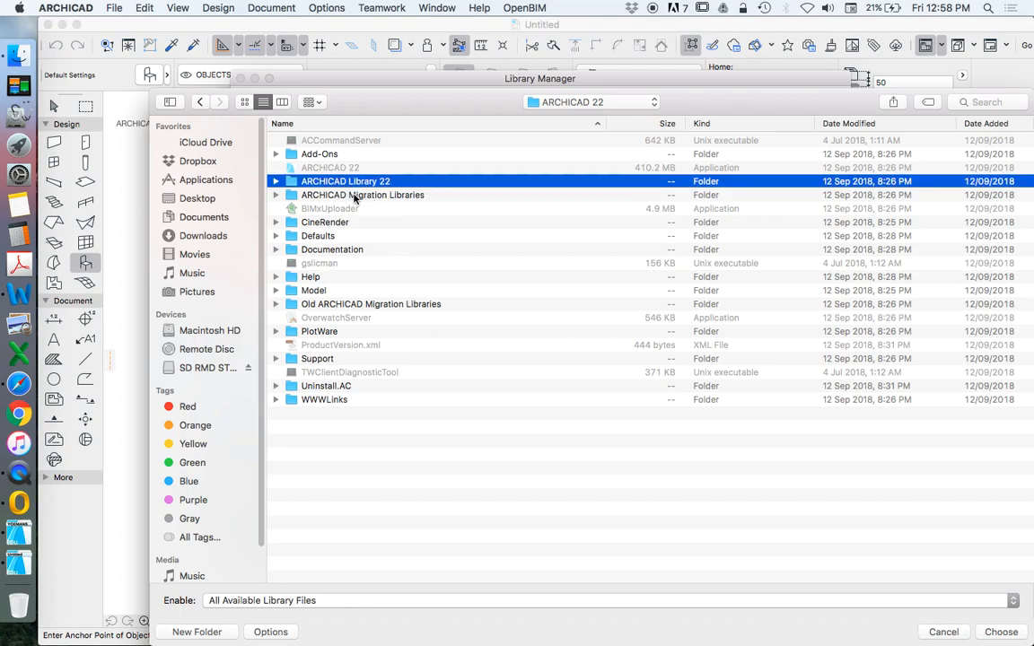
{"action": "left_click", "coordinate": [363, 194]}
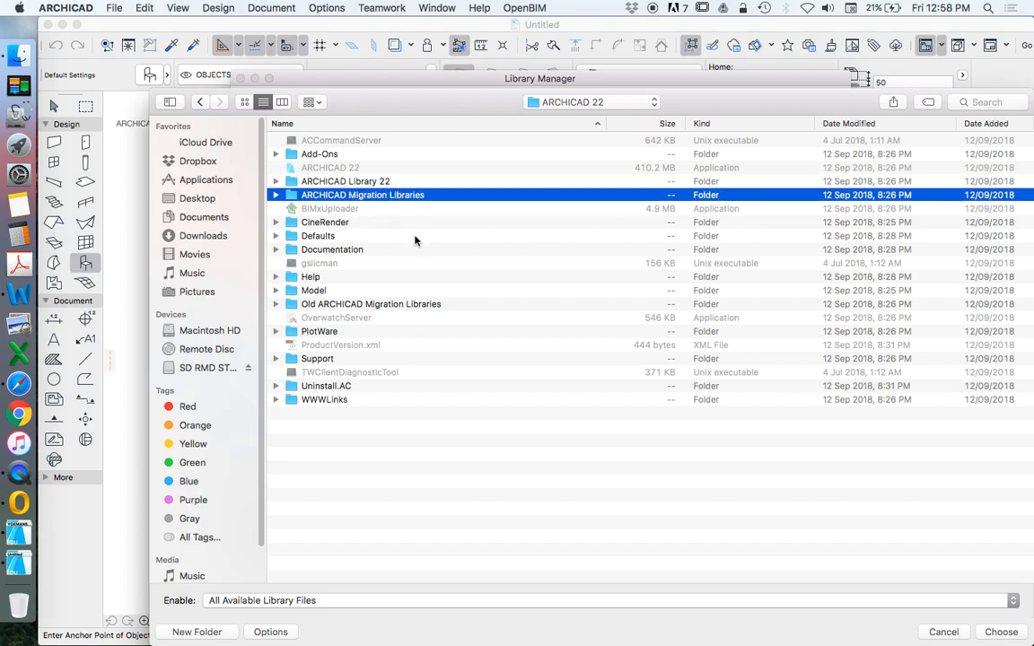
{"action": "mouse_move", "coordinate": [325, 223]}
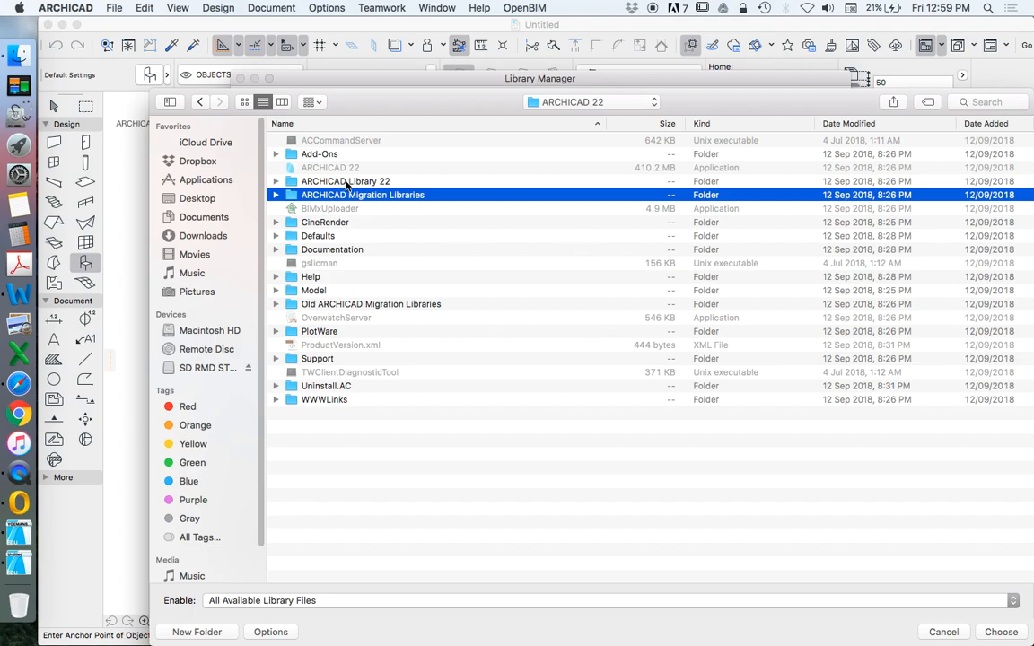
{"action": "mouse_move", "coordinate": [348, 185]}
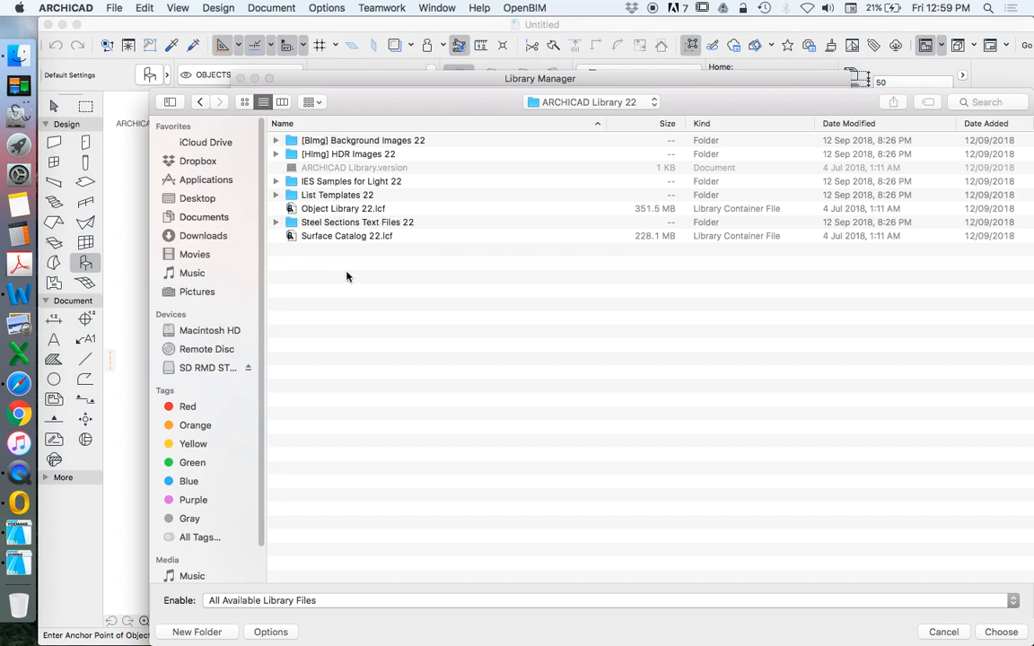
{"action": "mouse_move", "coordinate": [377, 267]}
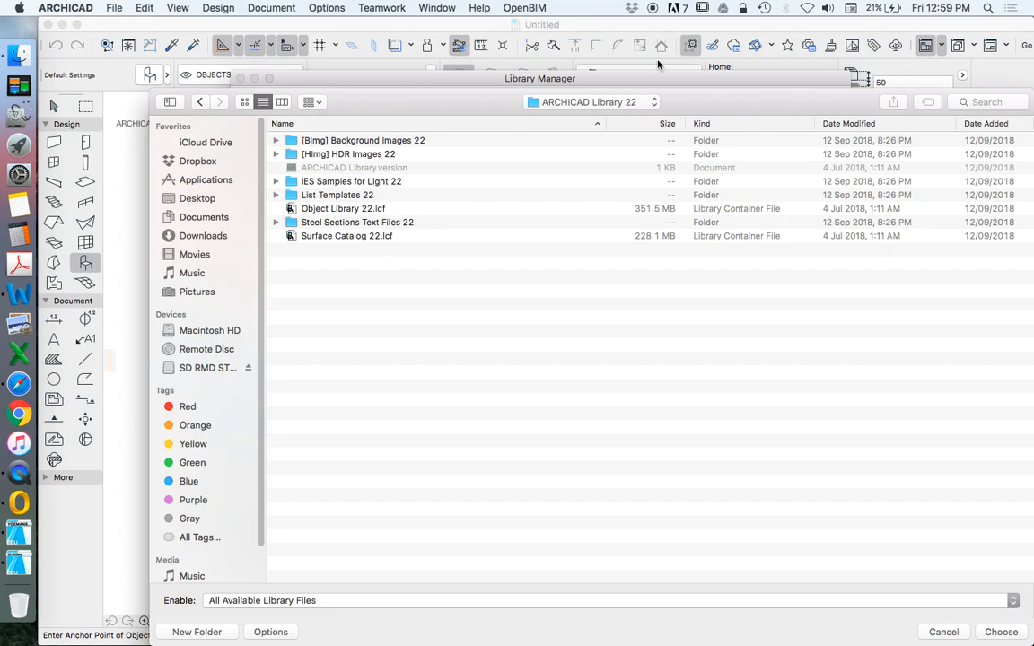
{"action": "mouse_move", "coordinate": [387, 171]}
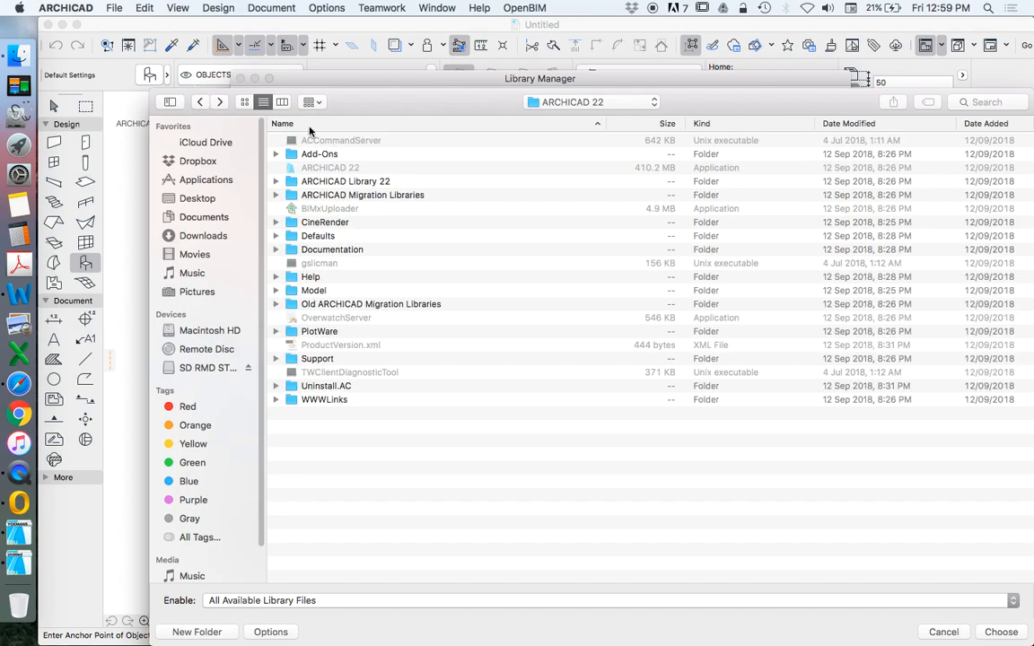
{"action": "left_click", "coordinate": [345, 179]}
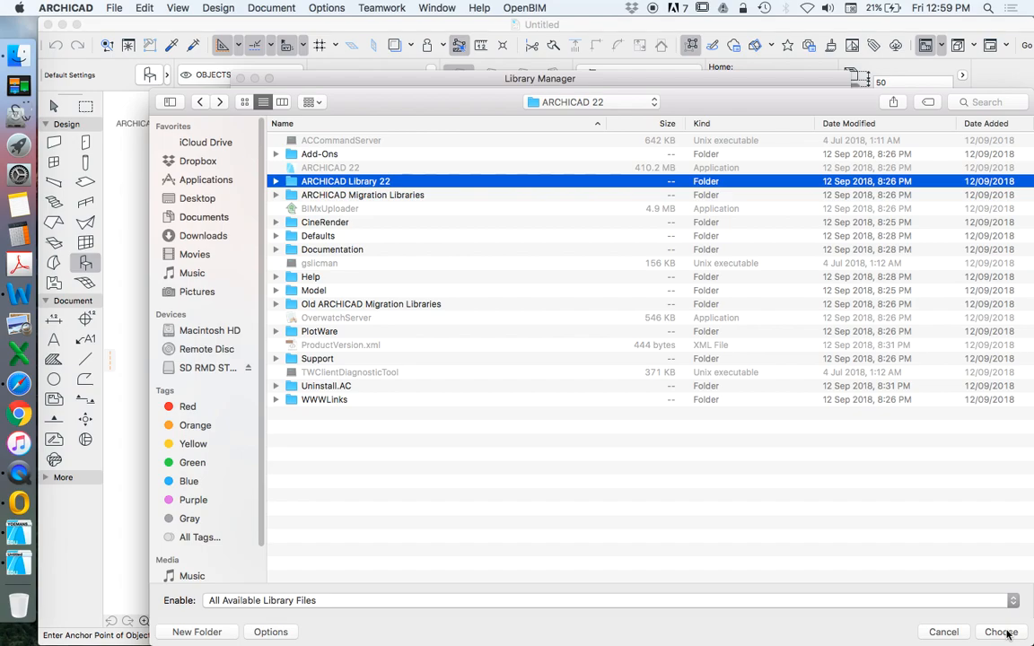
{"action": "left_click", "coordinate": [998, 632]}
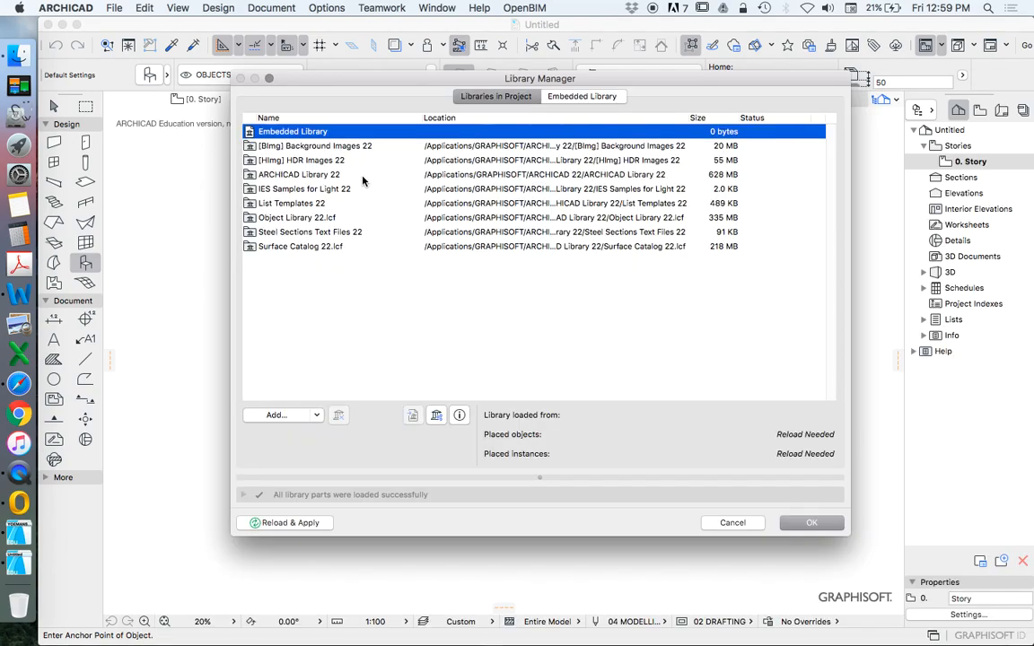
{"action": "mouse_move", "coordinate": [298, 174]}
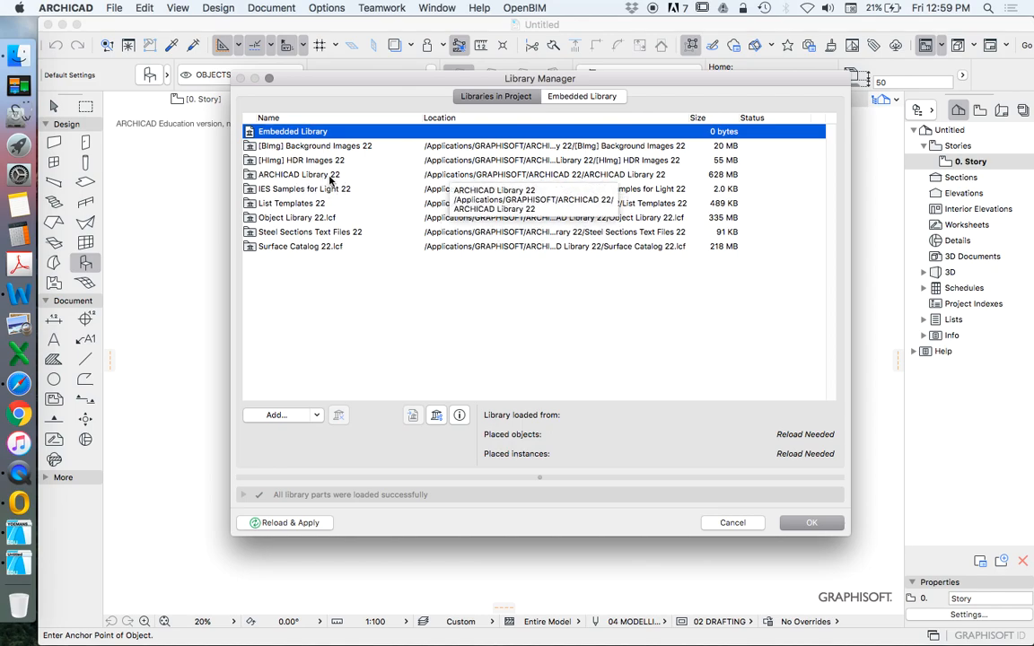
Select ARCHICAD Library 22 and reload and apply the project libraries
{"action": "left_click", "coordinate": [298, 174]}
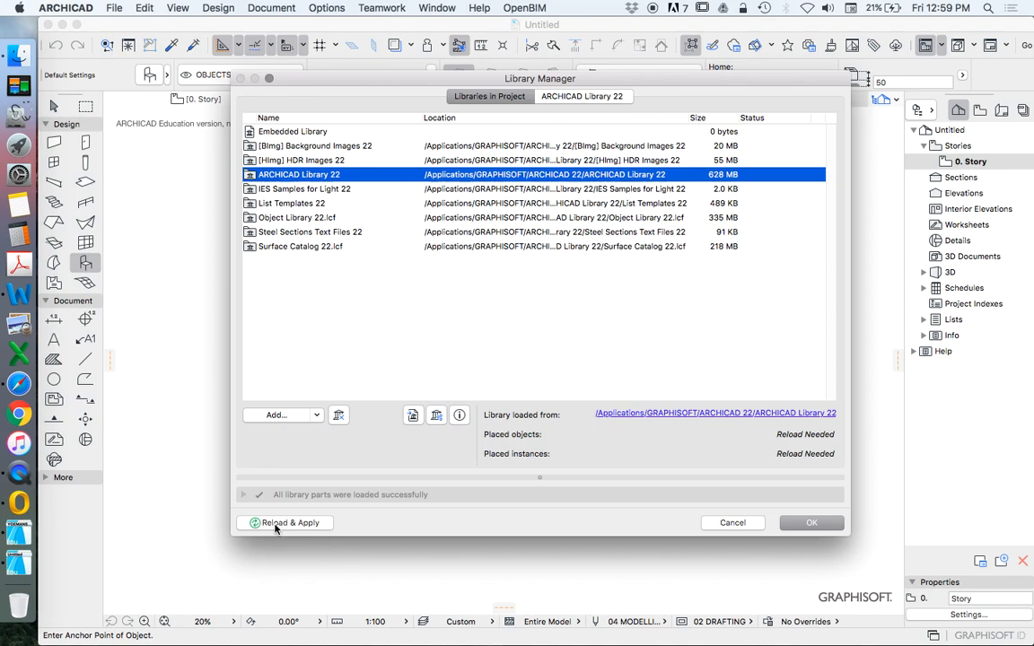
{"action": "mouse_move", "coordinate": [764, 504]}
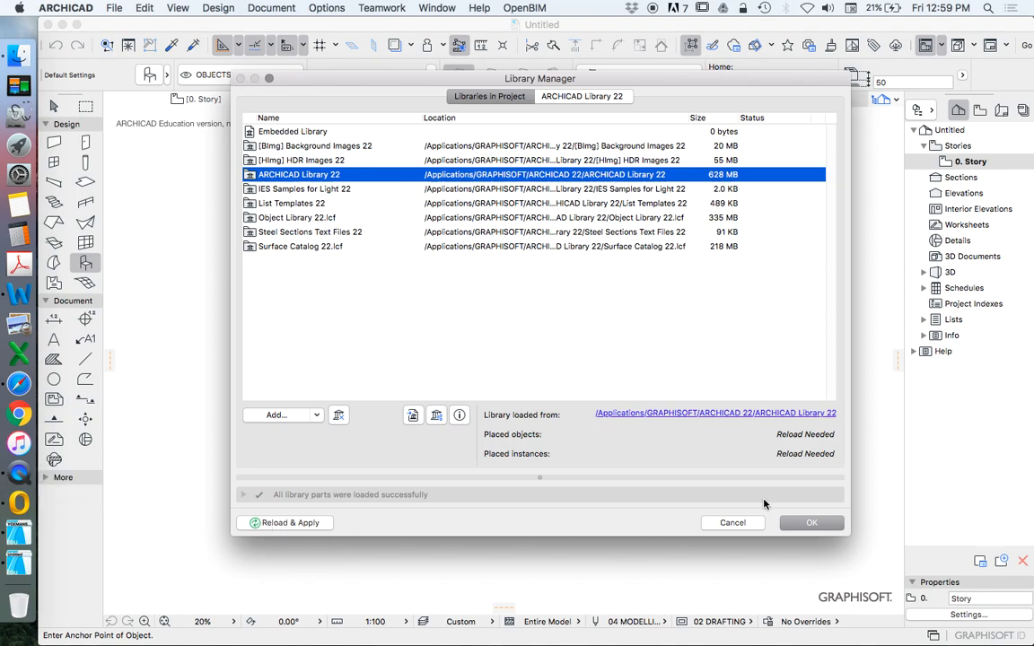
{"action": "left_click", "coordinate": [811, 522]}
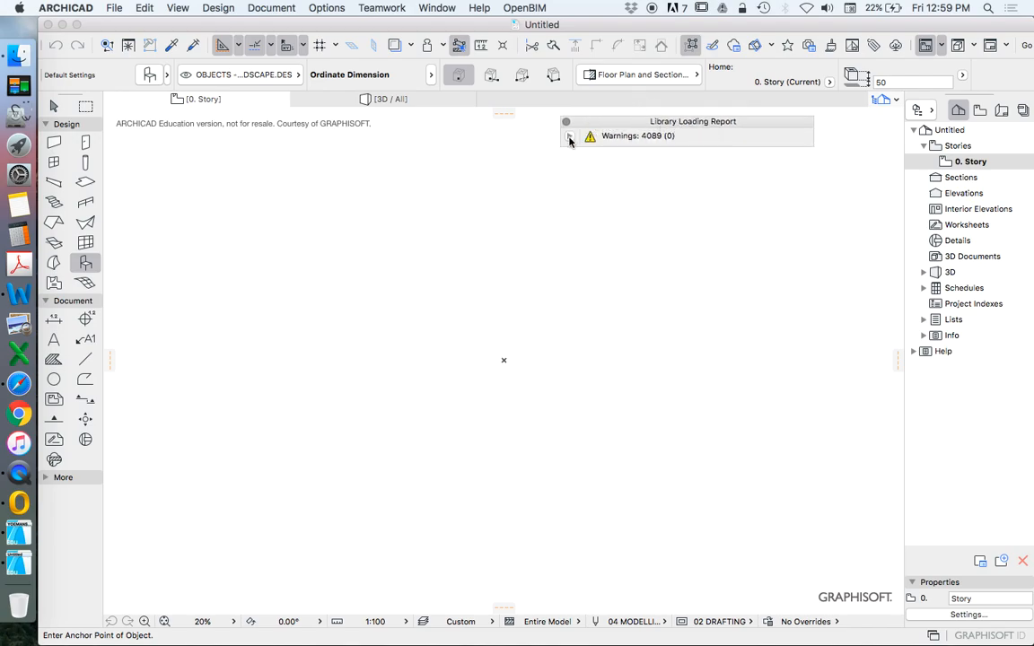
Expand the warnings to reveal the Duplicated Library Parts category
{"action": "left_click", "coordinate": [569, 136]}
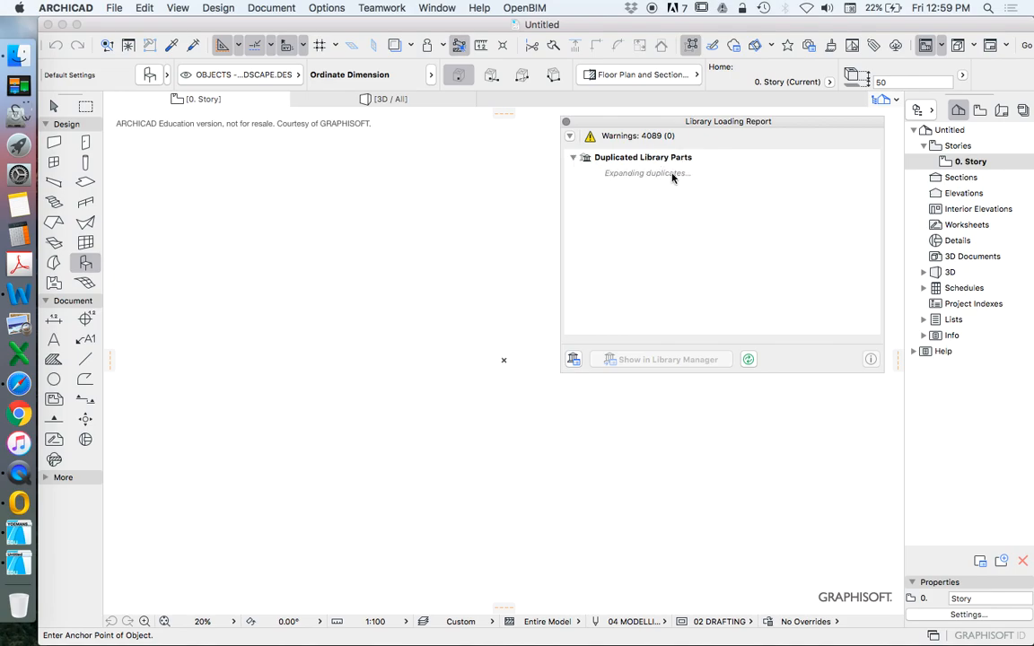
{"action": "mouse_move", "coordinate": [618, 151]}
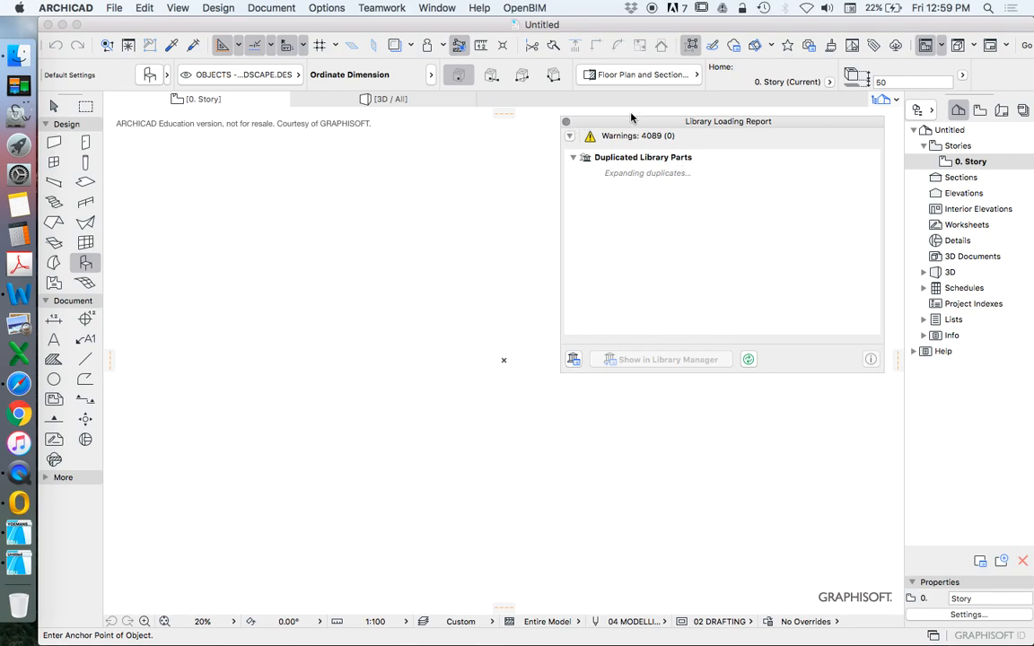
{"action": "mouse_move", "coordinate": [736, 286]}
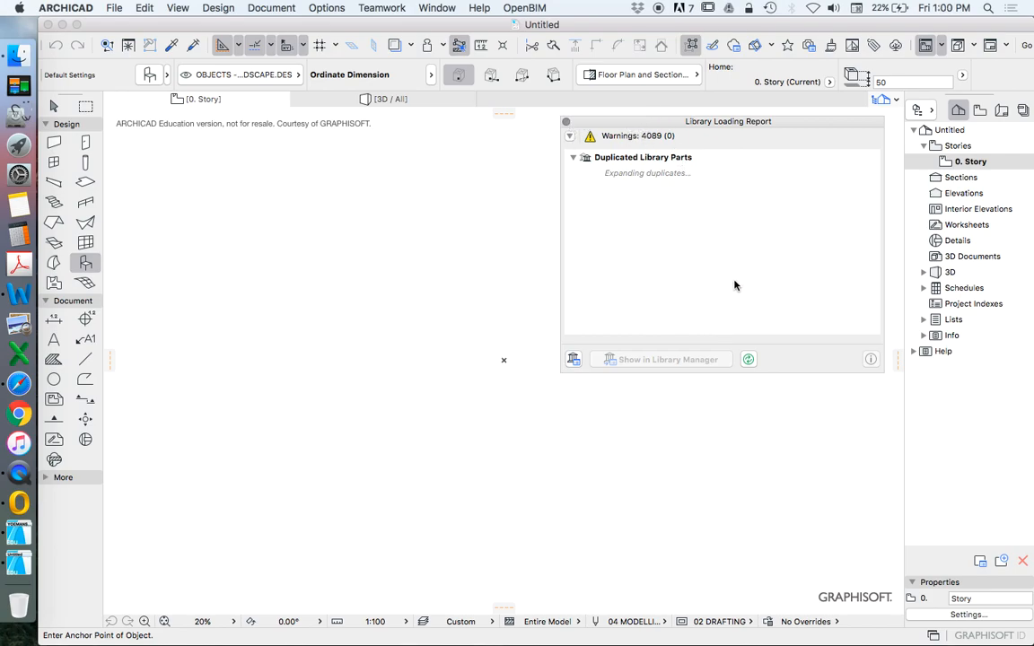
{"action": "mouse_move", "coordinate": [718, 208]}
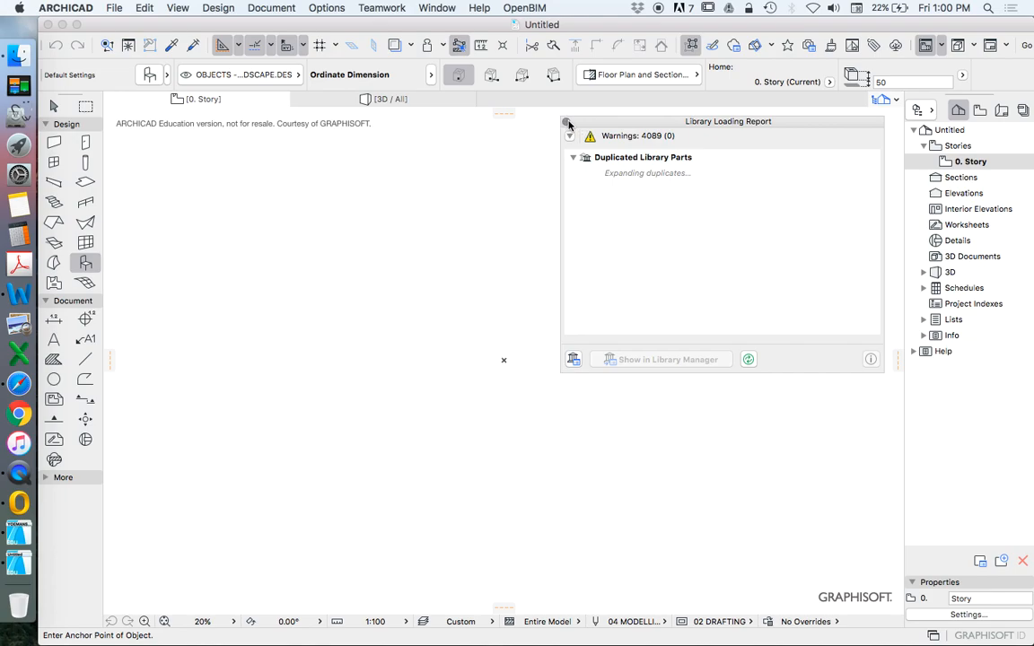
{"action": "mouse_move", "coordinate": [357, 215]}
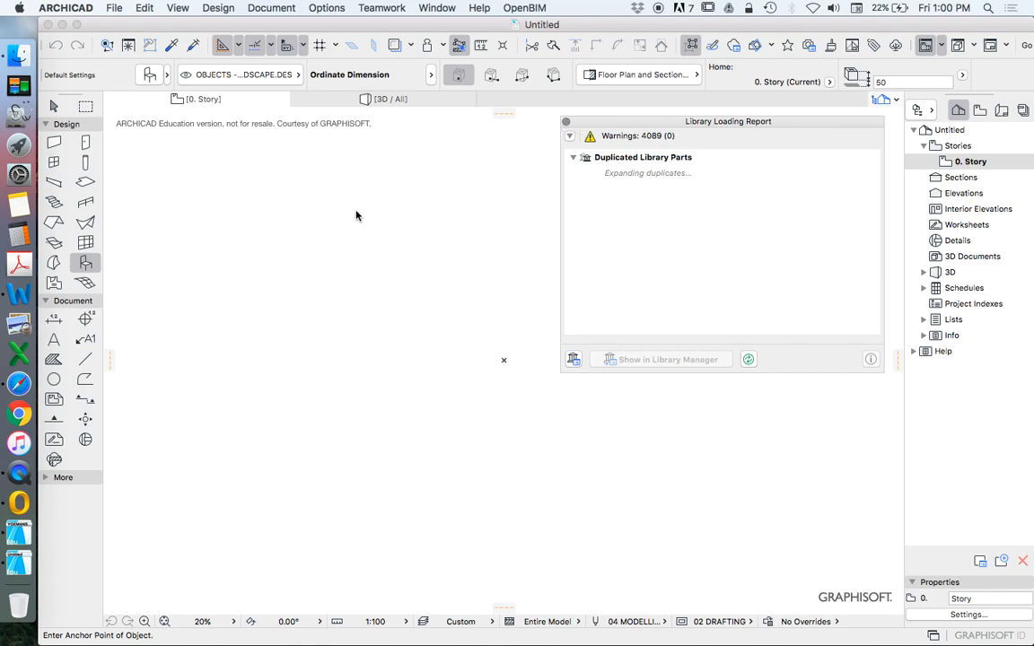
{"action": "mouse_move", "coordinate": [309, 287]}
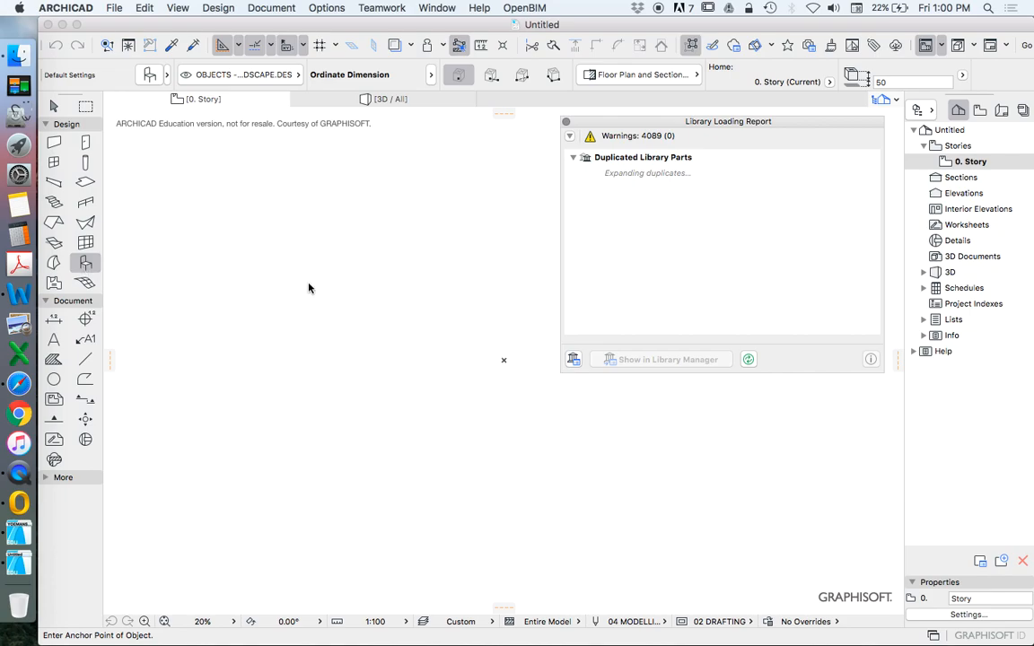
{"action": "mouse_move", "coordinate": [402, 264]}
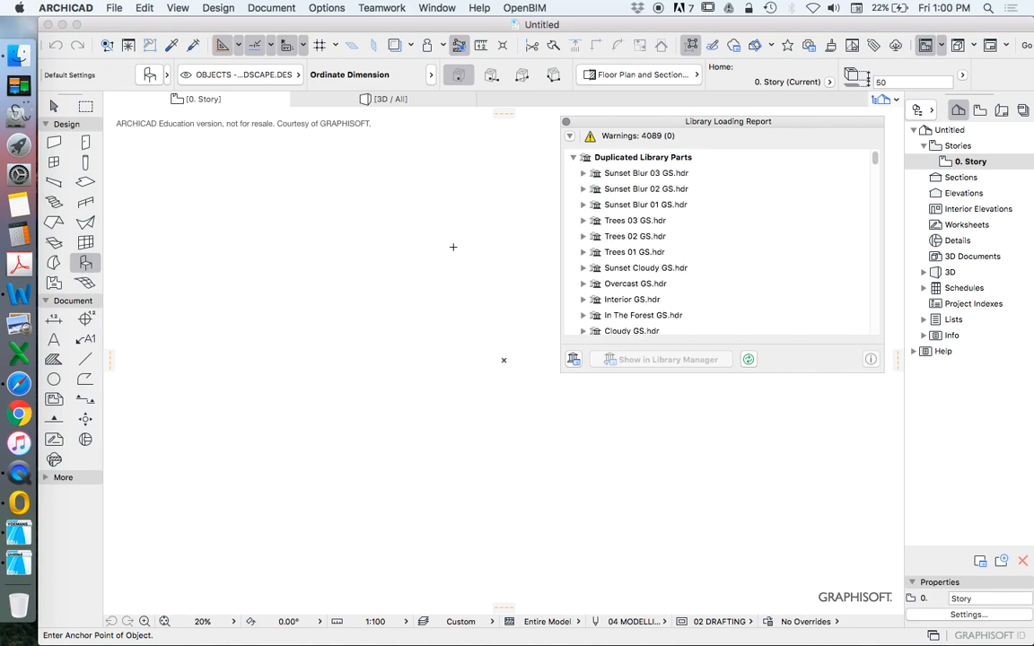
{"action": "mouse_move", "coordinate": [876, 158]}
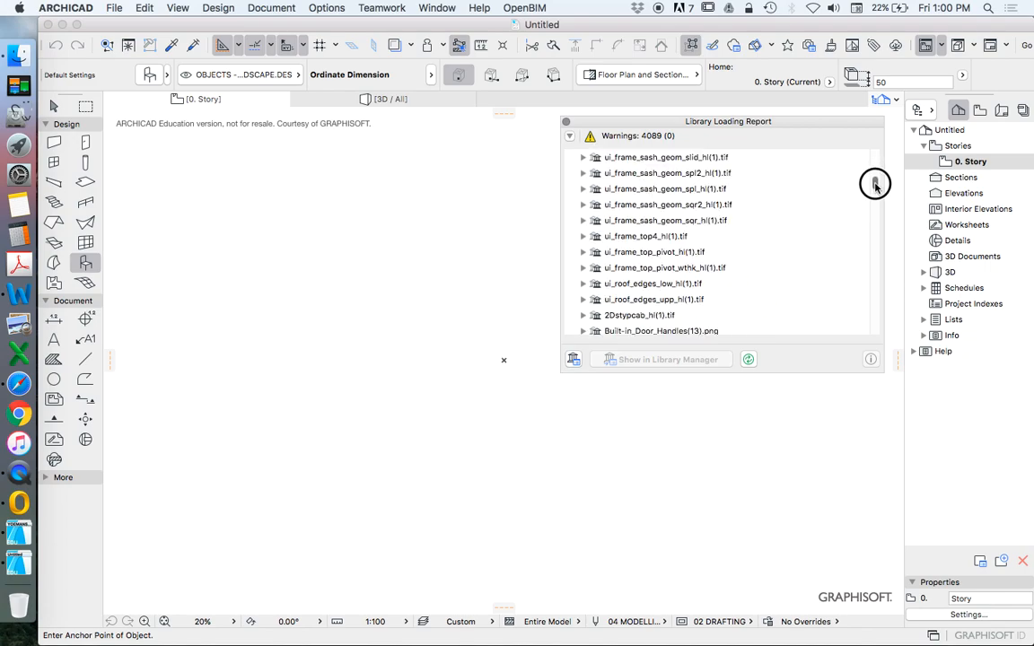
{"action": "mouse_move", "coordinate": [733, 179]}
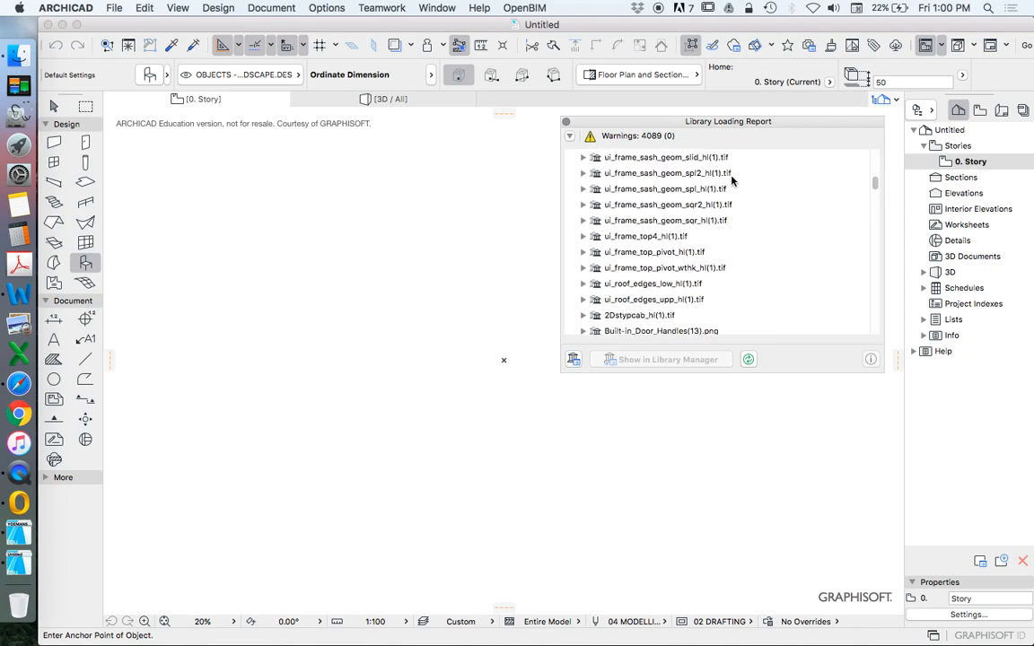
{"action": "mouse_move", "coordinate": [567, 133]}
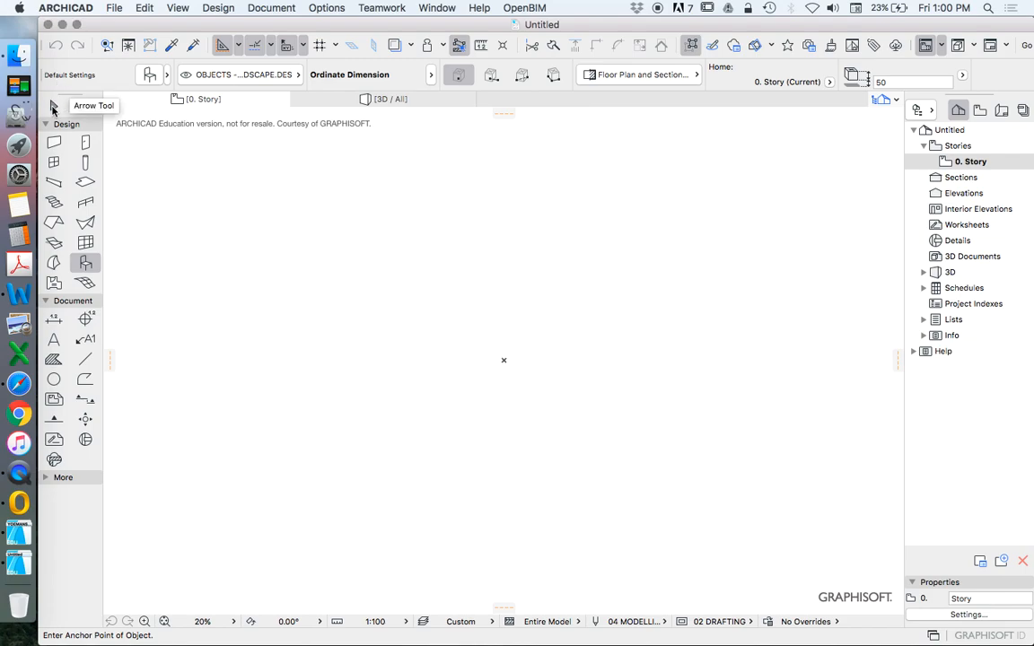
Switch to the Object tool and reopen Object Default Settings
{"action": "left_click", "coordinate": [54, 106]}
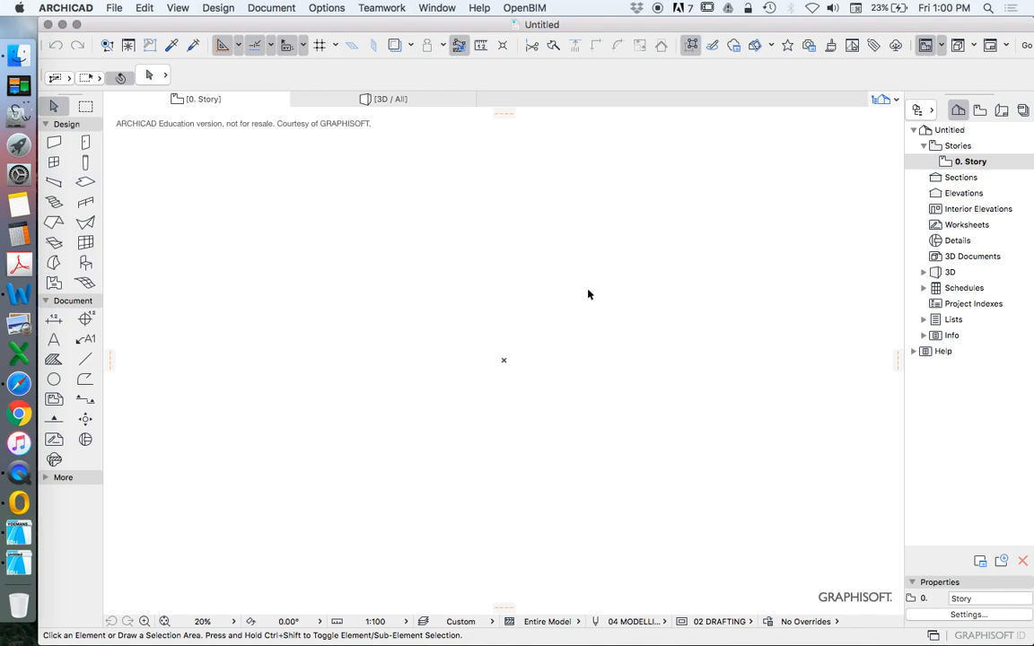
{"action": "mouse_move", "coordinate": [628, 283]}
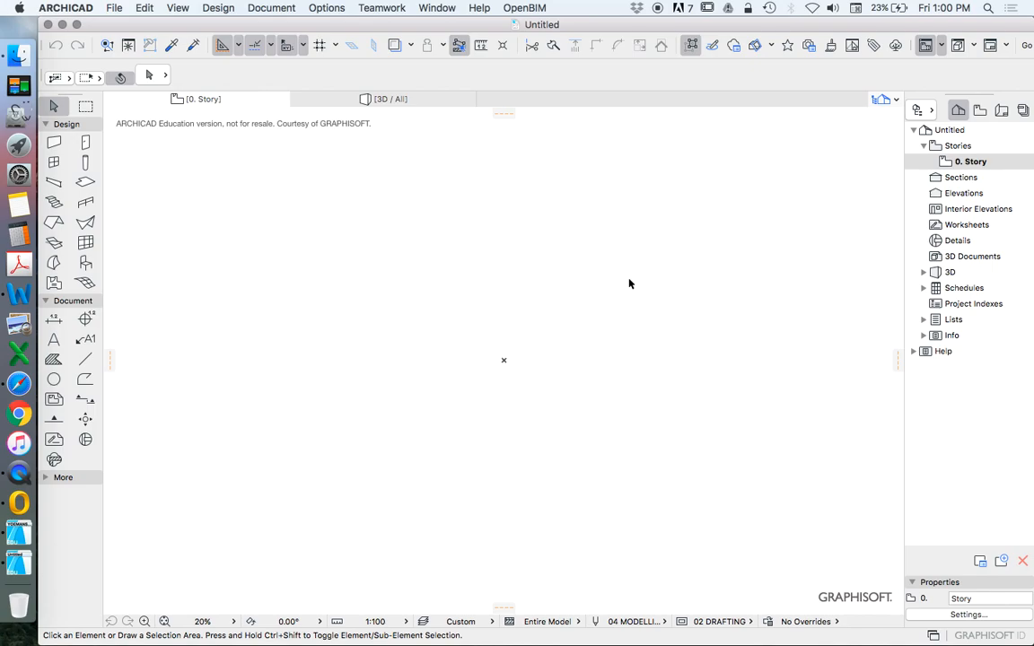
{"action": "mouse_move", "coordinate": [86, 262]}
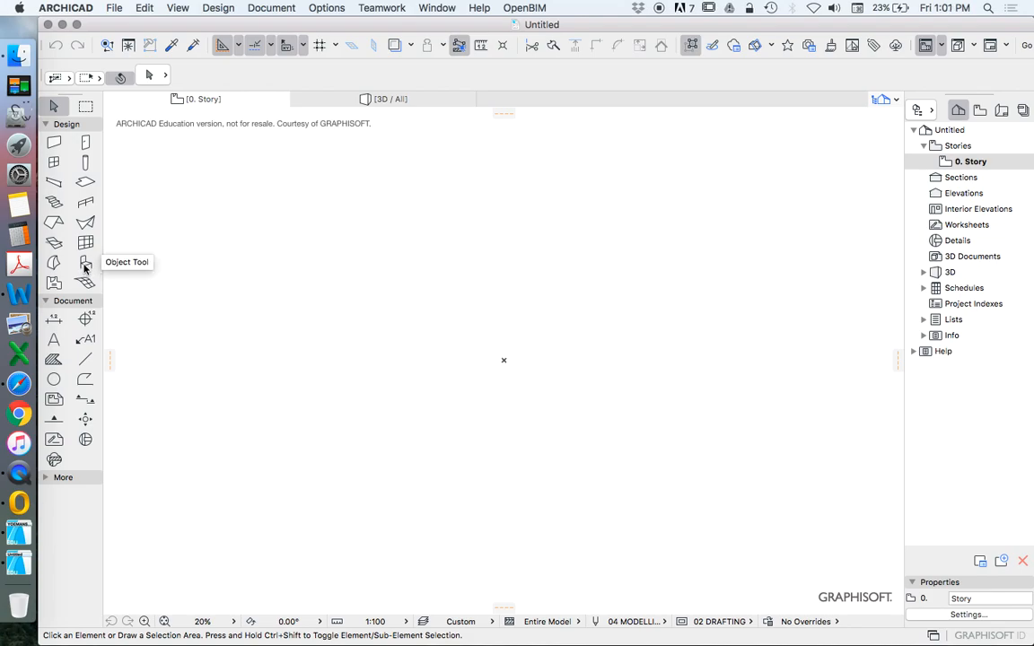
{"action": "left_click", "coordinate": [84, 262]}
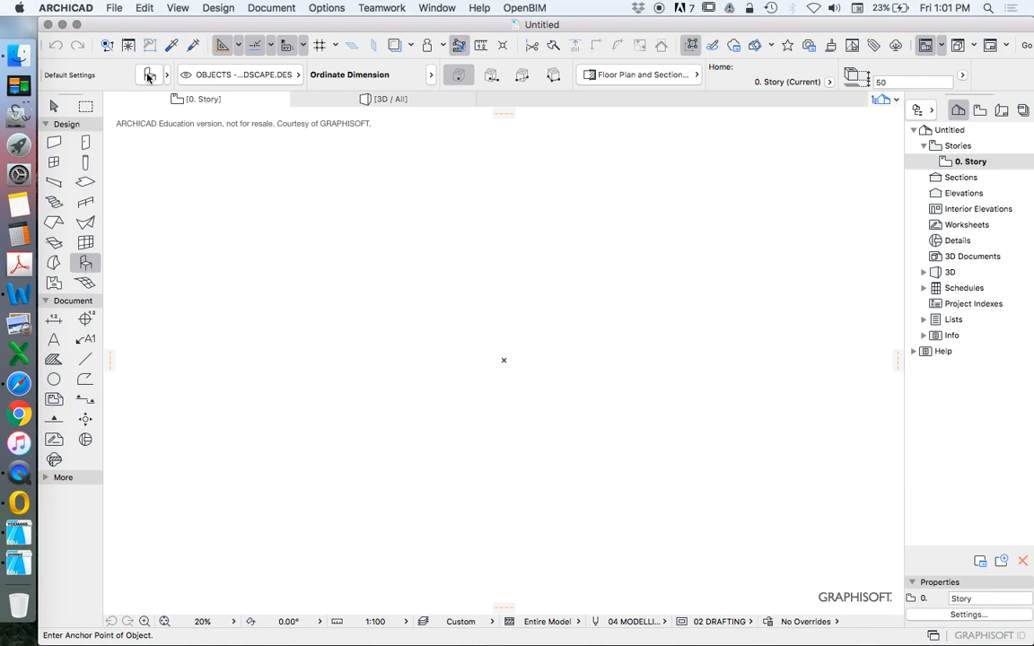
{"action": "left_click", "coordinate": [151, 75]}
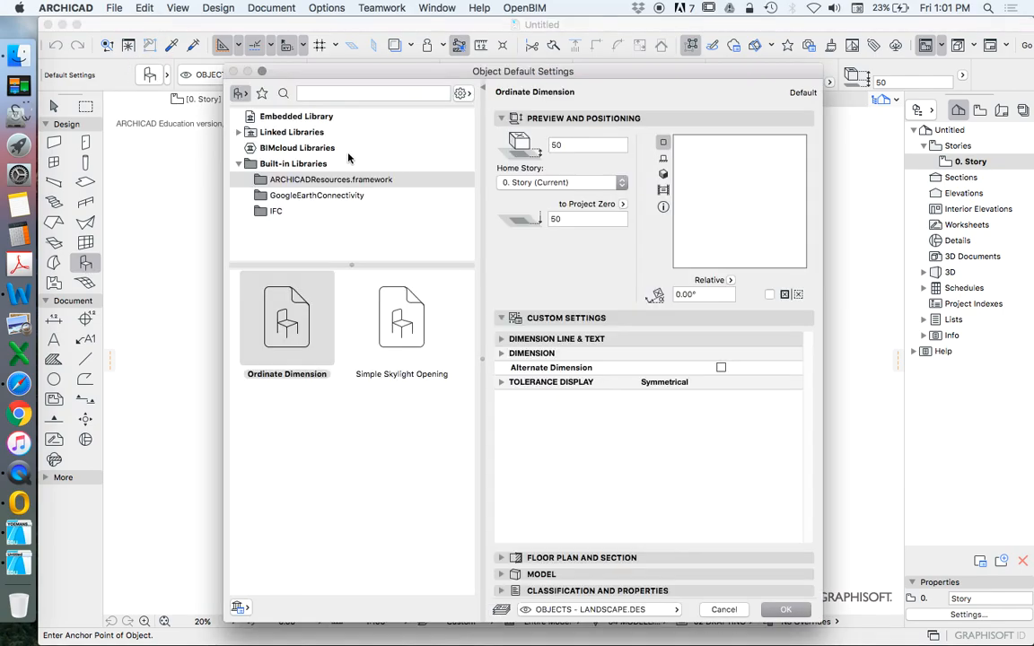
Expand Linked Libraries > ARCHICAD Library 22 and browse into and out of Furnishing 22
{"action": "left_click", "coordinate": [239, 132]}
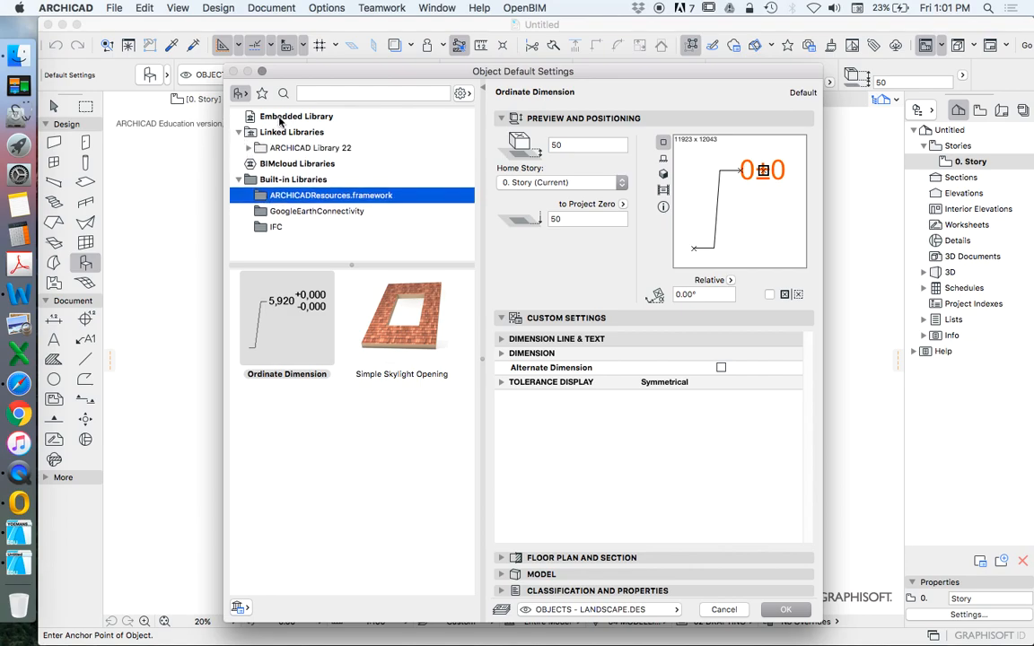
{"action": "left_click", "coordinate": [297, 115]}
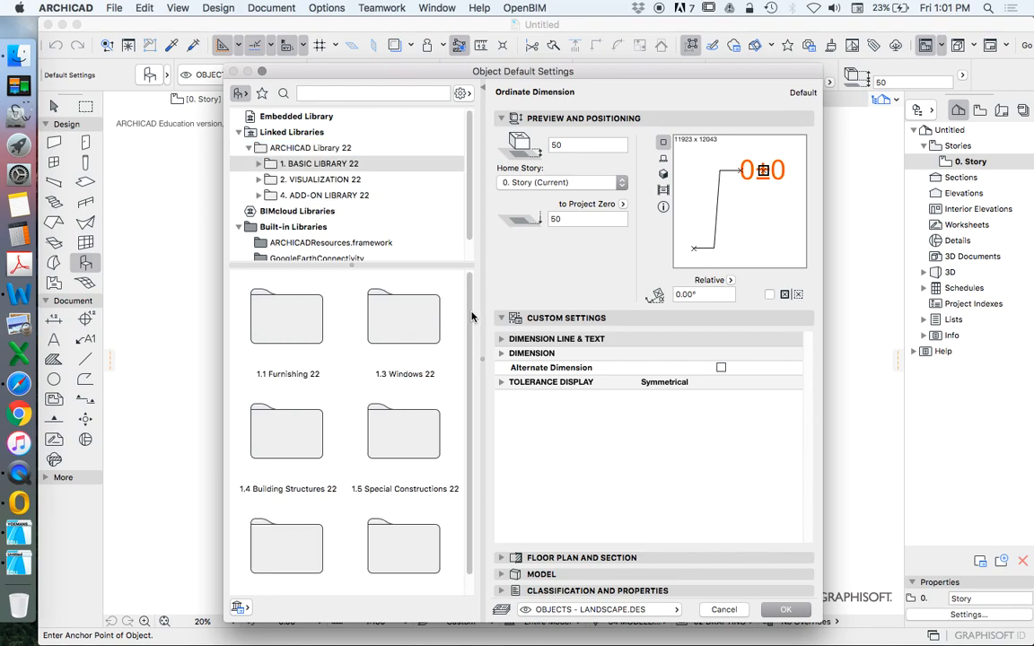
{"action": "left_click", "coordinate": [288, 318]}
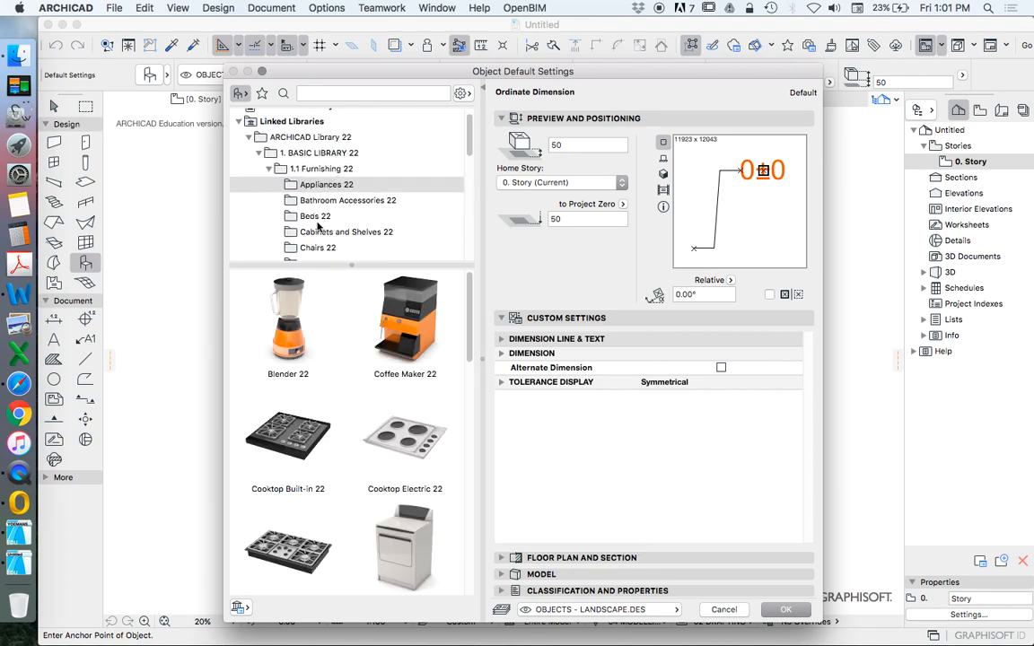
{"action": "mouse_move", "coordinate": [316, 314]}
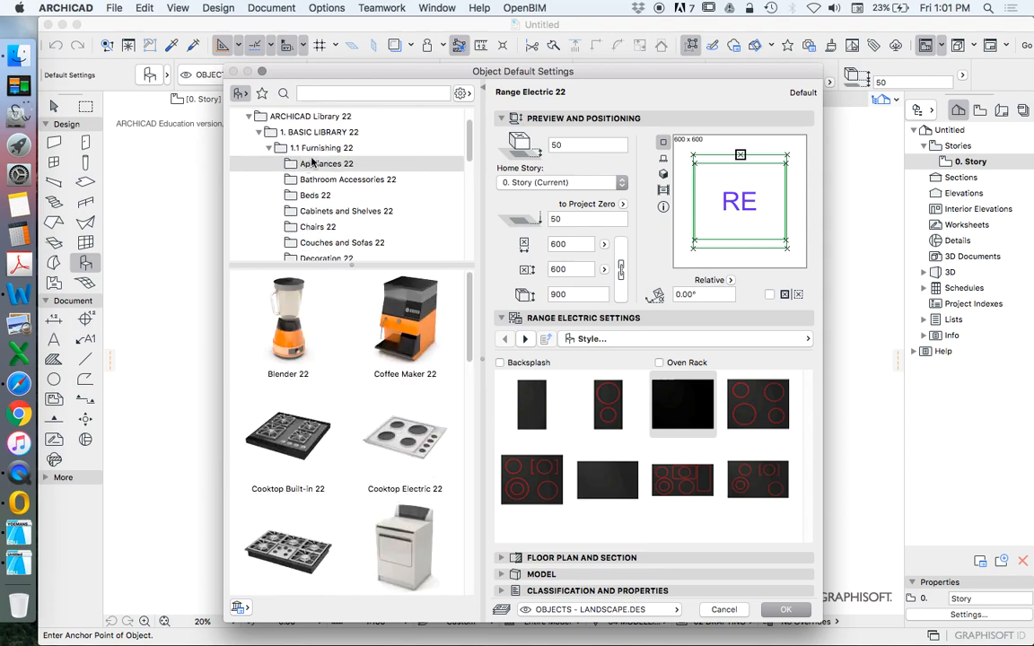
{"action": "left_click", "coordinate": [269, 147]}
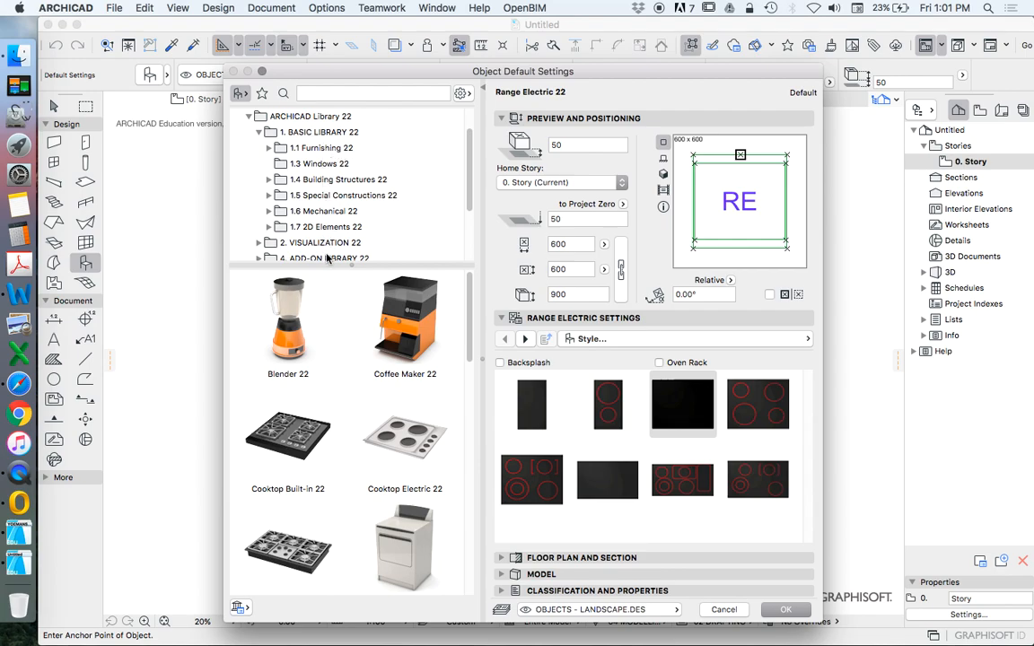
{"action": "mouse_move", "coordinate": [431, 158]}
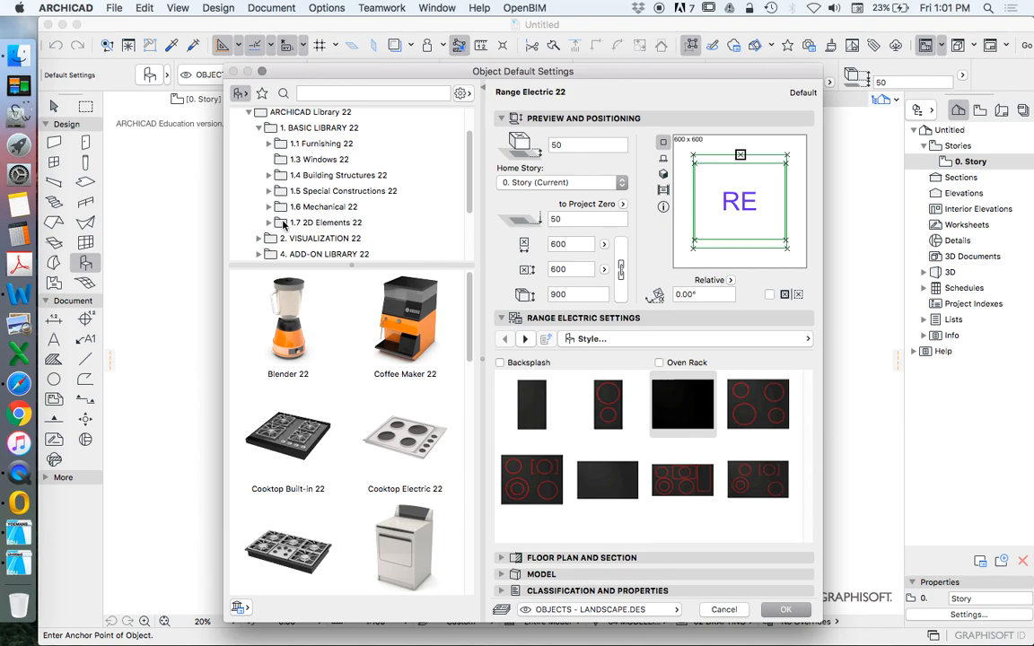
{"action": "left_click", "coordinate": [325, 223]}
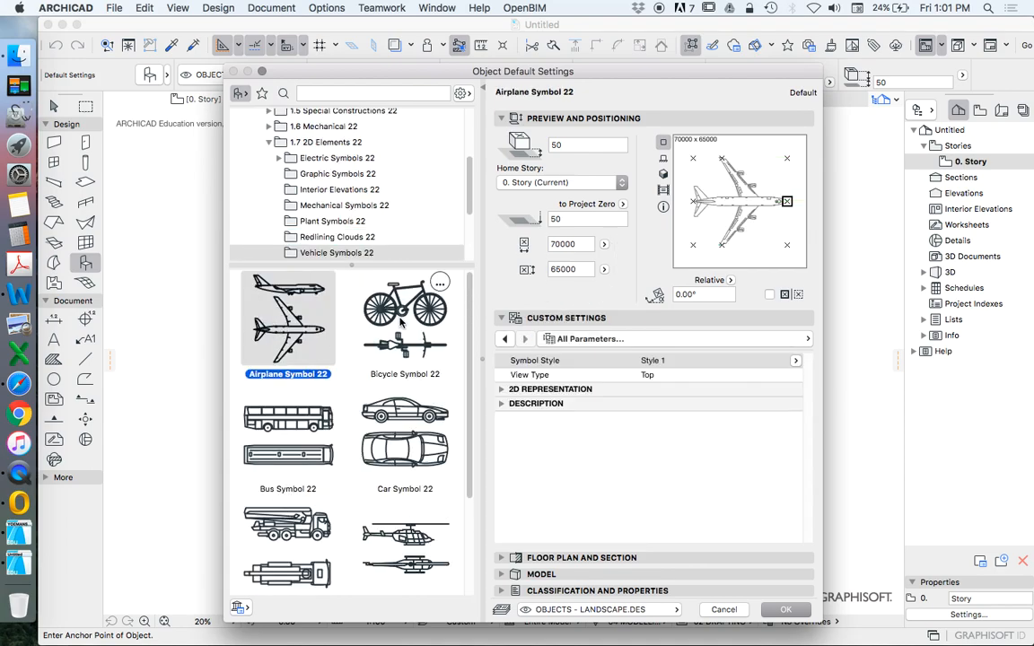
Try Car Symbol 22 in rear view, then choose Ceiling Opening Symbol 22 as the object
{"action": "left_click", "coordinate": [406, 440]}
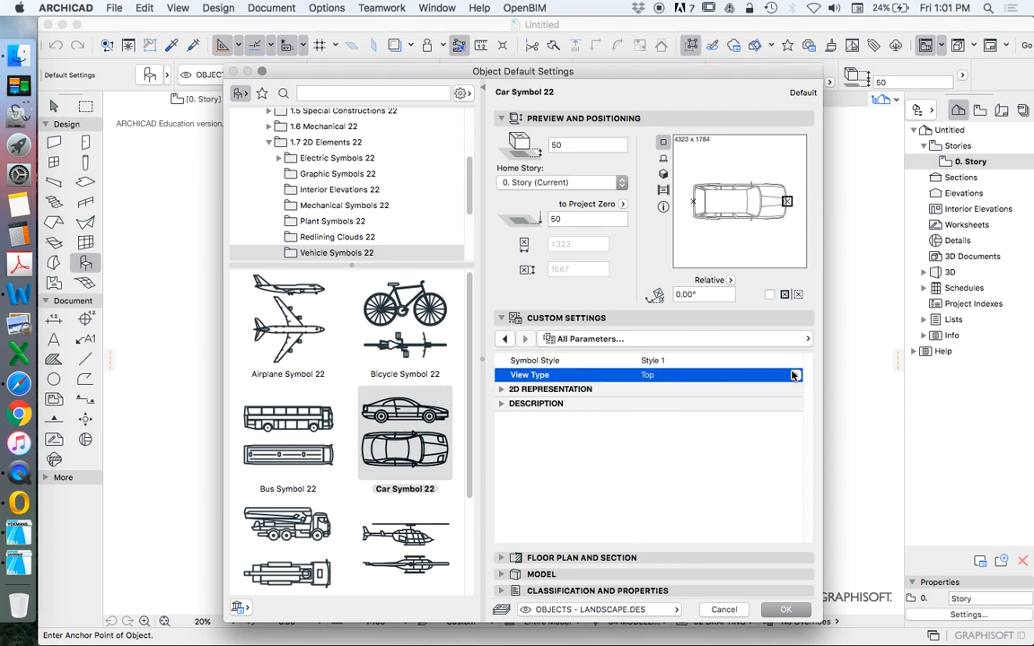
{"action": "left_click", "coordinate": [793, 375]}
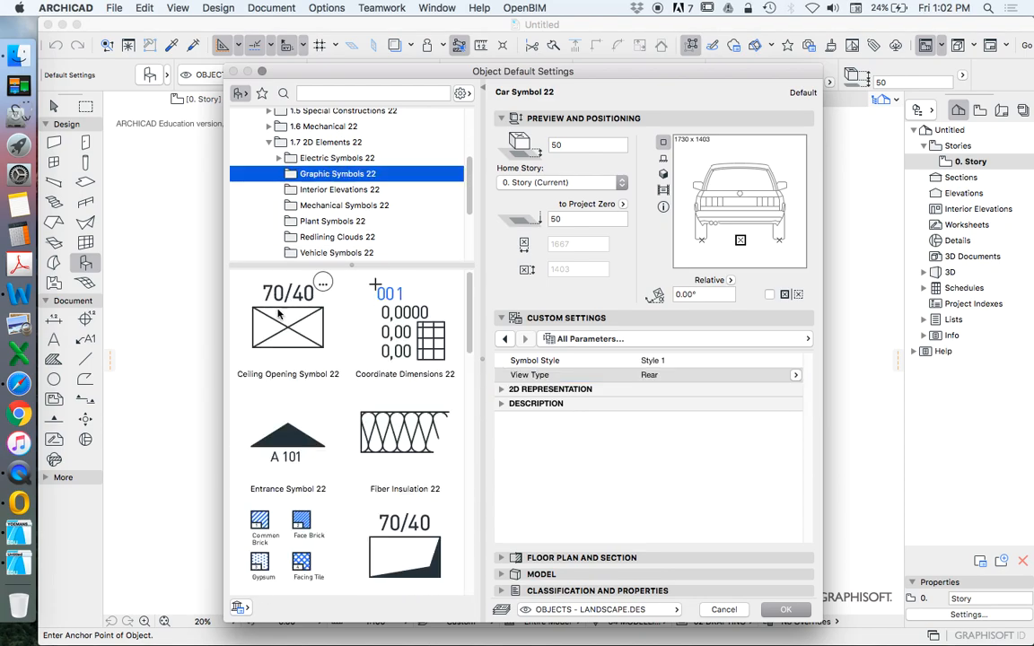
{"action": "left_click", "coordinate": [287, 323]}
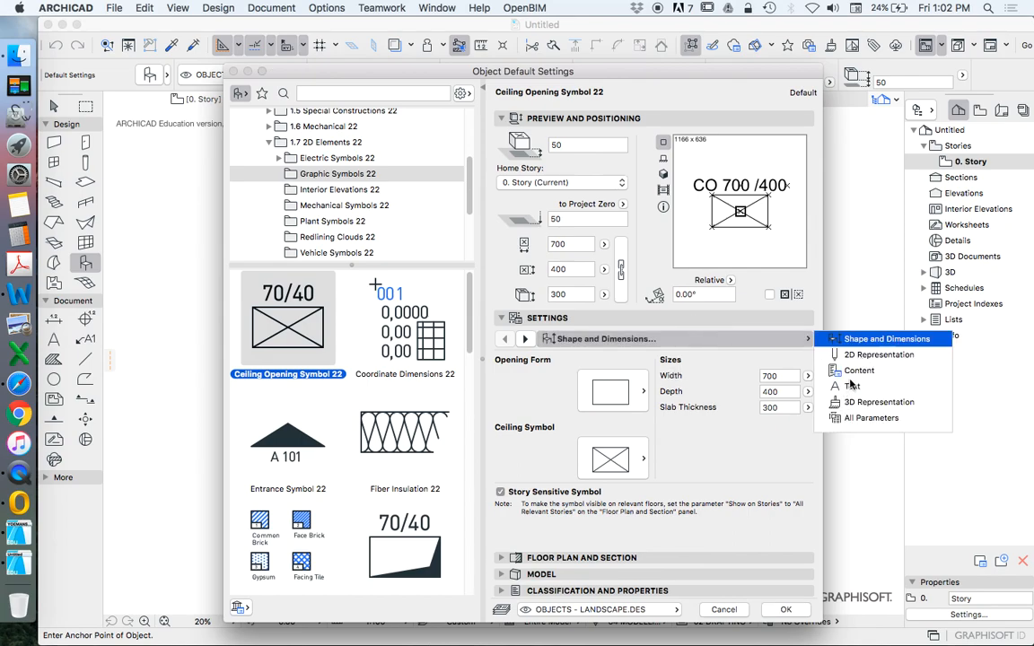
{"action": "left_click", "coordinate": [614, 391]}
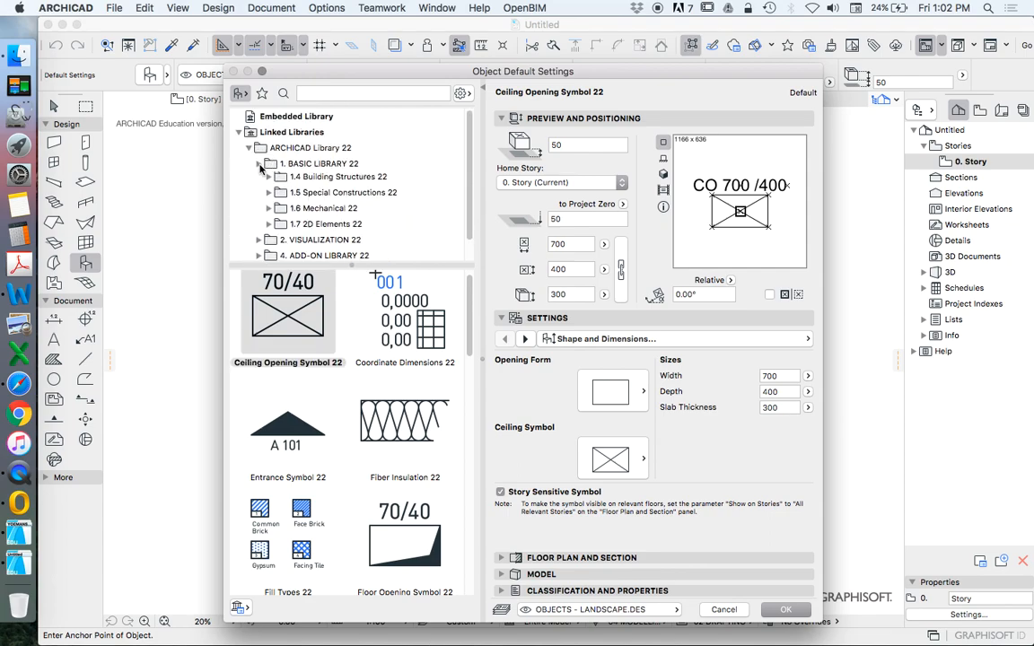
Browse the People and Vehicles, Site Improvements, Add-On and RoofMaker library folders
{"action": "scroll", "scroll_direction": "down", "scroll_amount": 3}
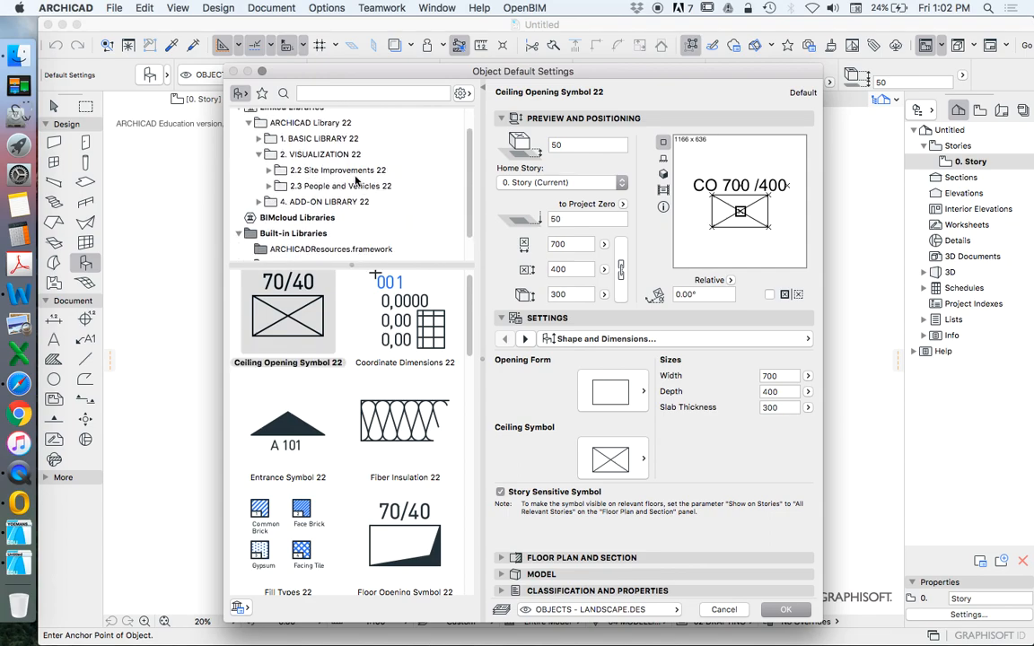
{"action": "left_click", "coordinate": [340, 185]}
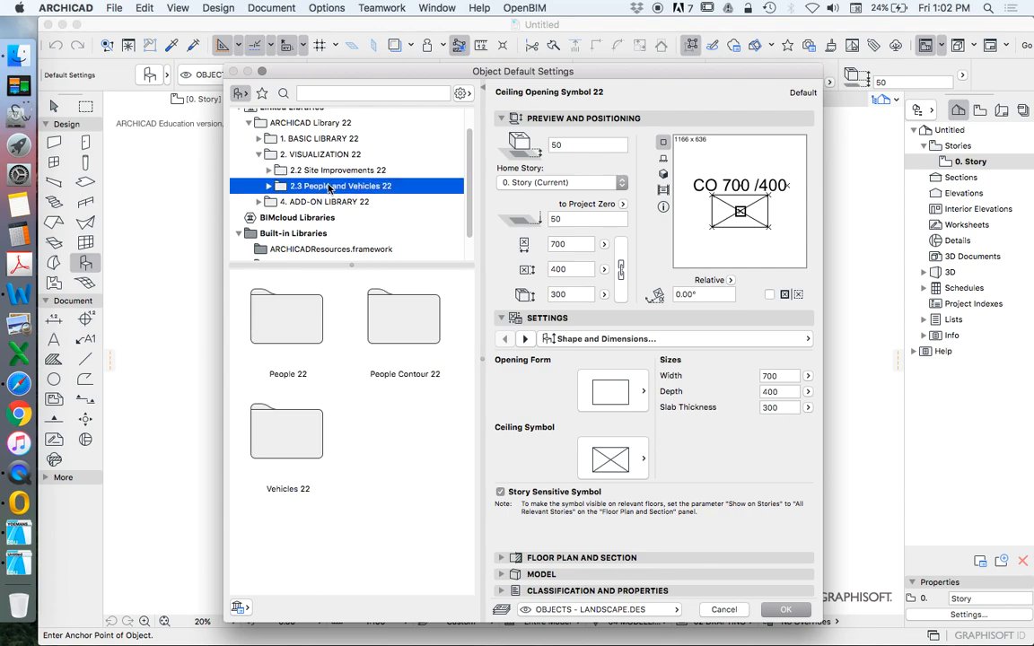
{"action": "left_click", "coordinate": [338, 169]}
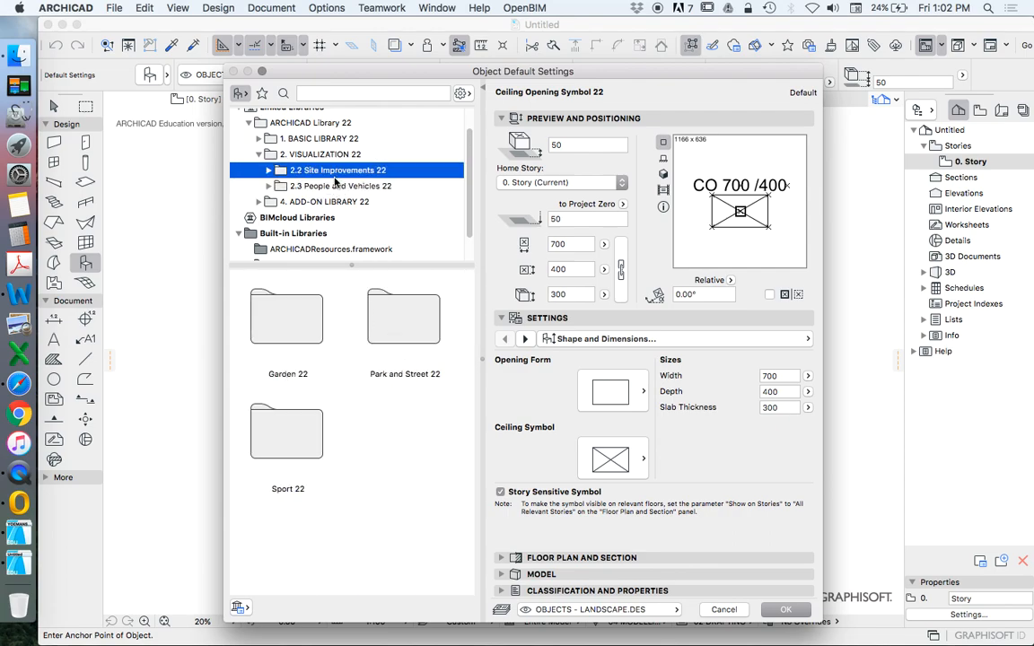
{"action": "left_click", "coordinate": [327, 172]}
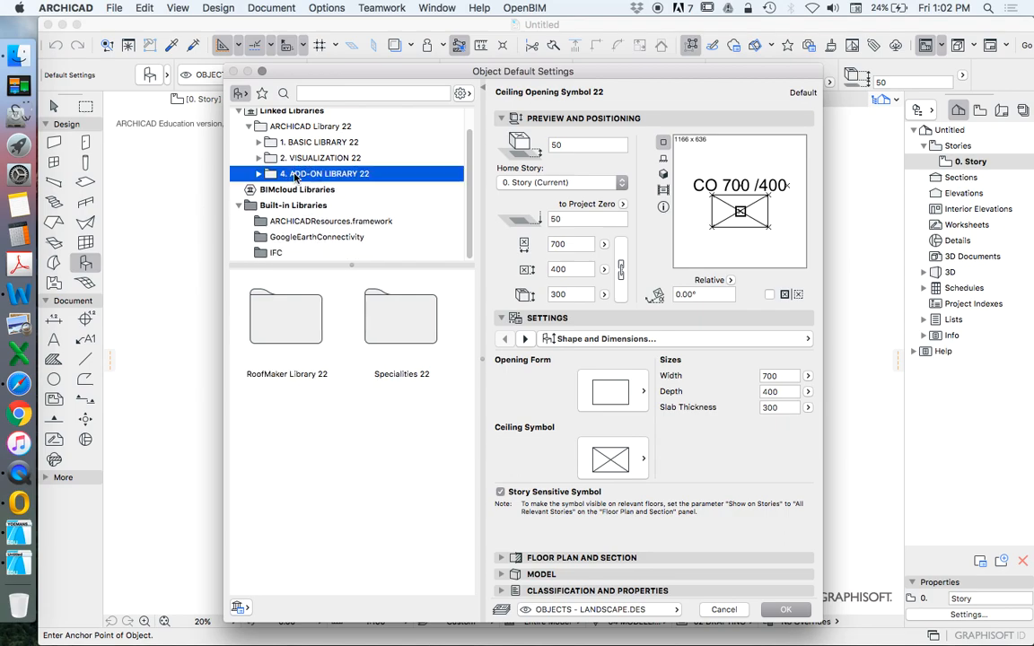
{"action": "left_click", "coordinate": [258, 172]}
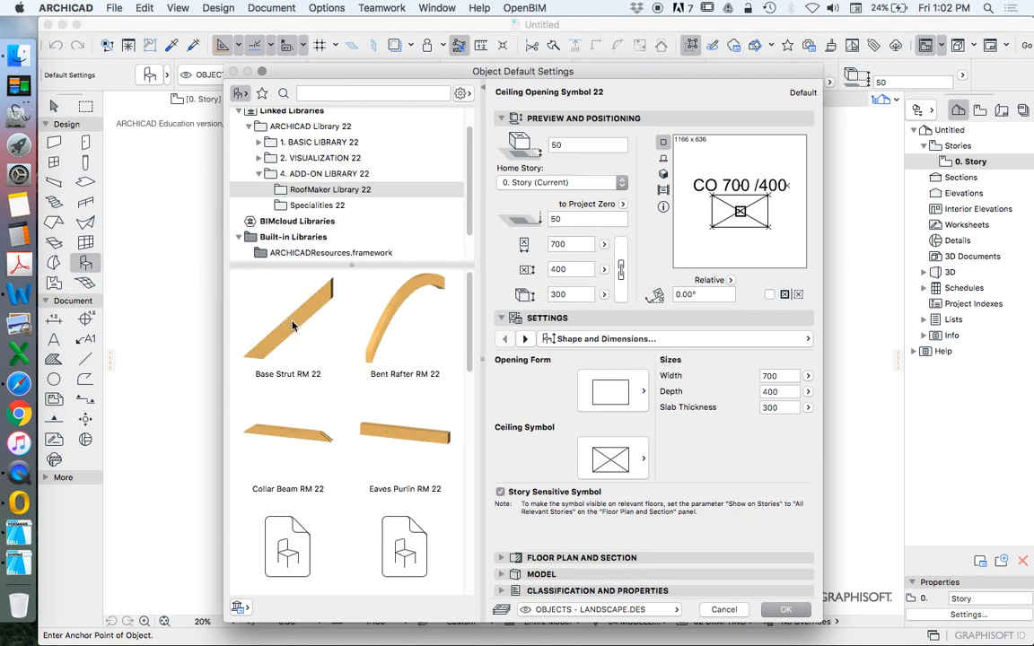
Look at the Tolerance and Basic libraries, then accept the defaults keeping Ceiling Opening Symbol 22
{"action": "scroll", "scroll_direction": "down", "scroll_amount": 3}
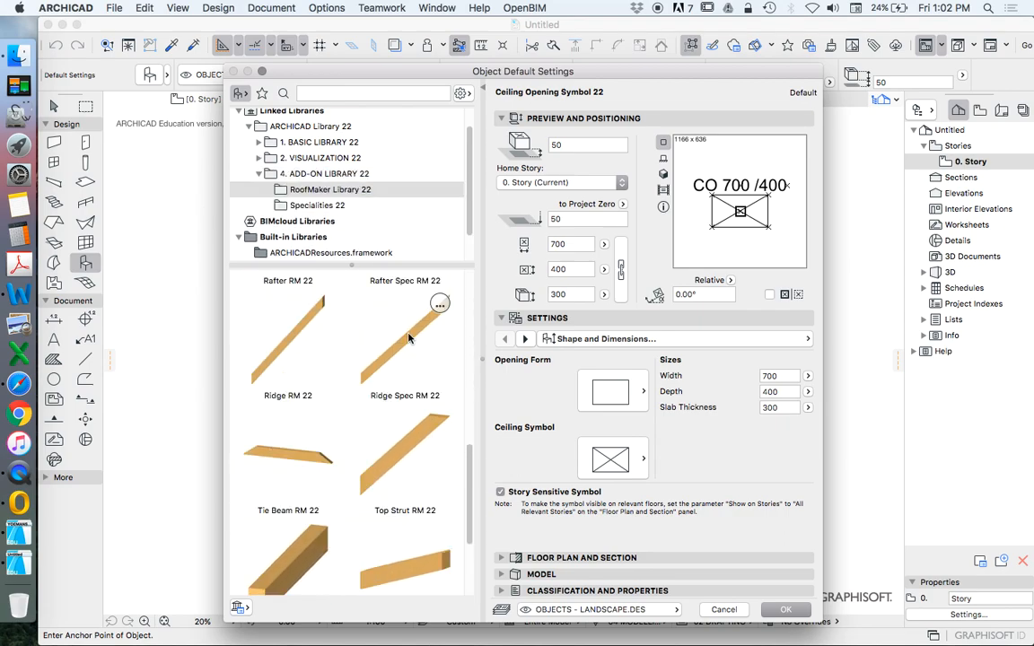
{"action": "left_click", "coordinate": [317, 205]}
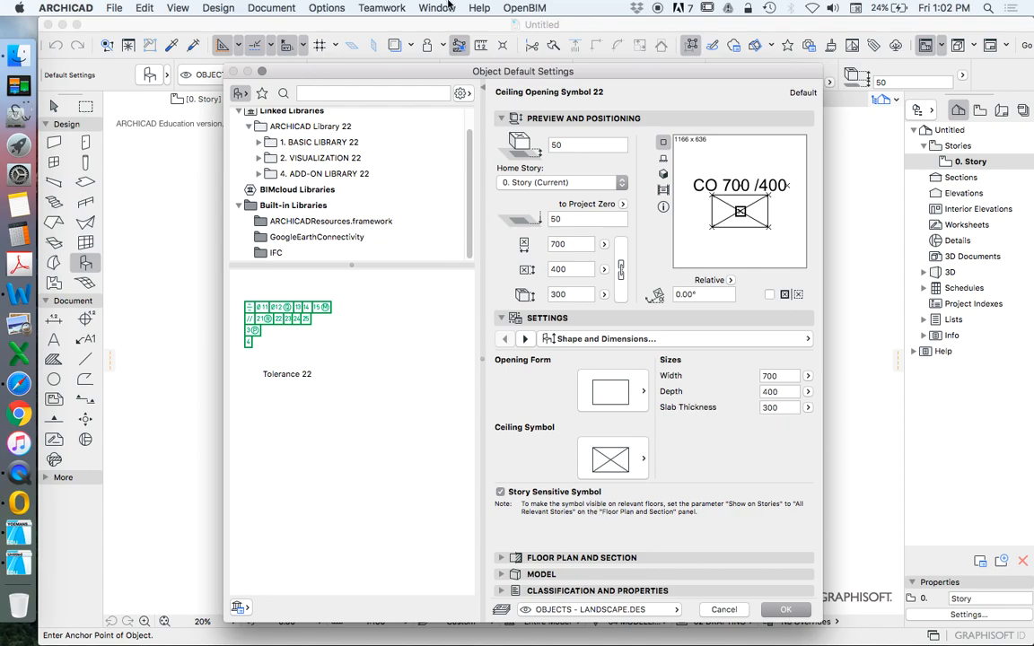
{"action": "left_click", "coordinate": [320, 142]}
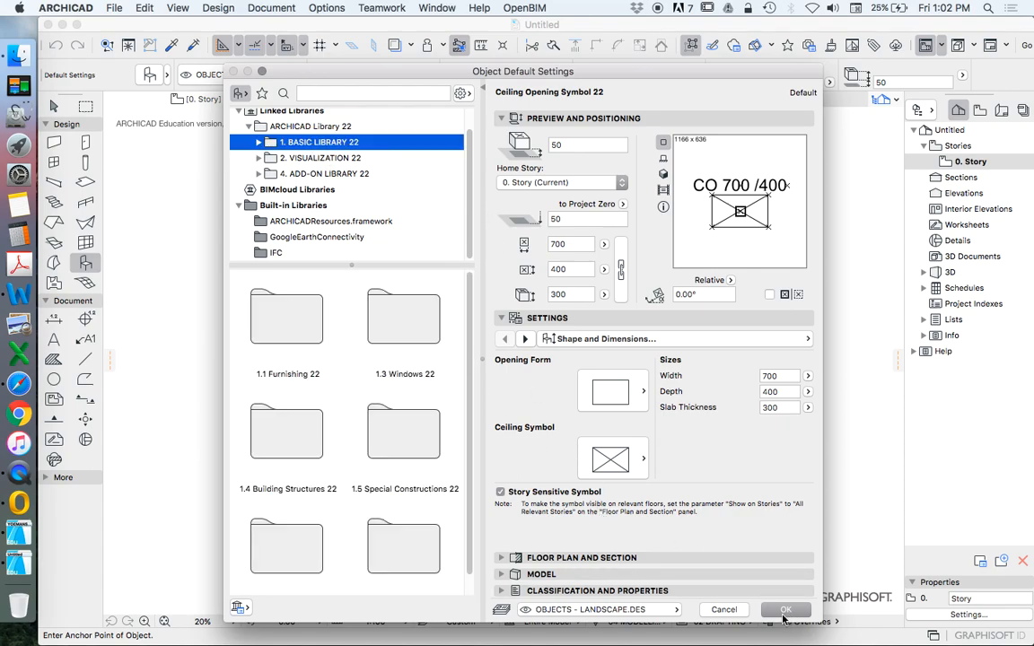
{"action": "left_click", "coordinate": [784, 611]}
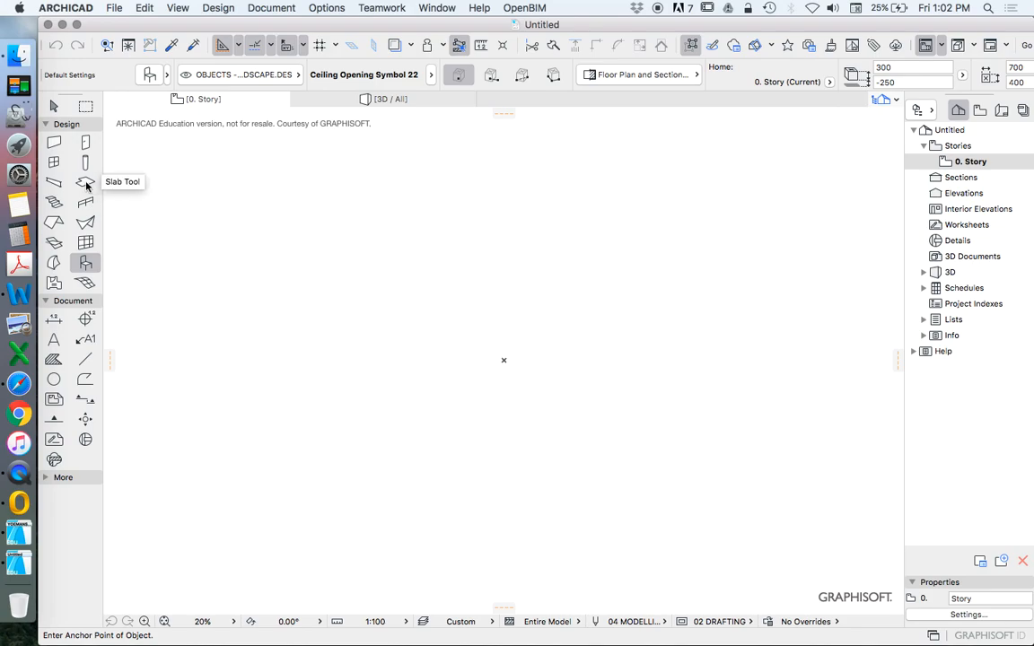
Choose Bar Stool 22 from Chairs 22 as the default object to place
{"action": "left_click", "coordinate": [87, 183]}
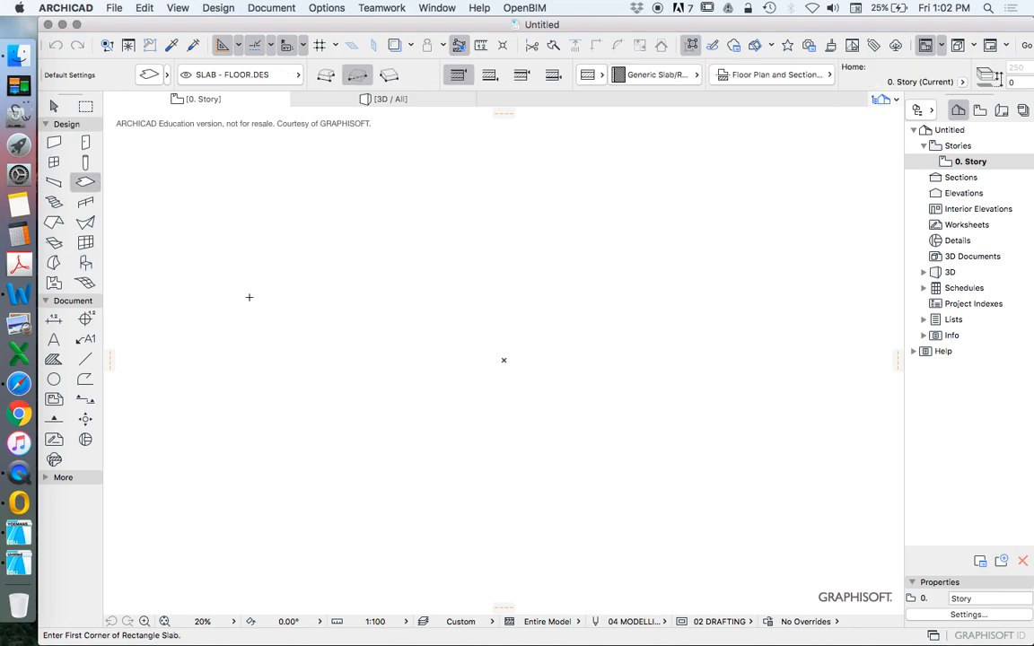
{"action": "left_click", "coordinate": [84, 262]}
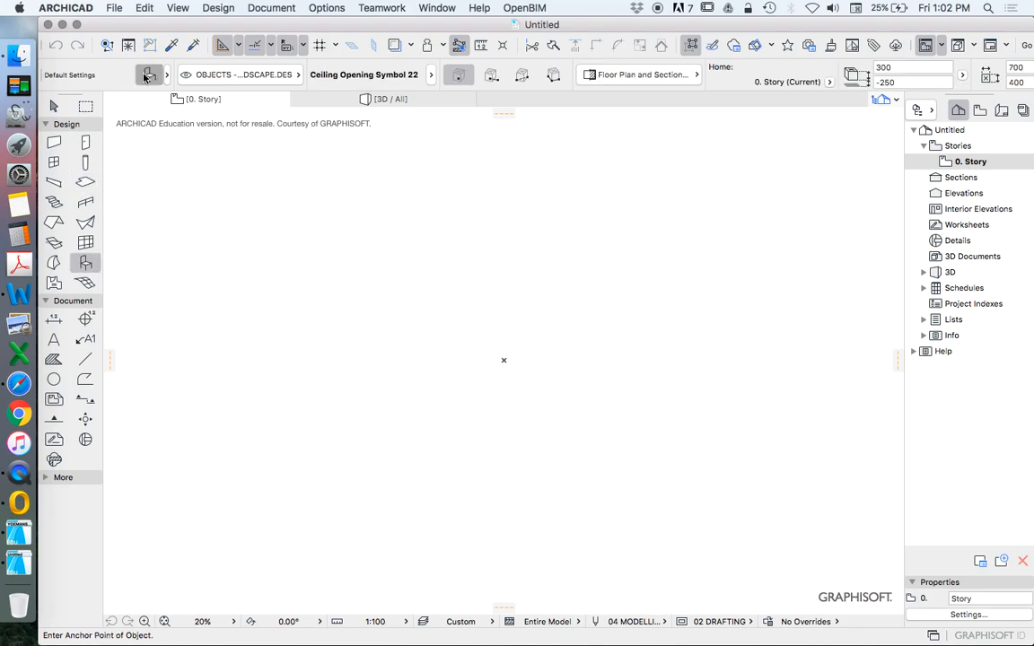
{"action": "left_click", "coordinate": [149, 76]}
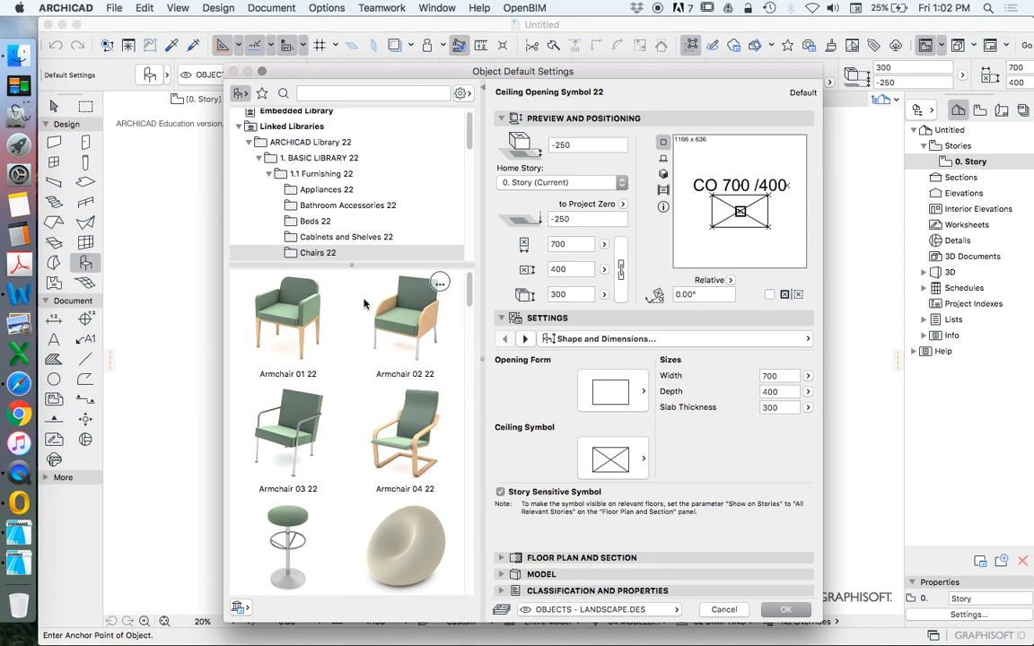
{"action": "scroll", "scroll_direction": "down", "scroll_amount": 3}
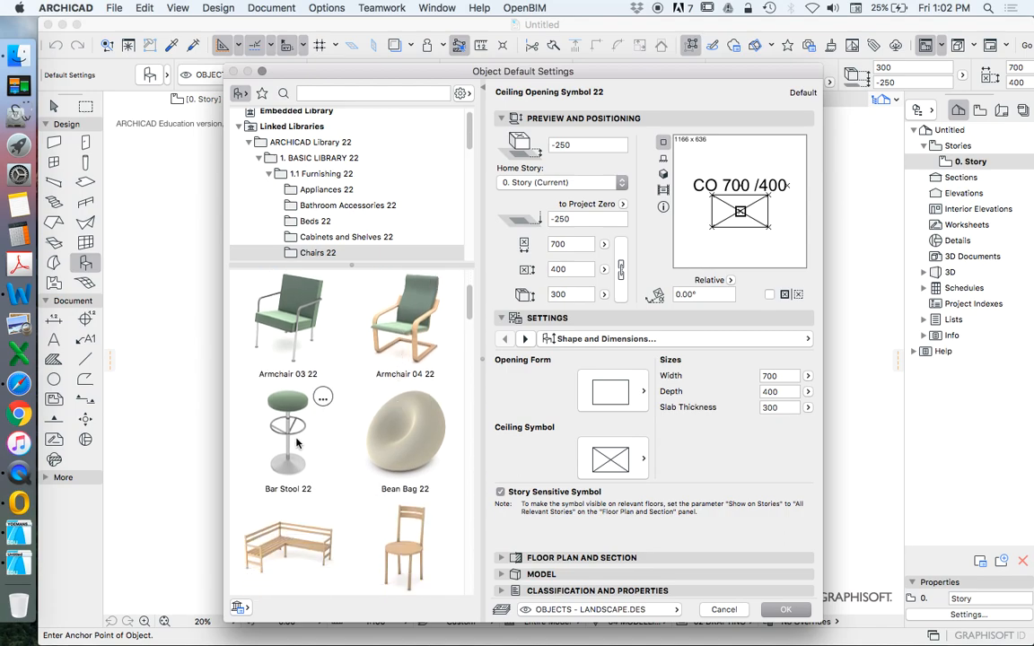
{"action": "left_click", "coordinate": [287, 431]}
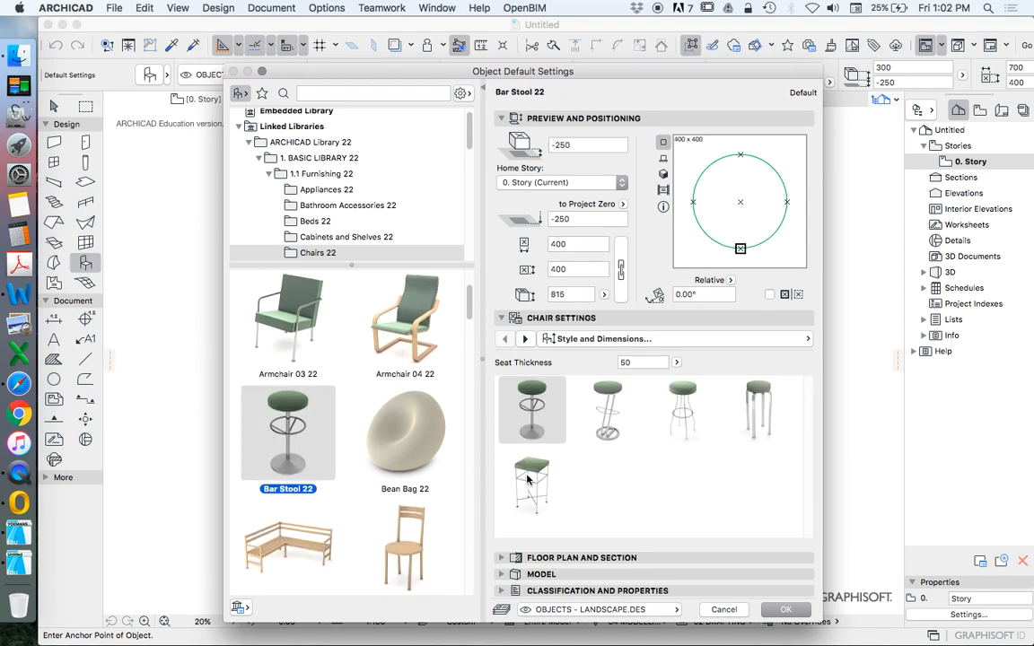
{"action": "left_click", "coordinate": [784, 611]}
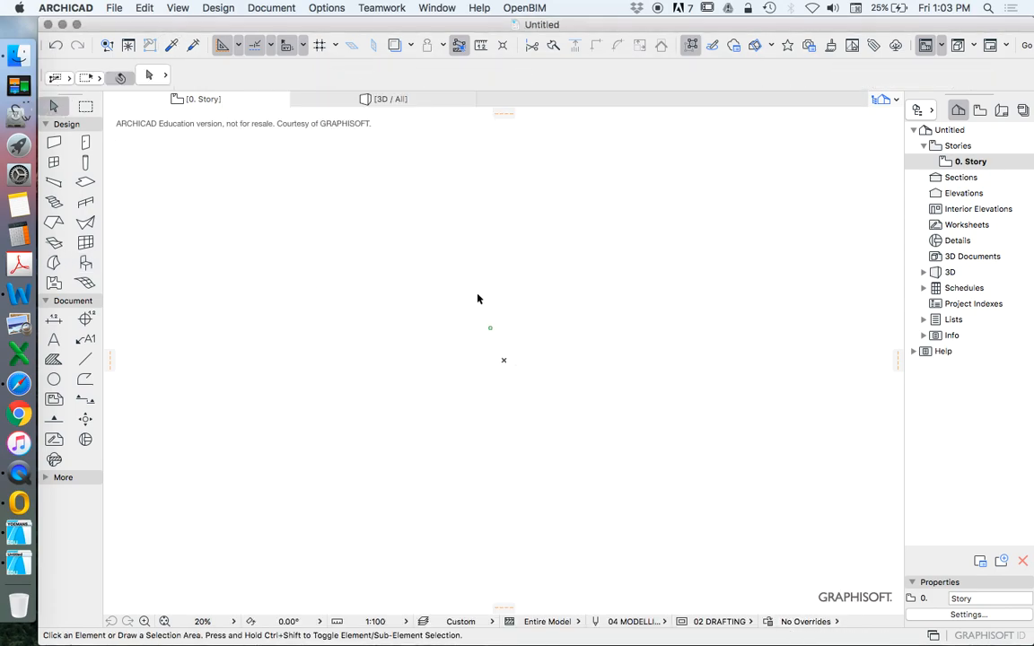
Show the selected bar stool in 3D and bring up its selection settings
{"action": "right_click", "coordinate": [489, 327]}
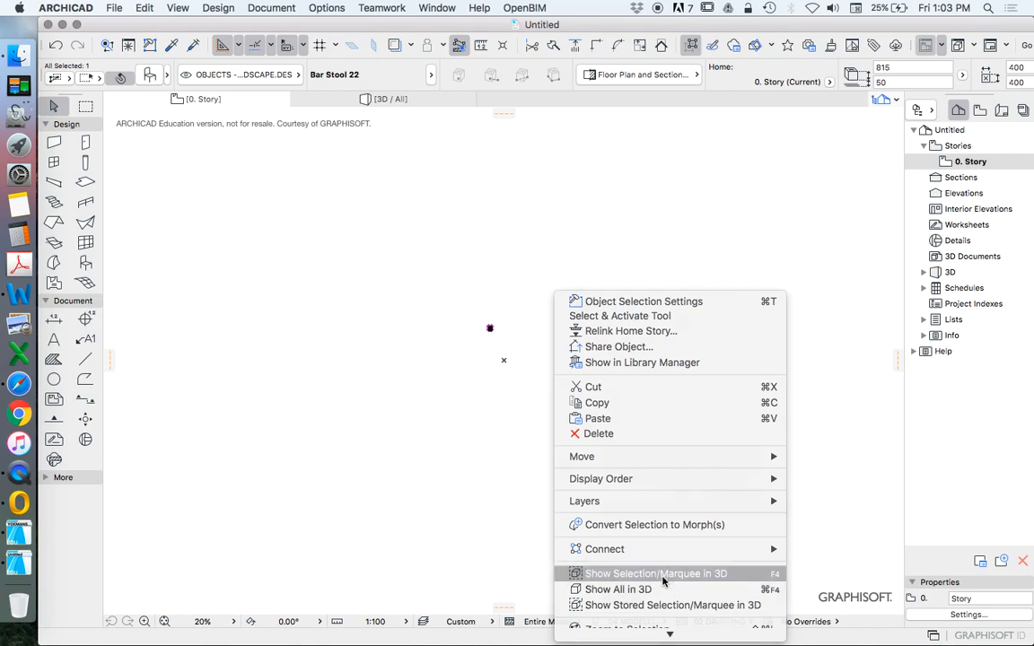
{"action": "left_click", "coordinate": [657, 574]}
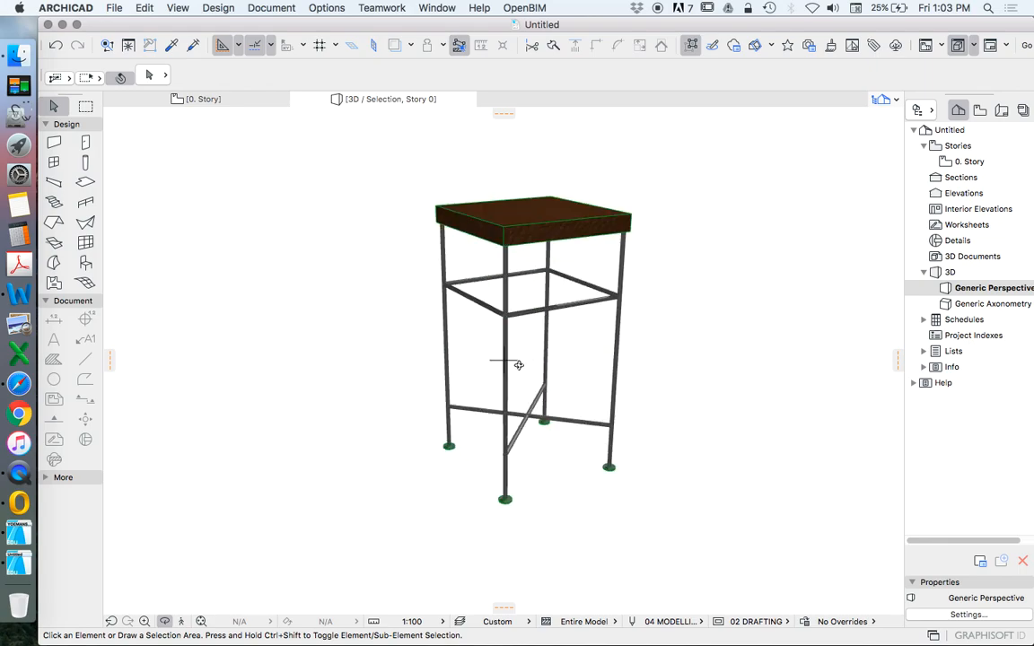
{"action": "left_click", "coordinate": [534, 219]}
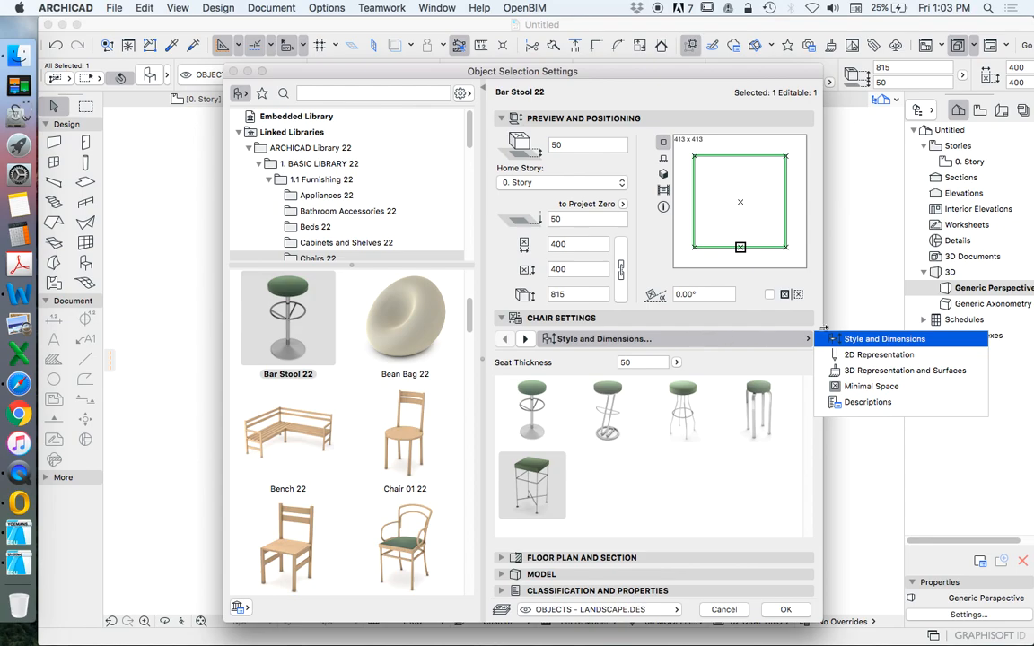
{"action": "mouse_move", "coordinate": [862, 375]}
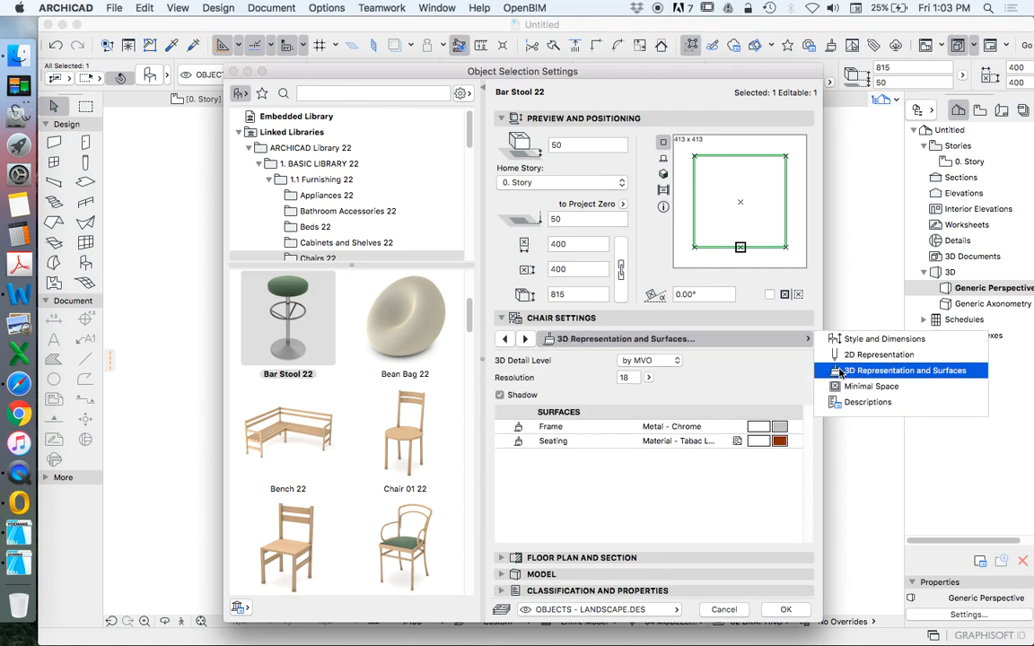
Review the stool's 3D Representation and Surfaces page, then close the settings
{"action": "left_click", "coordinate": [901, 370]}
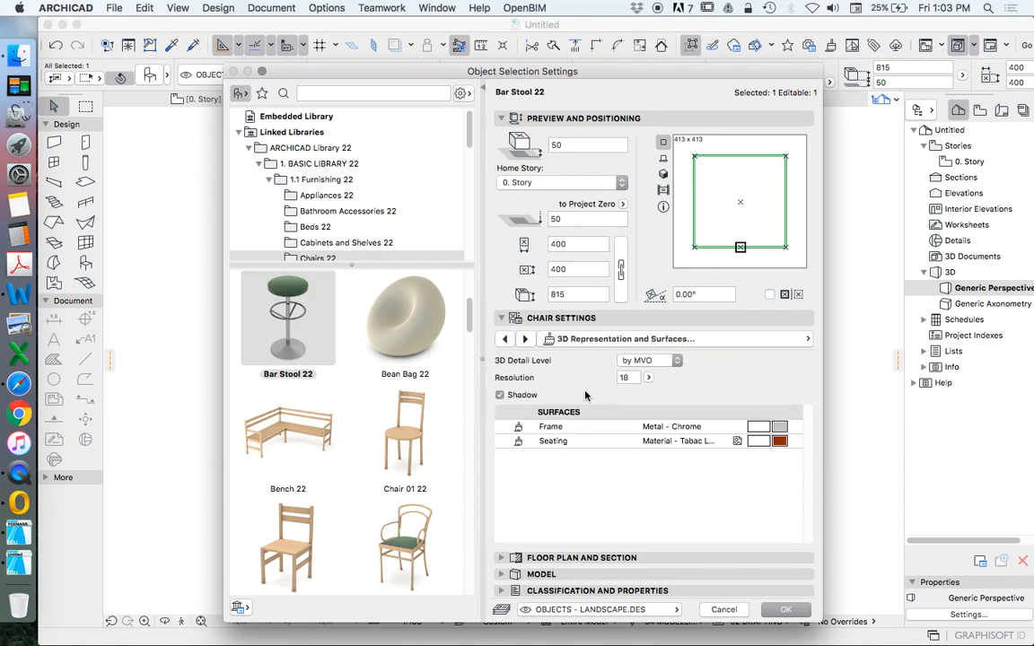
{"action": "mouse_move", "coordinate": [764, 581]}
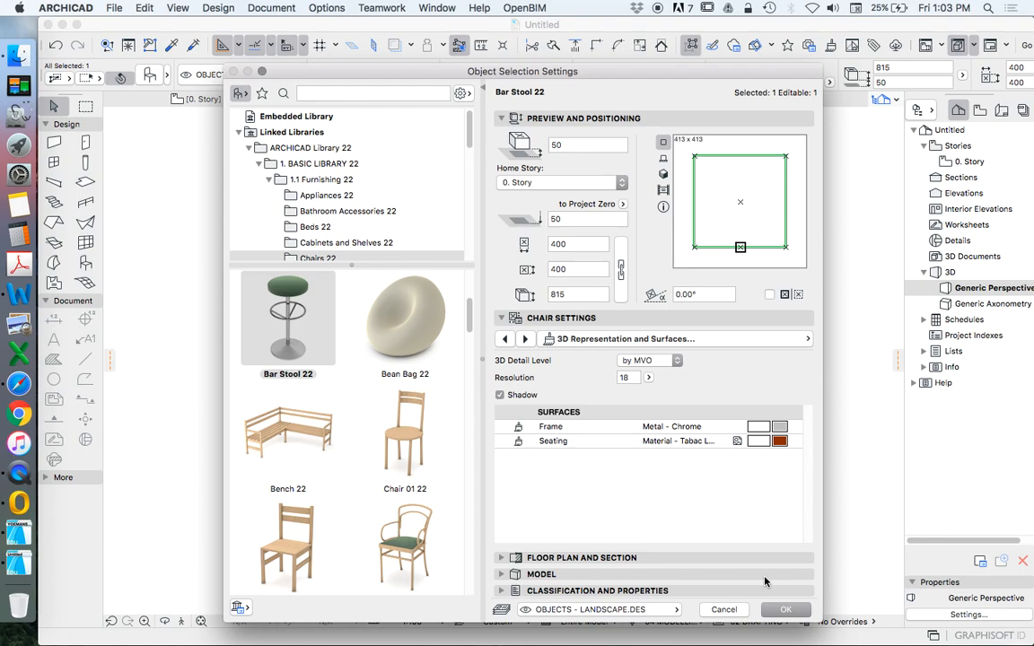
{"action": "left_click", "coordinate": [785, 610]}
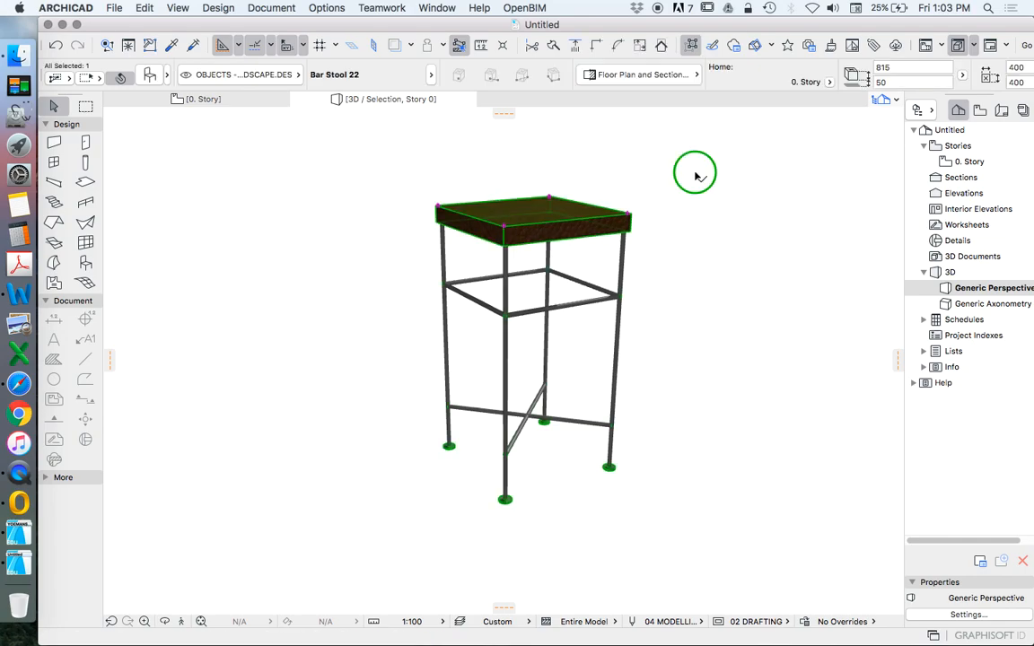
Convert the Bar Stool 22 to morphs, confirm, and select the resulting stool parts
{"action": "right_click", "coordinate": [696, 172]}
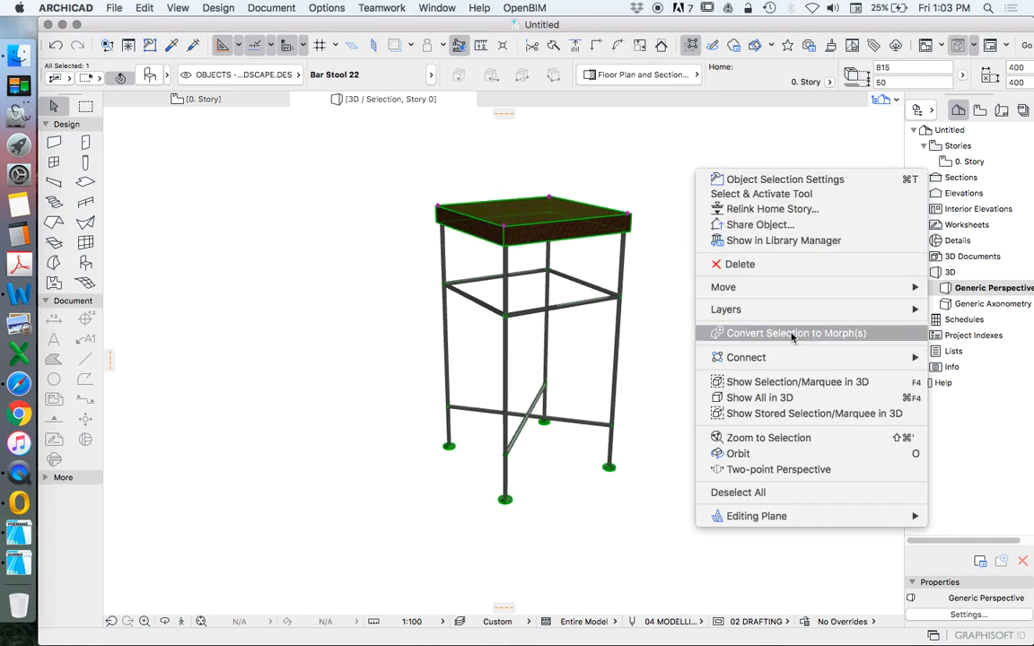
{"action": "left_click", "coordinate": [795, 332]}
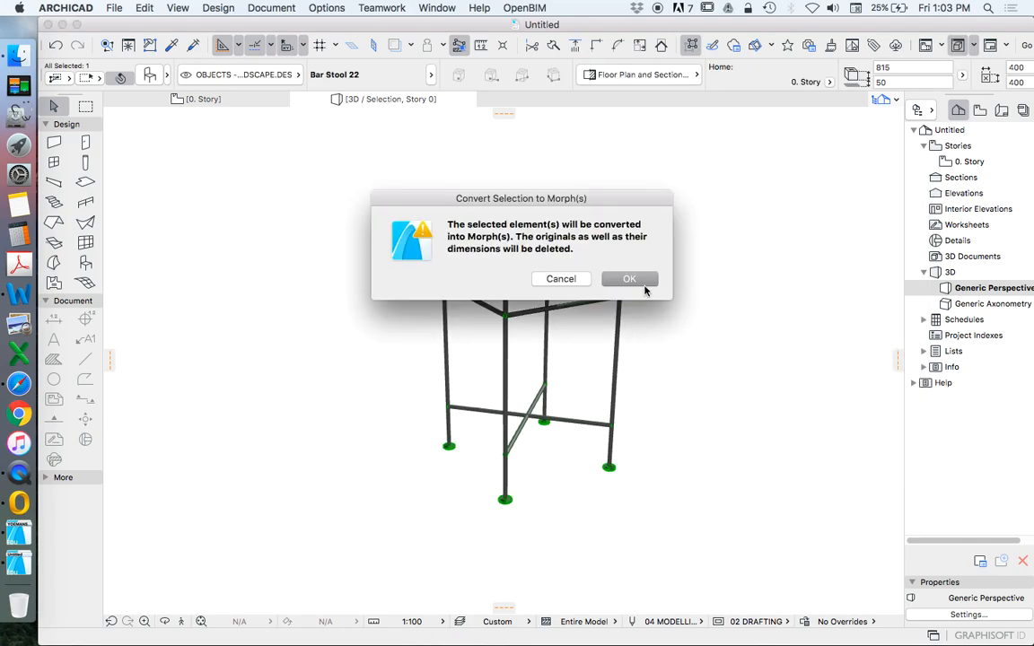
{"action": "left_click", "coordinate": [629, 278]}
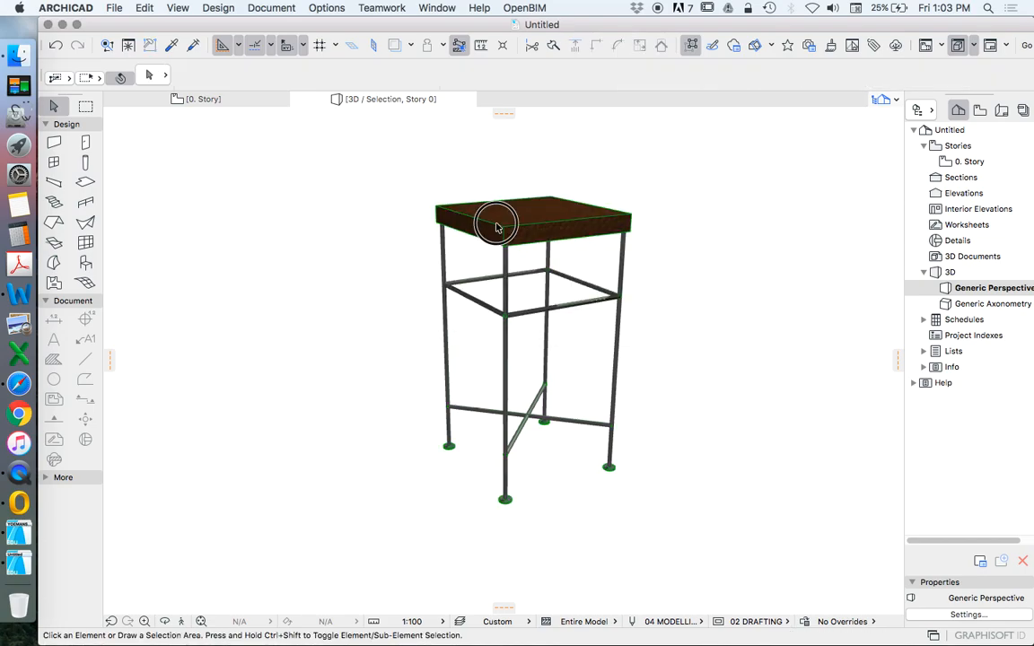
{"action": "left_click", "coordinate": [496, 224]}
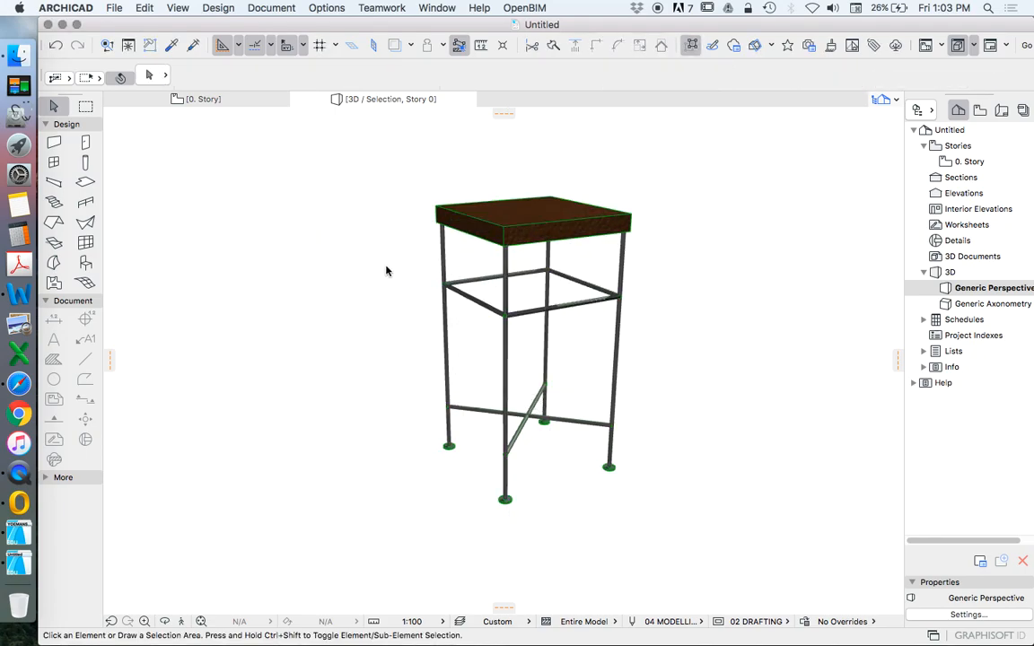
{"action": "left_click", "coordinate": [531, 217]}
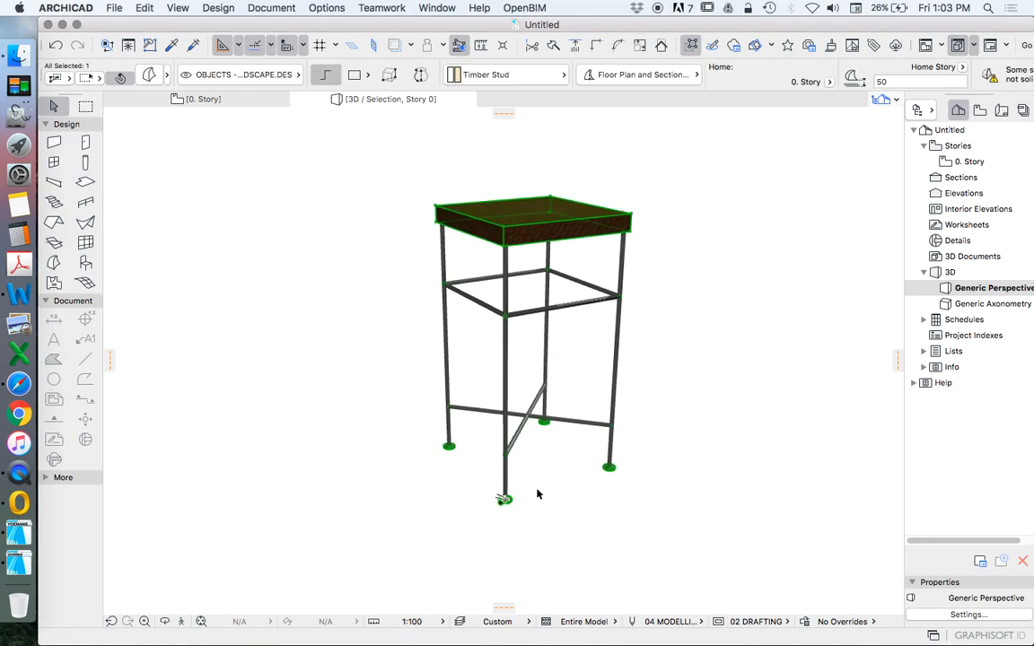
{"action": "mouse_move", "coordinate": [524, 542]}
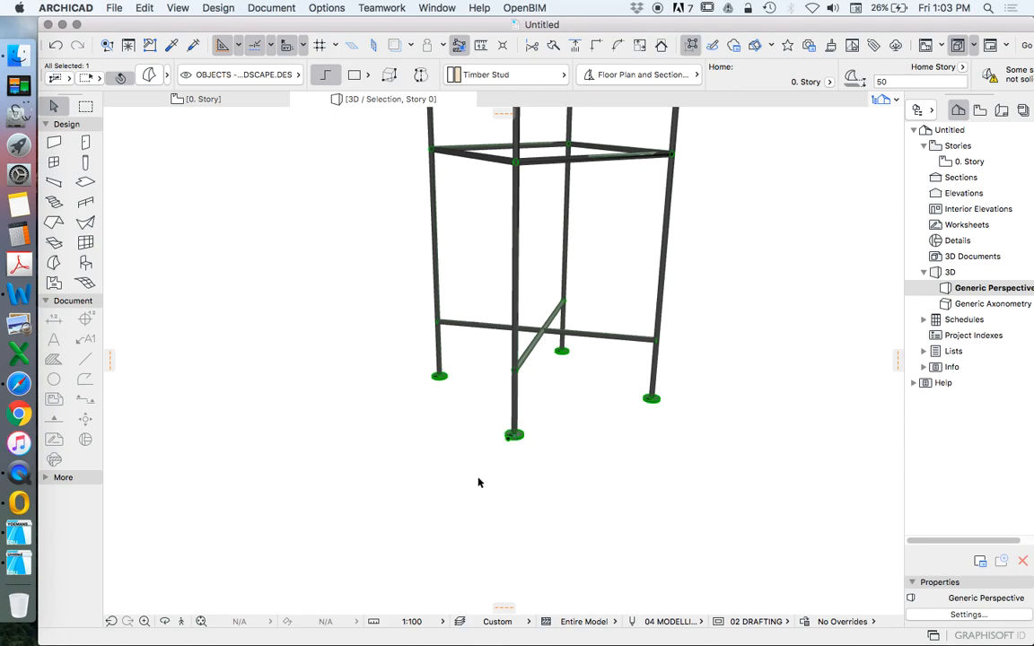
{"action": "mouse_move", "coordinate": [499, 396]}
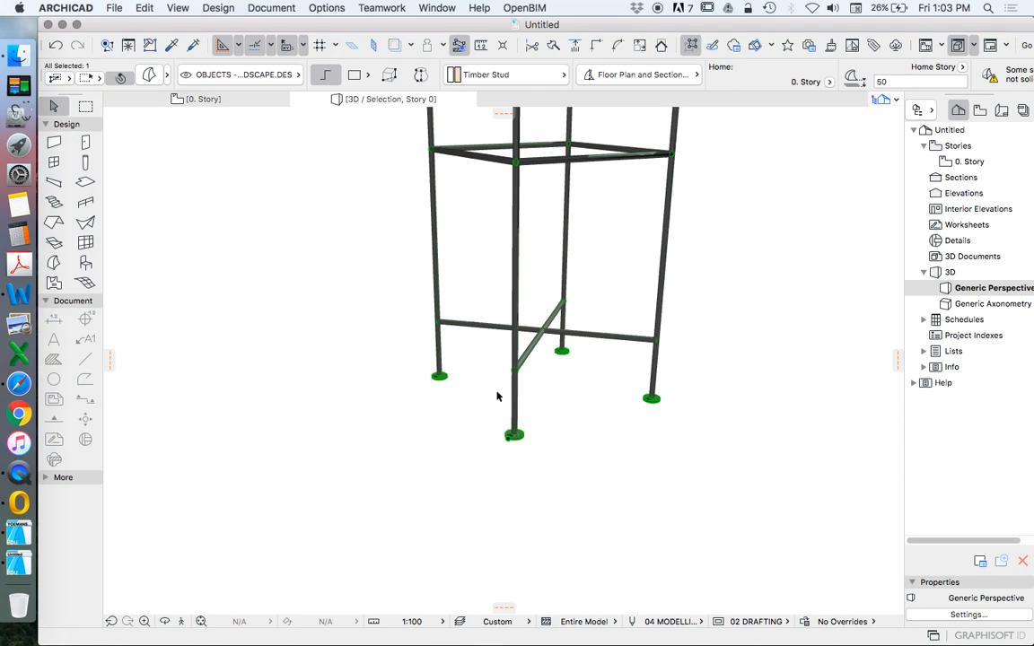
{"action": "mouse_move", "coordinate": [847, 301]}
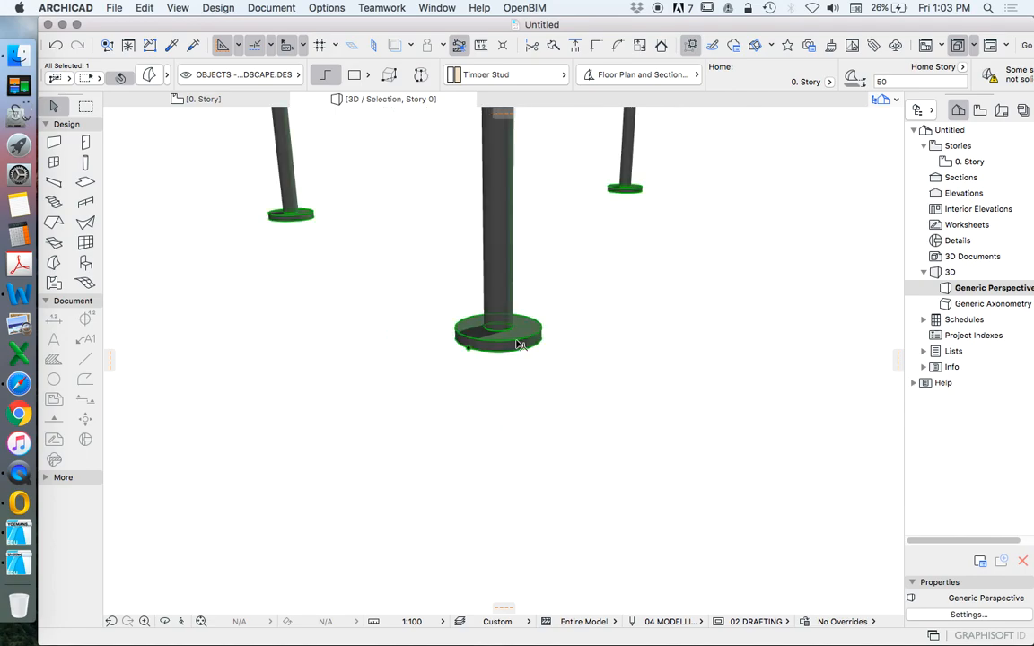
Fillet the seat morph's top edge with a radius of 30
{"action": "left_click", "coordinate": [499, 337]}
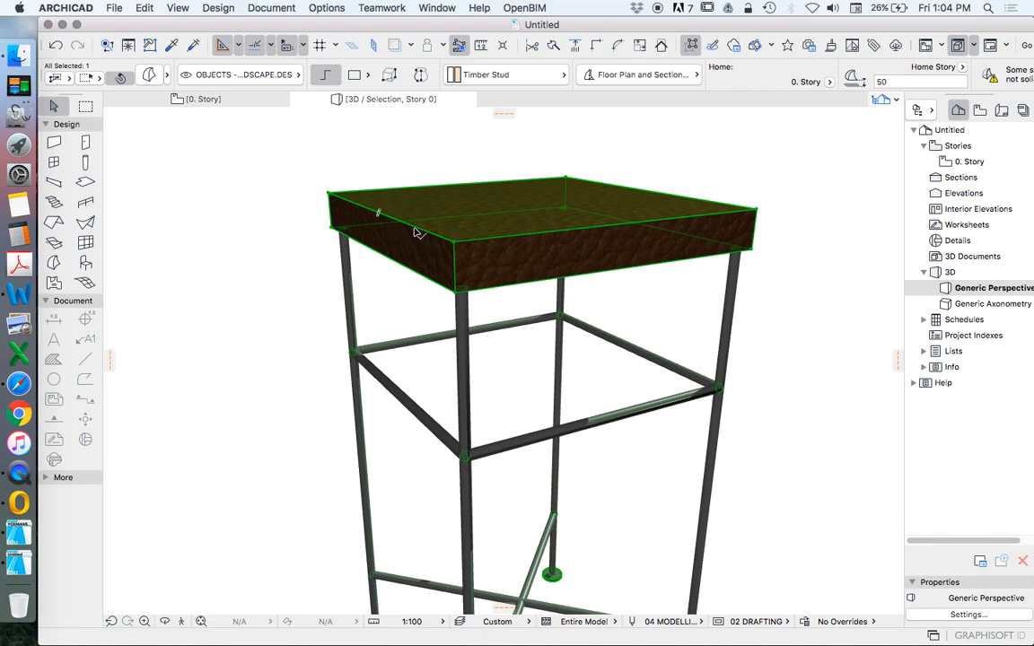
{"action": "left_click", "coordinate": [419, 232]}
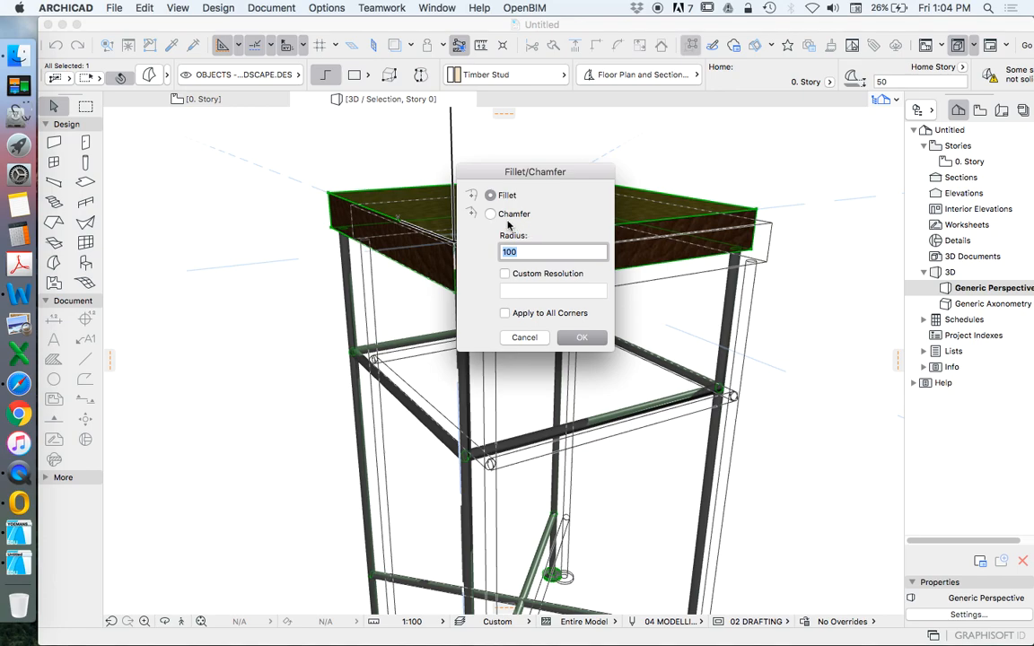
{"action": "type", "text": "30"}
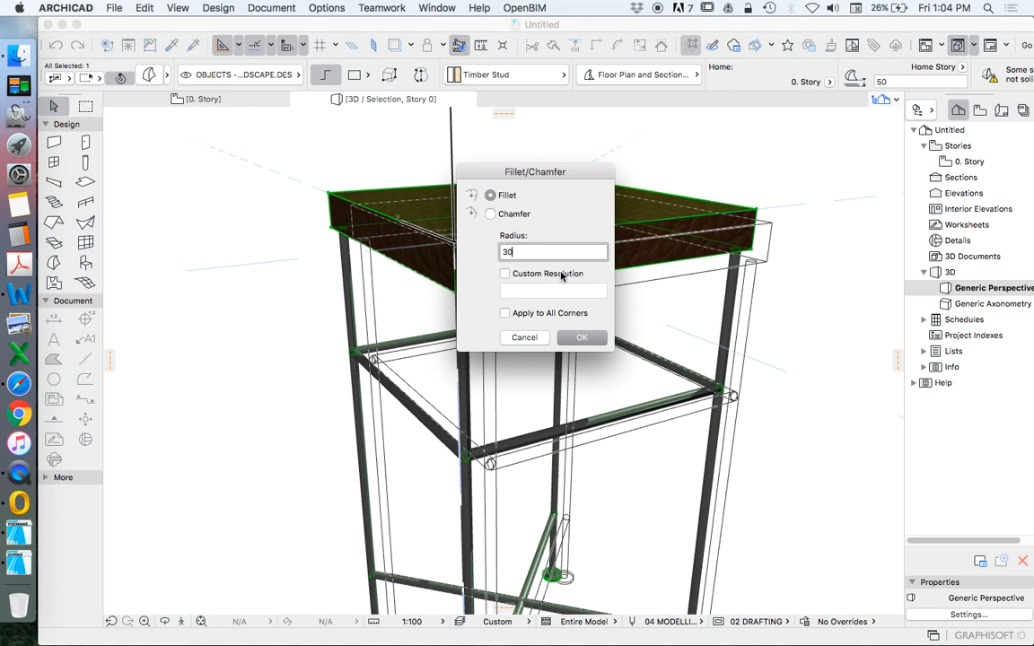
{"action": "left_click", "coordinate": [582, 338]}
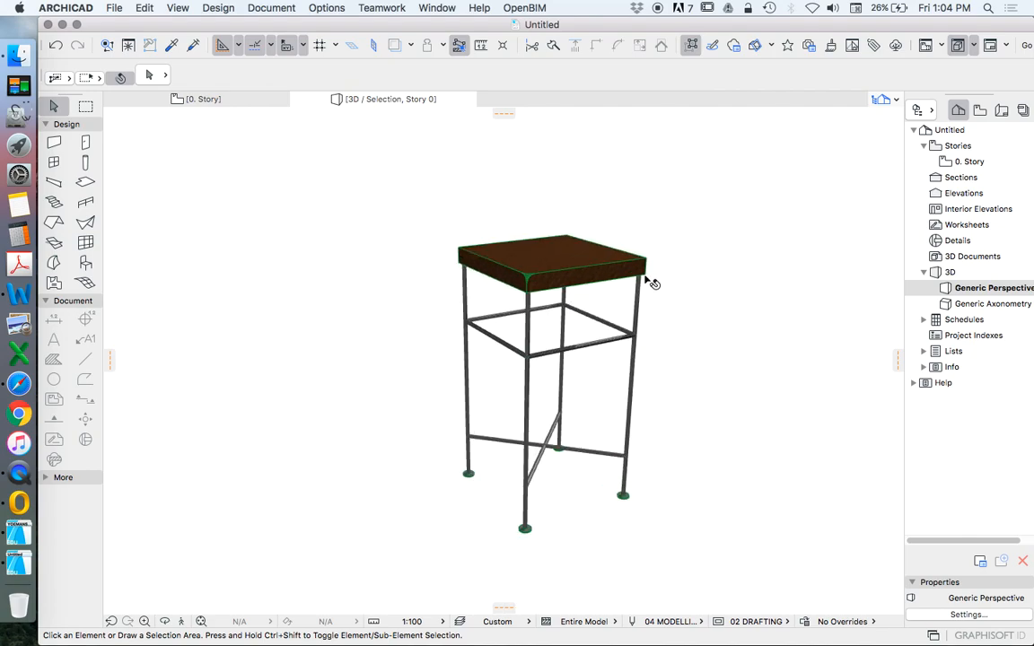
{"action": "mouse_move", "coordinate": [955, 165]}
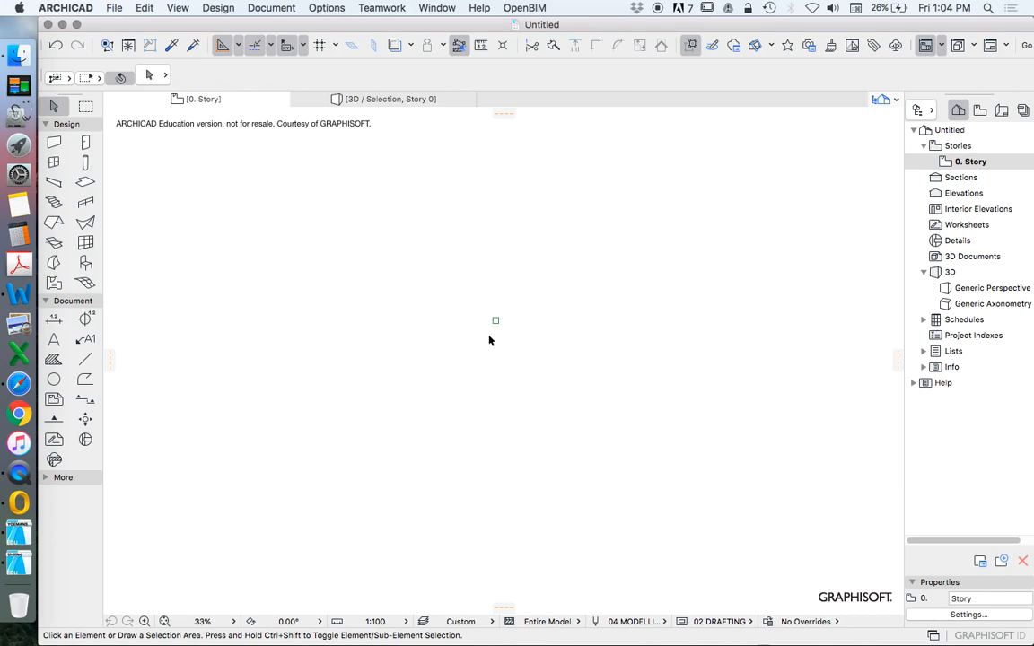
Select the stool's square footprint on the ground floor plan and go to the File menu
{"action": "left_click", "coordinate": [495, 319]}
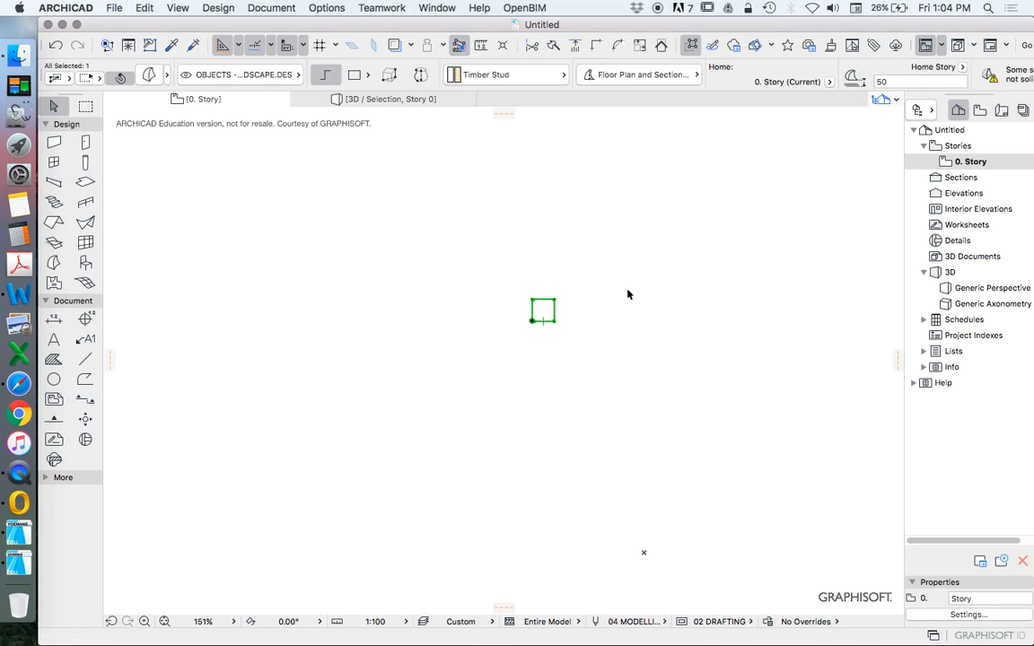
{"action": "mouse_move", "coordinate": [548, 339]}
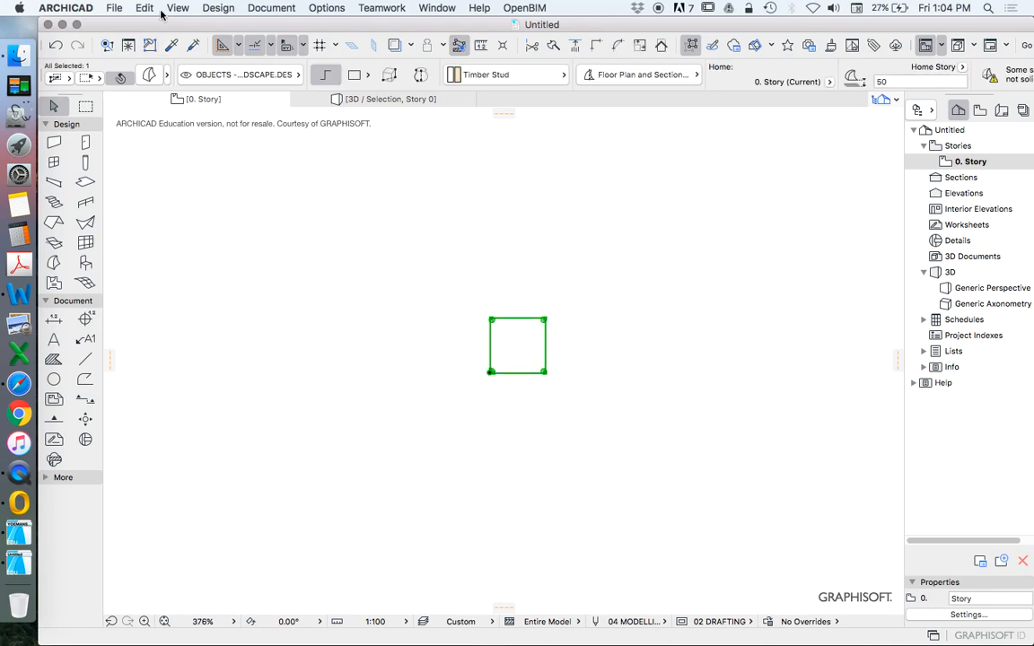
{"action": "left_click", "coordinate": [115, 7]}
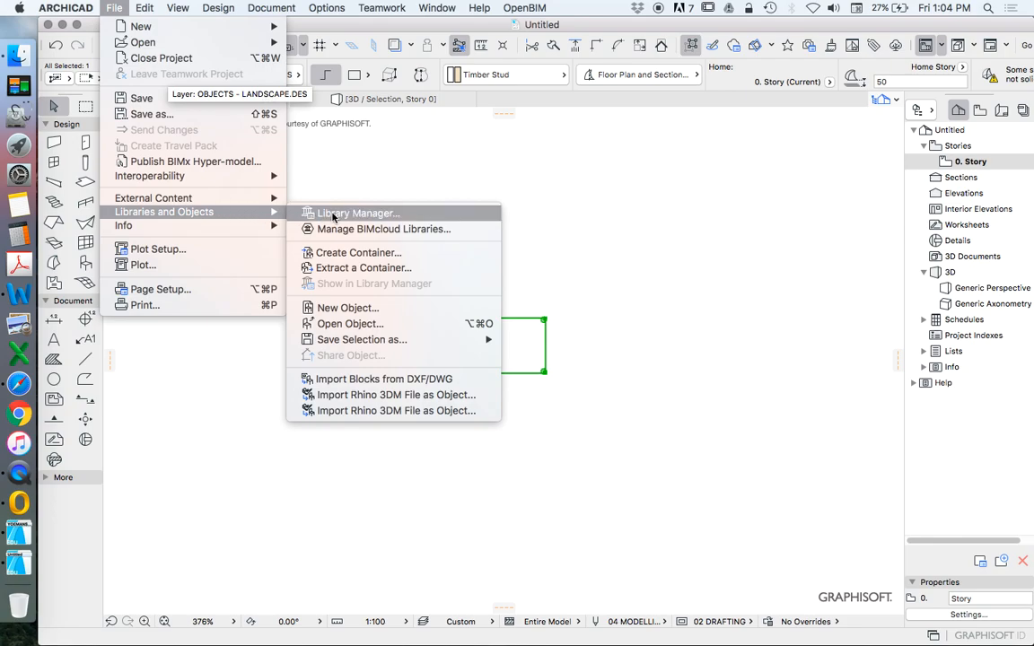
{"action": "mouse_move", "coordinate": [348, 309]}
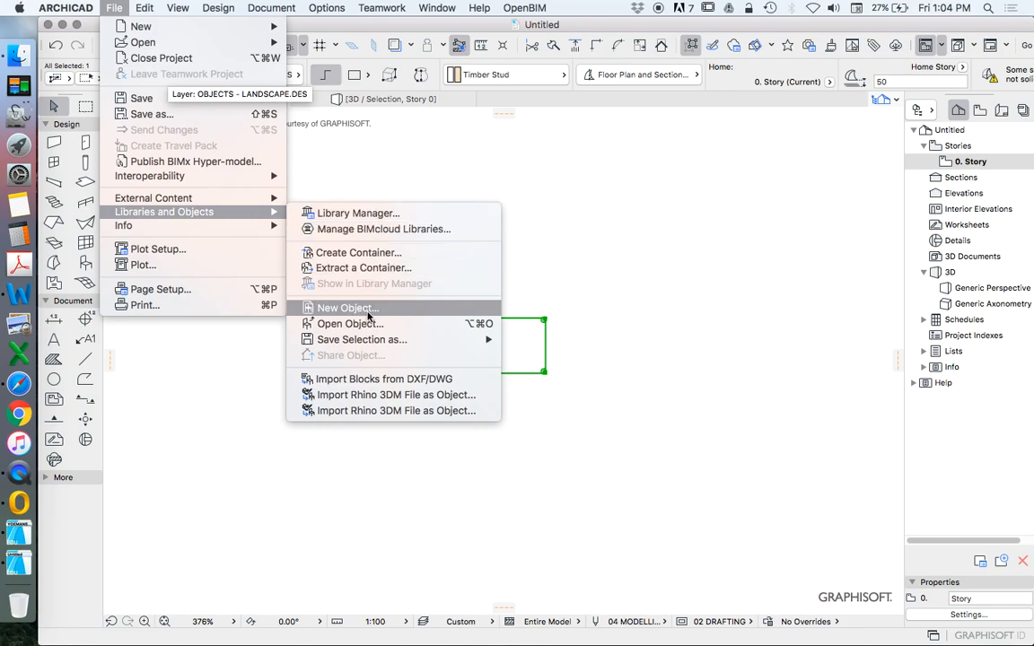
{"action": "mouse_move", "coordinate": [362, 339]}
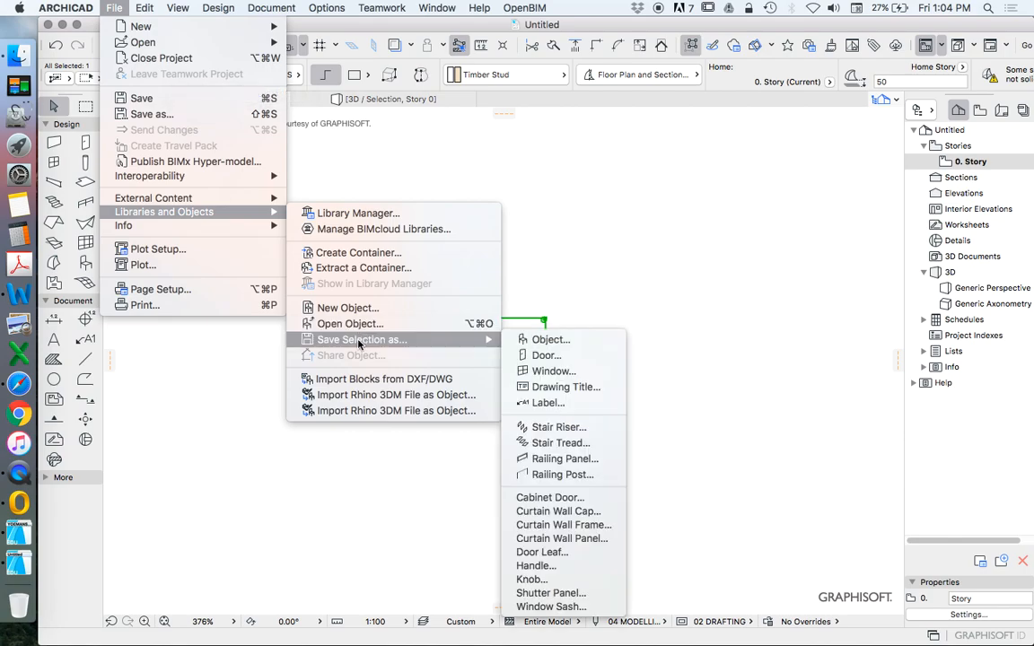
{"action": "mouse_move", "coordinate": [603, 273]}
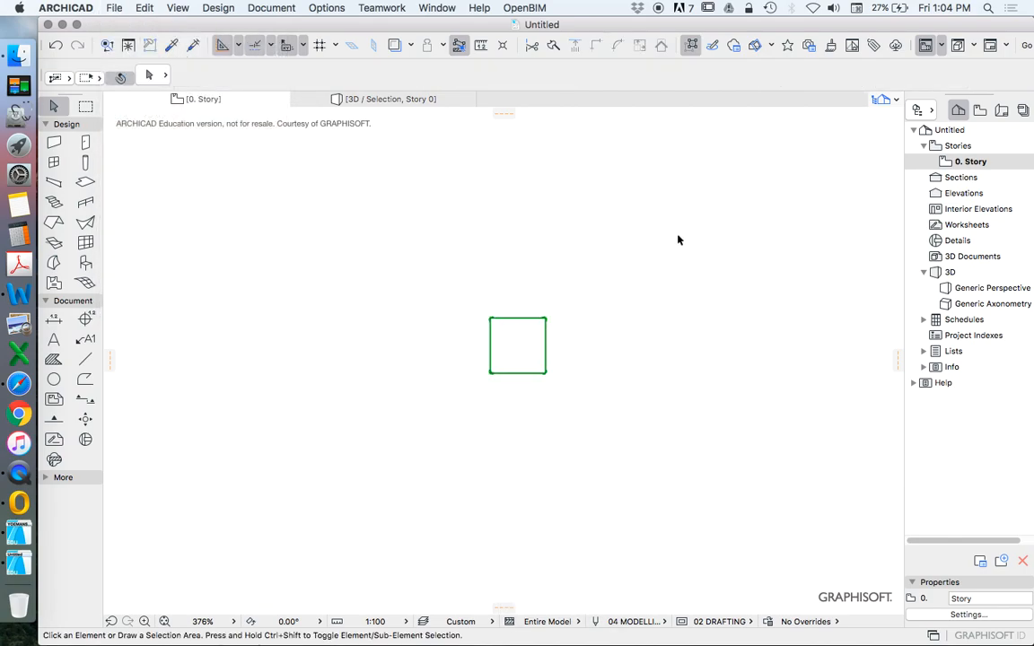
{"action": "mouse_move", "coordinate": [667, 269]}
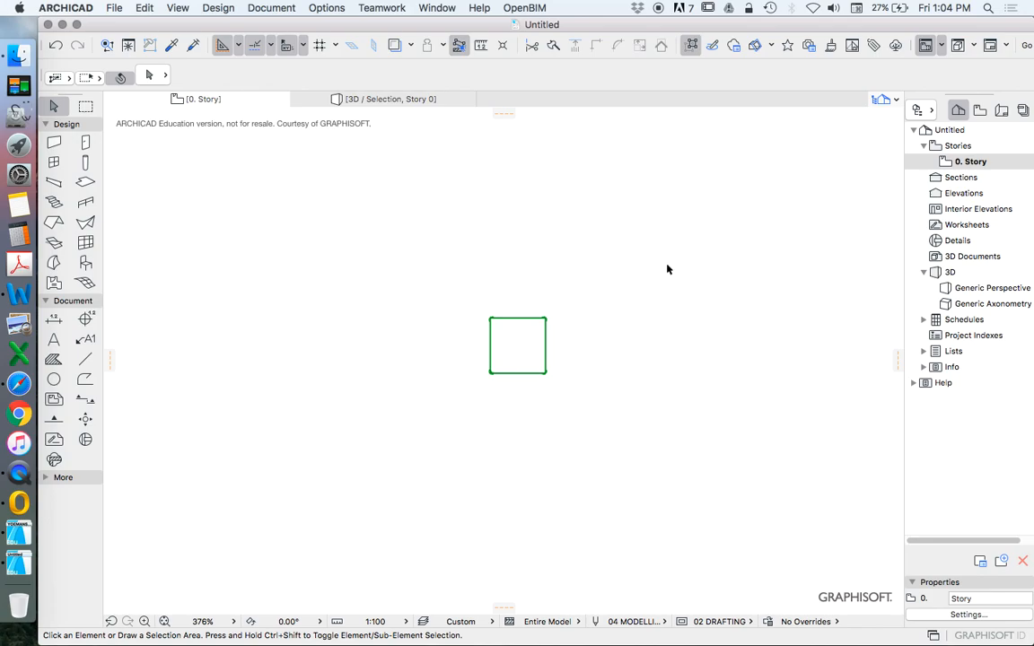
{"action": "mouse_move", "coordinate": [672, 285]}
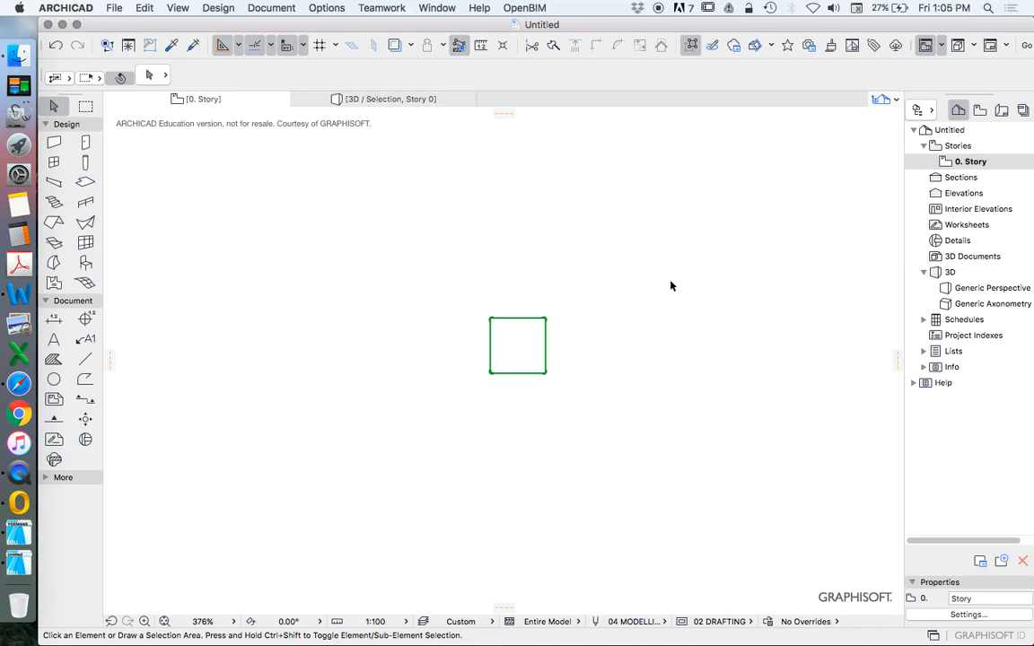
{"action": "mouse_move", "coordinate": [627, 305]}
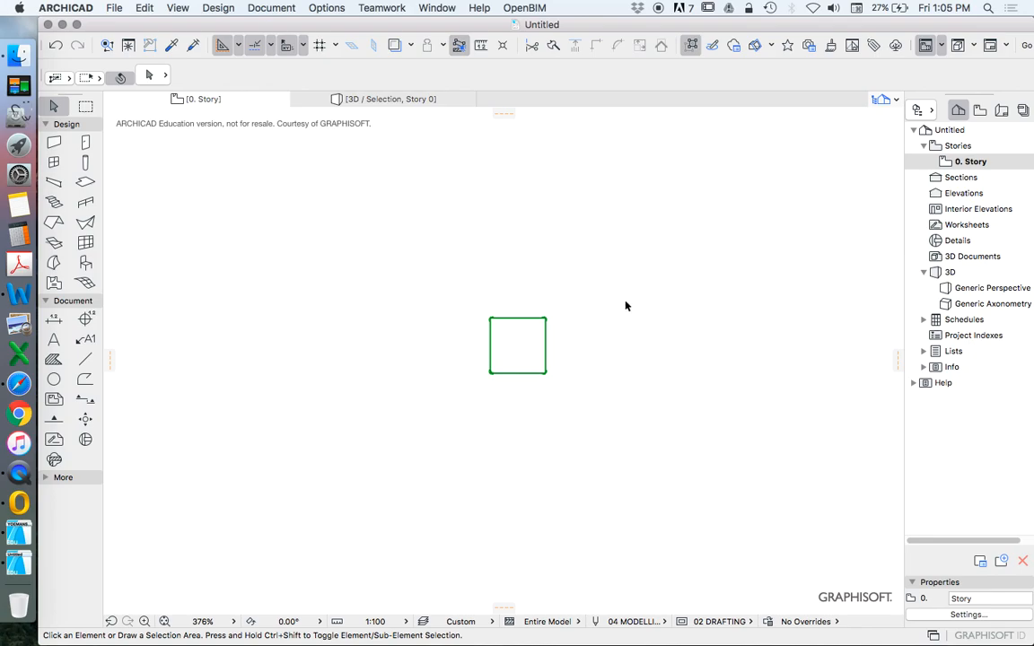
{"action": "mouse_move", "coordinate": [711, 253]}
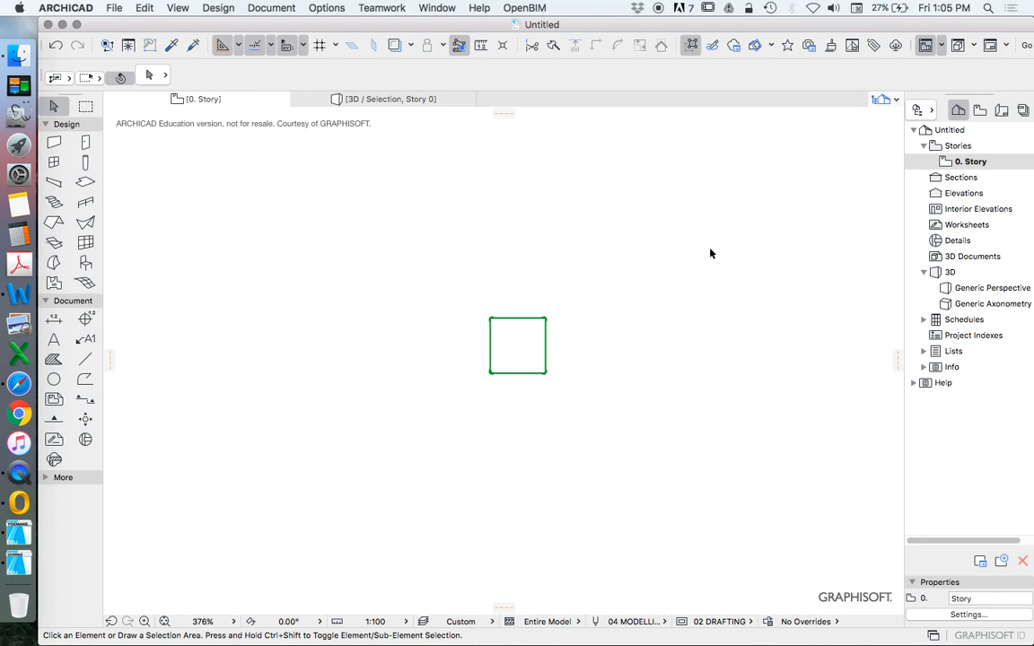
{"action": "mouse_move", "coordinate": [549, 262]}
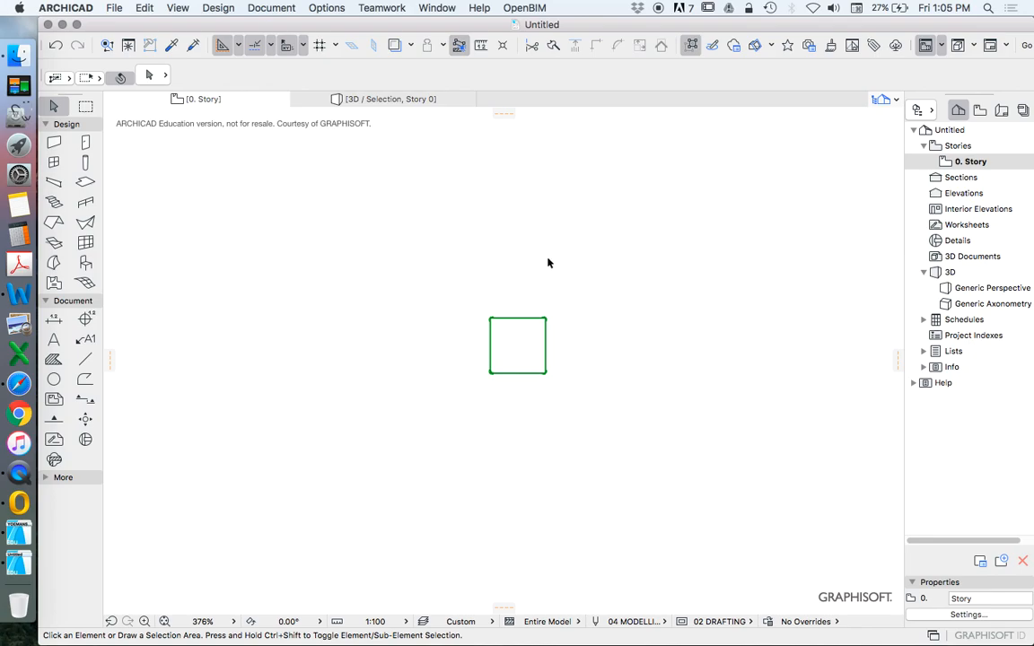